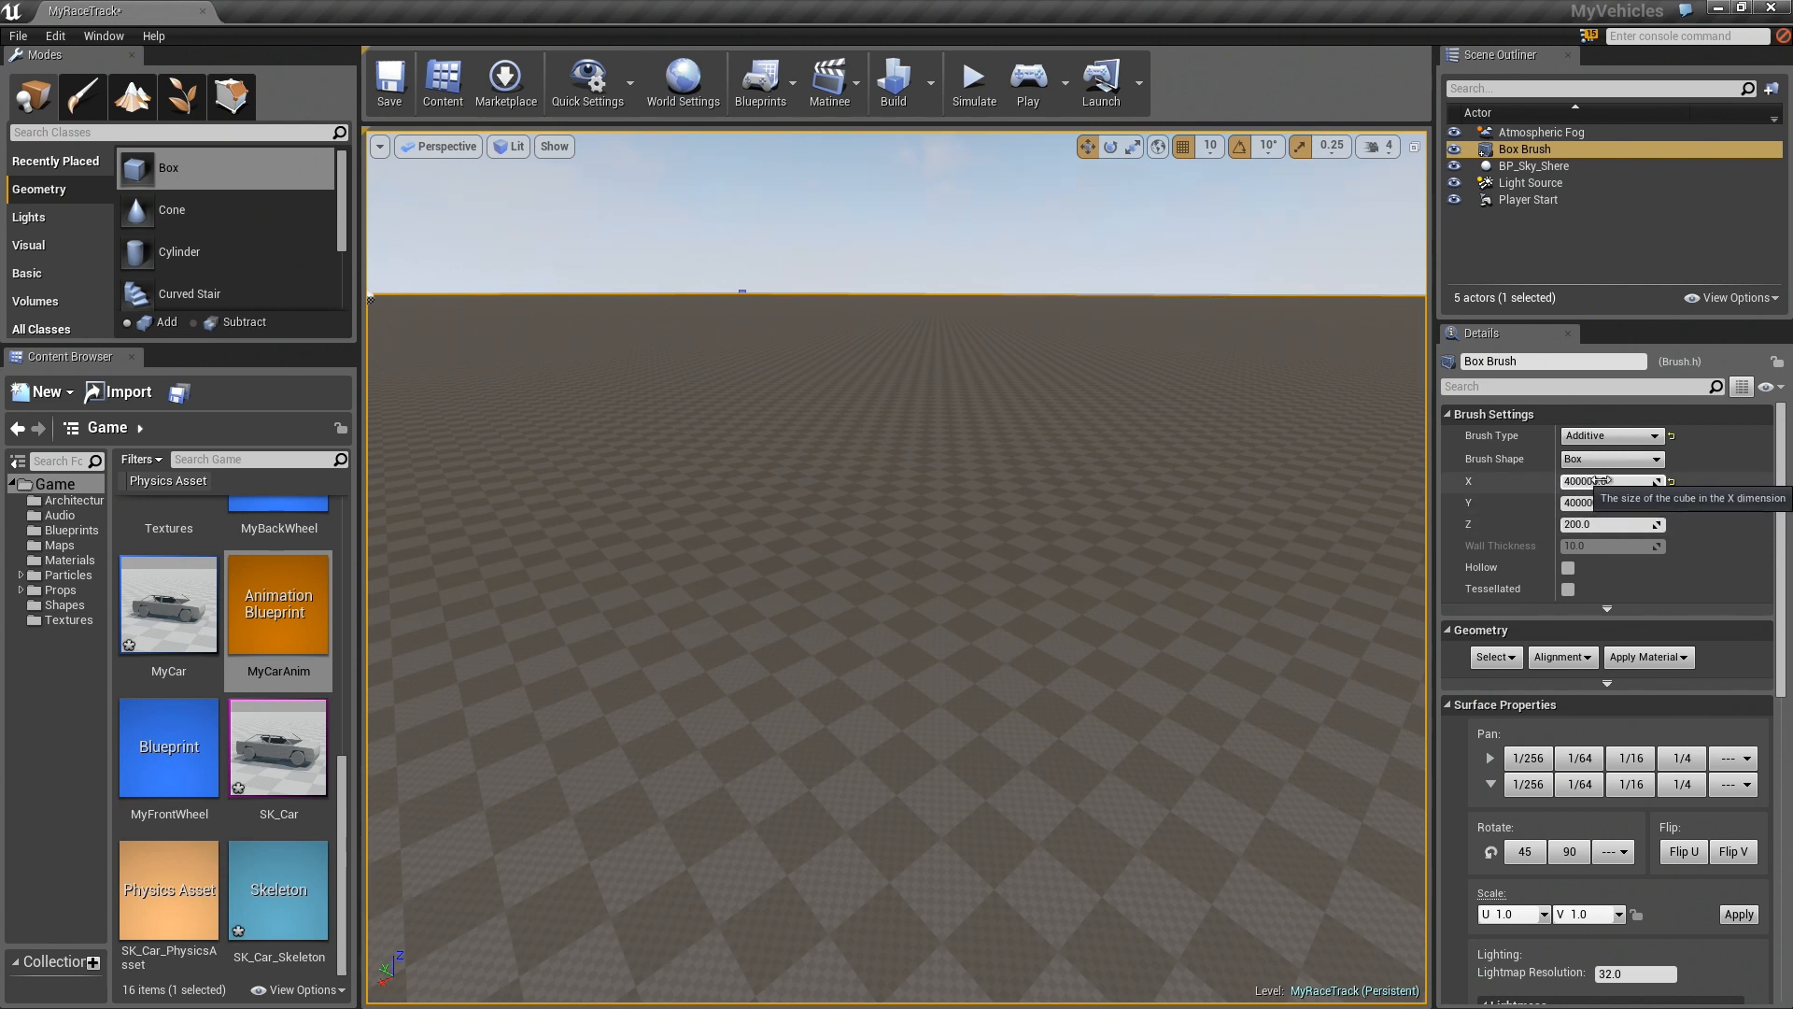
{"action": "mouse_move", "coordinate": [1609, 502]}
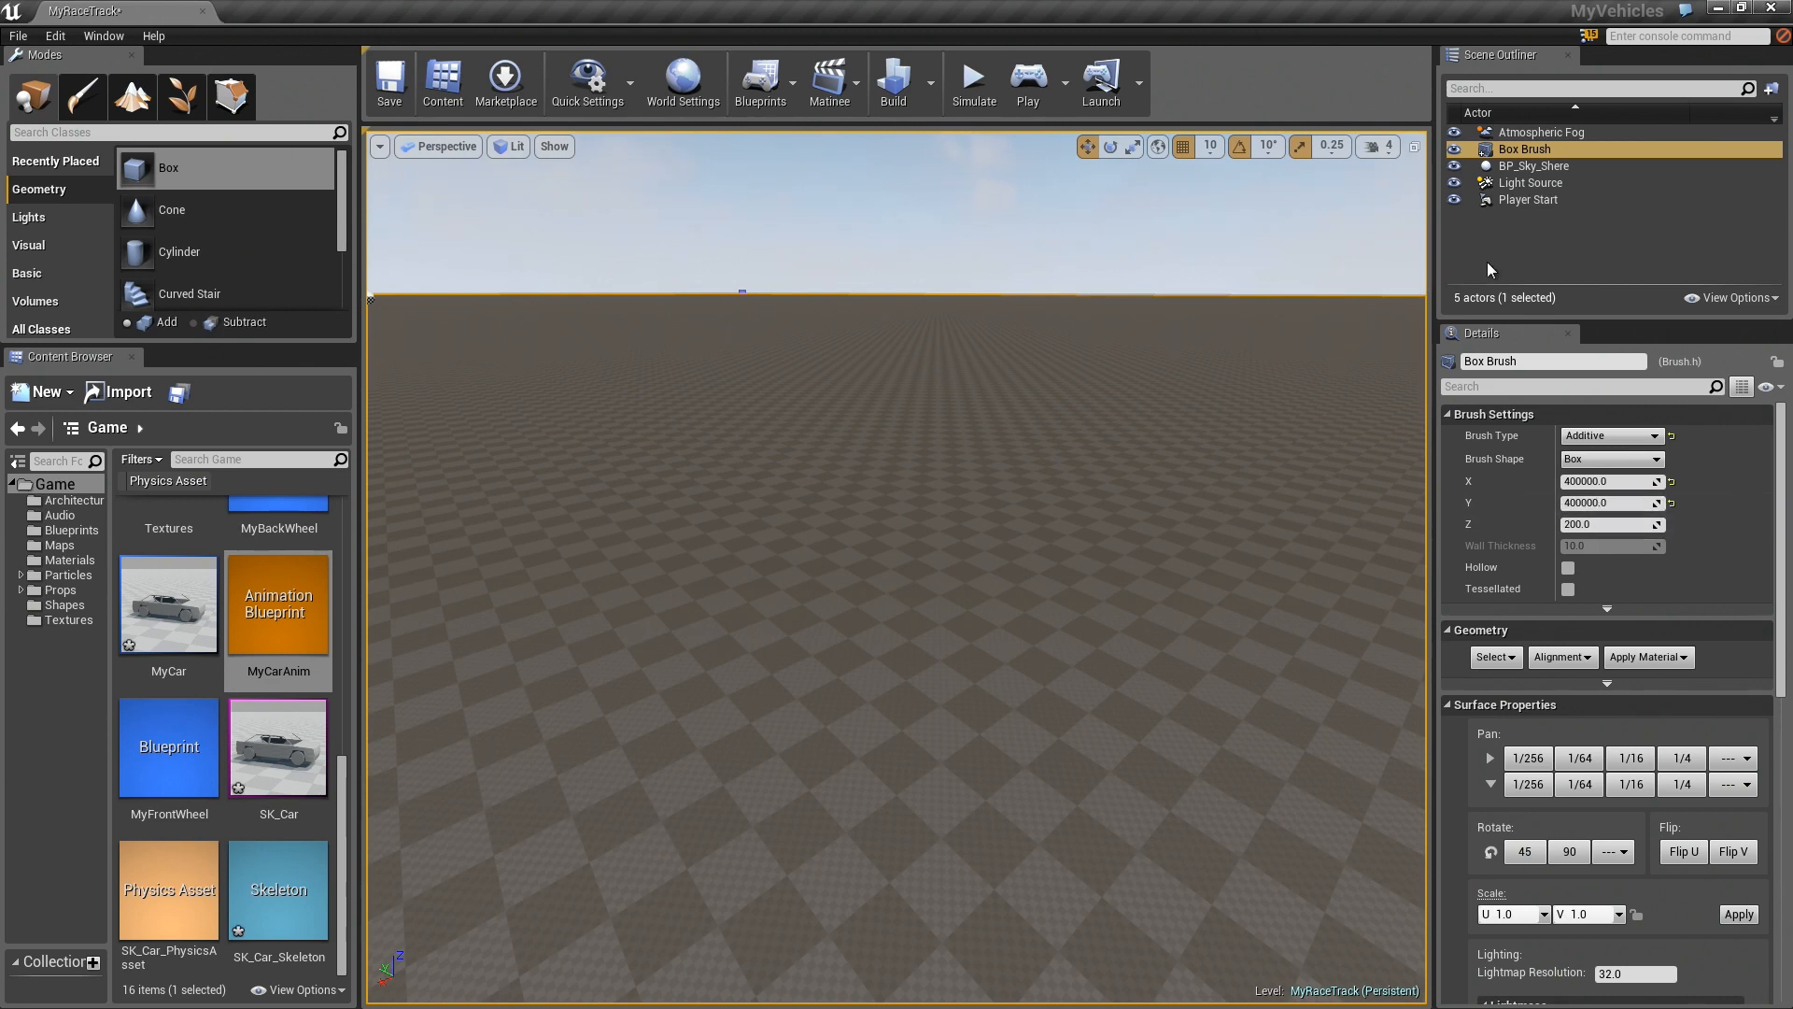
Select the Player Start and set its Y location to 99550.0
{"action": "left_click", "coordinate": [1528, 199]}
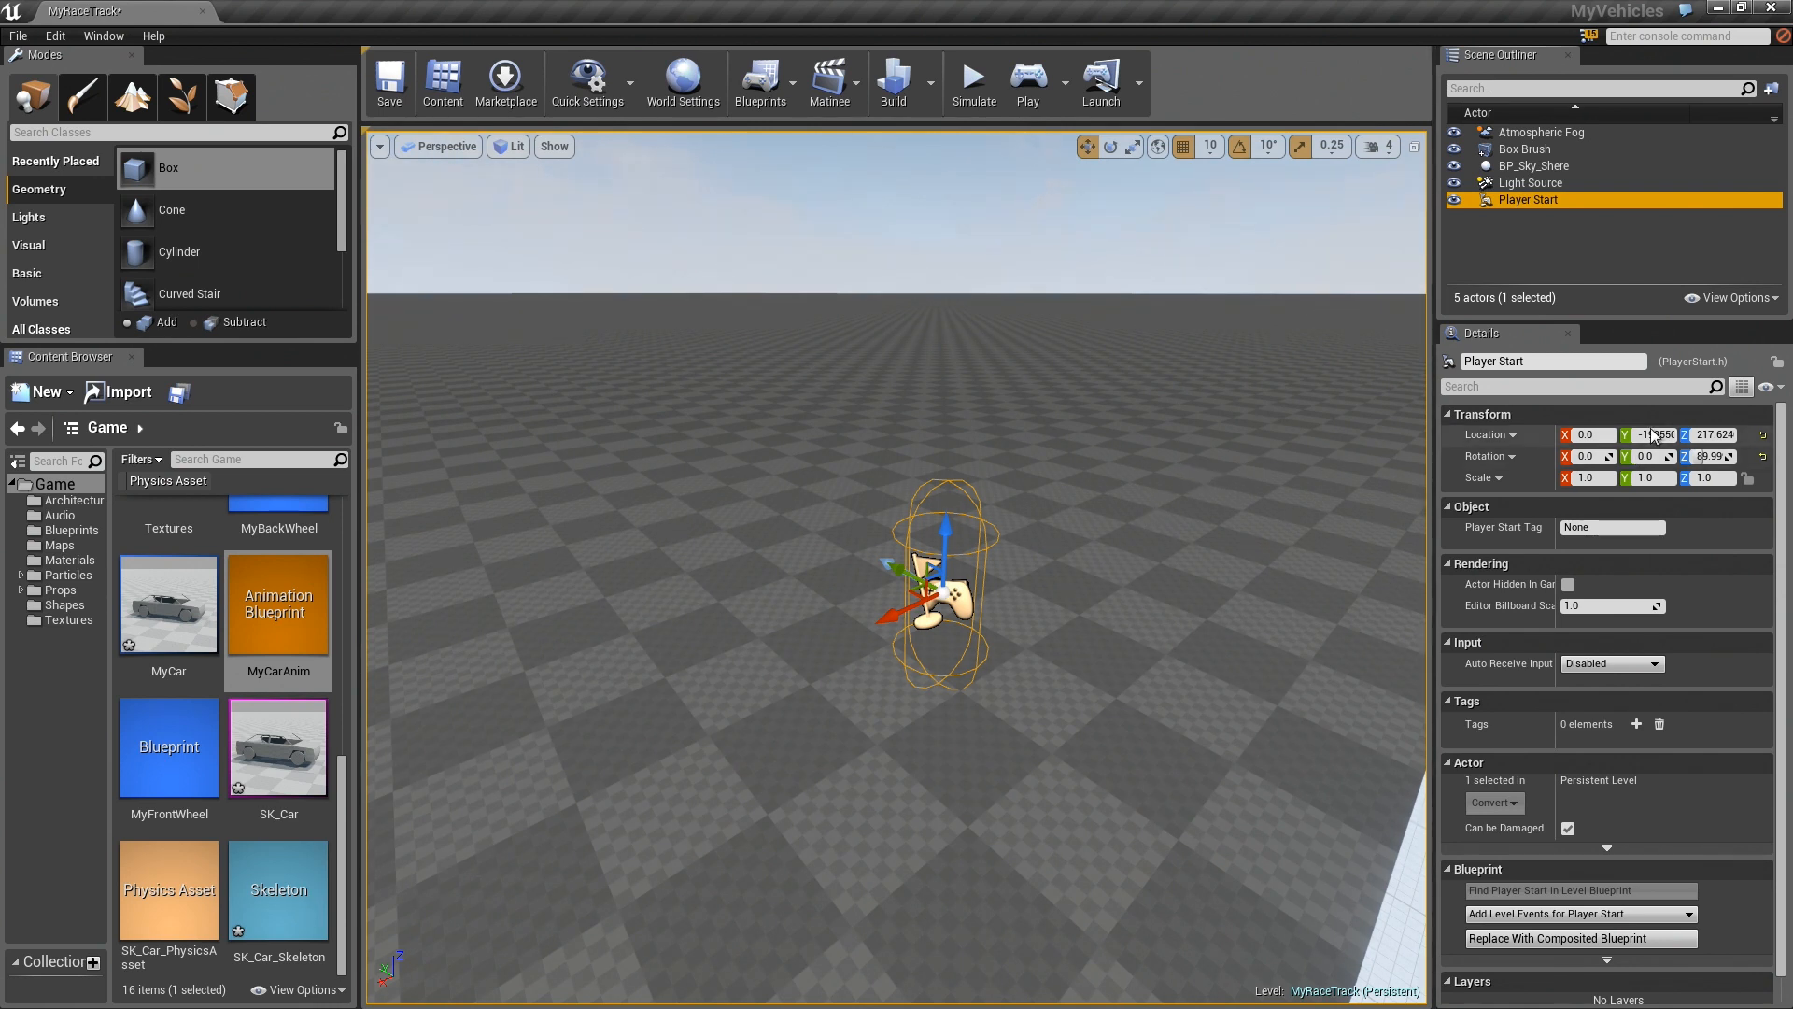
{"action": "type", "text": "99550.0"}
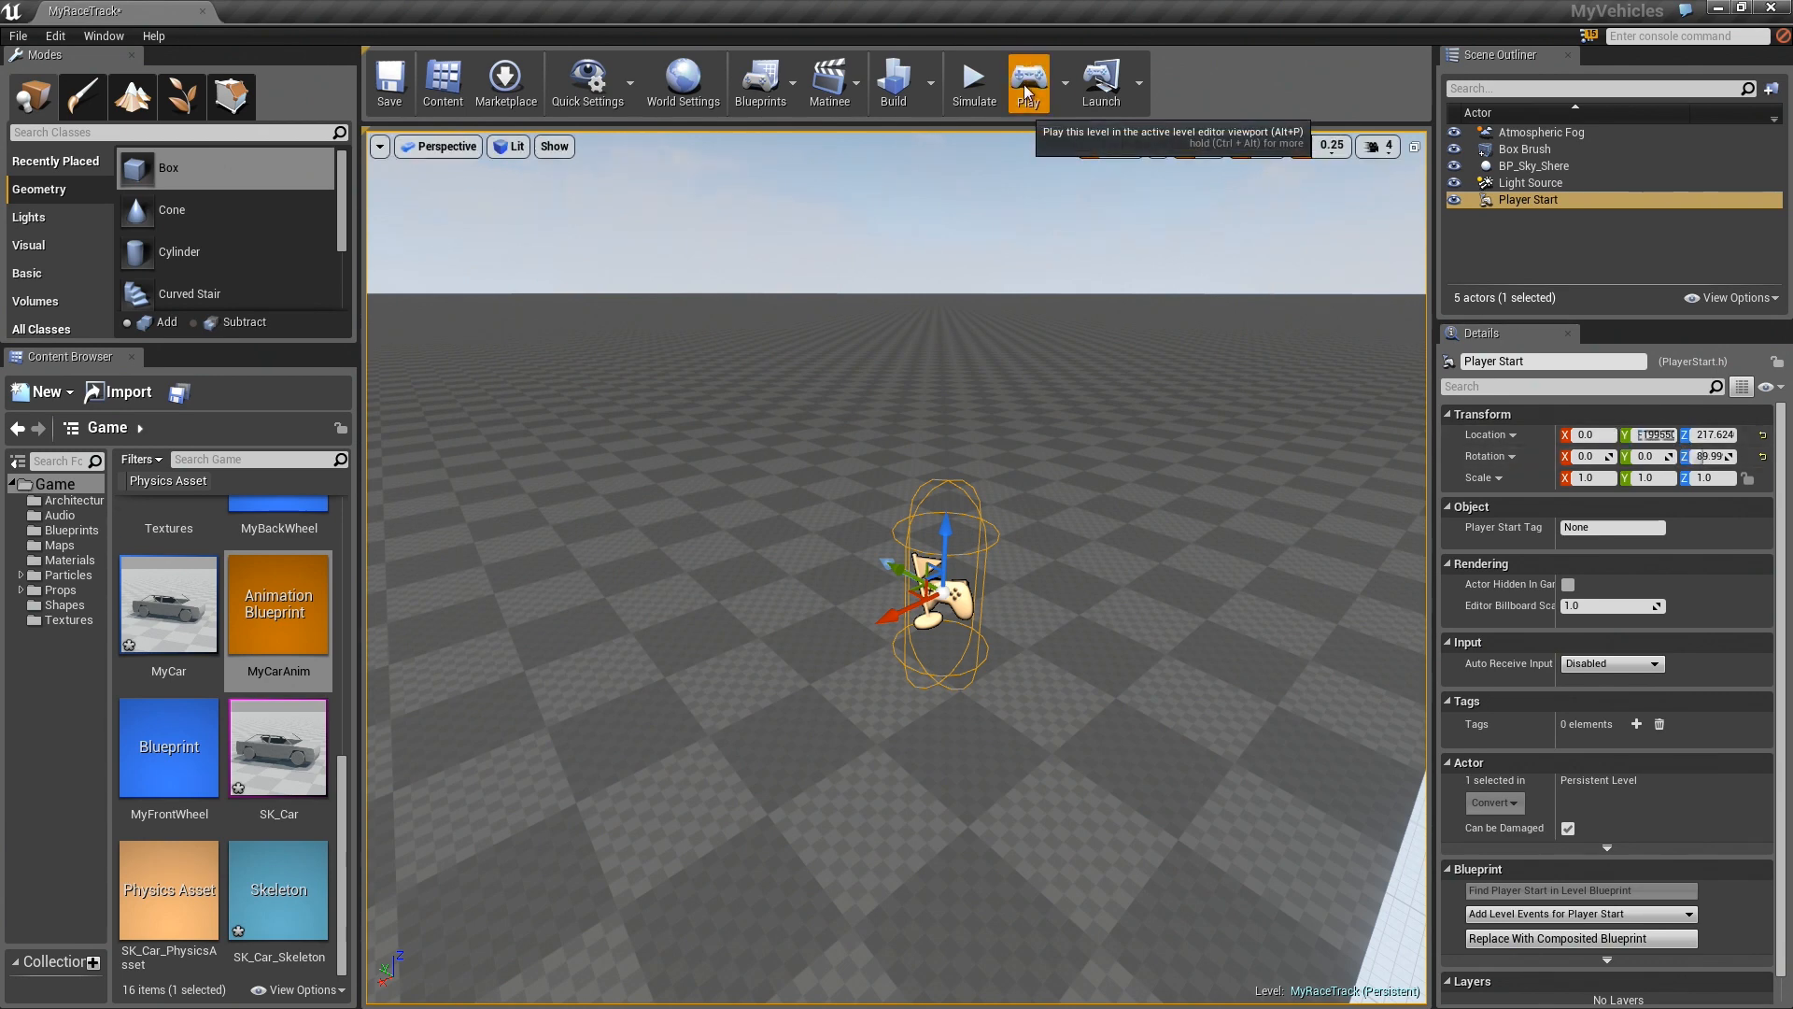
{"action": "left_click", "coordinate": [1026, 80]}
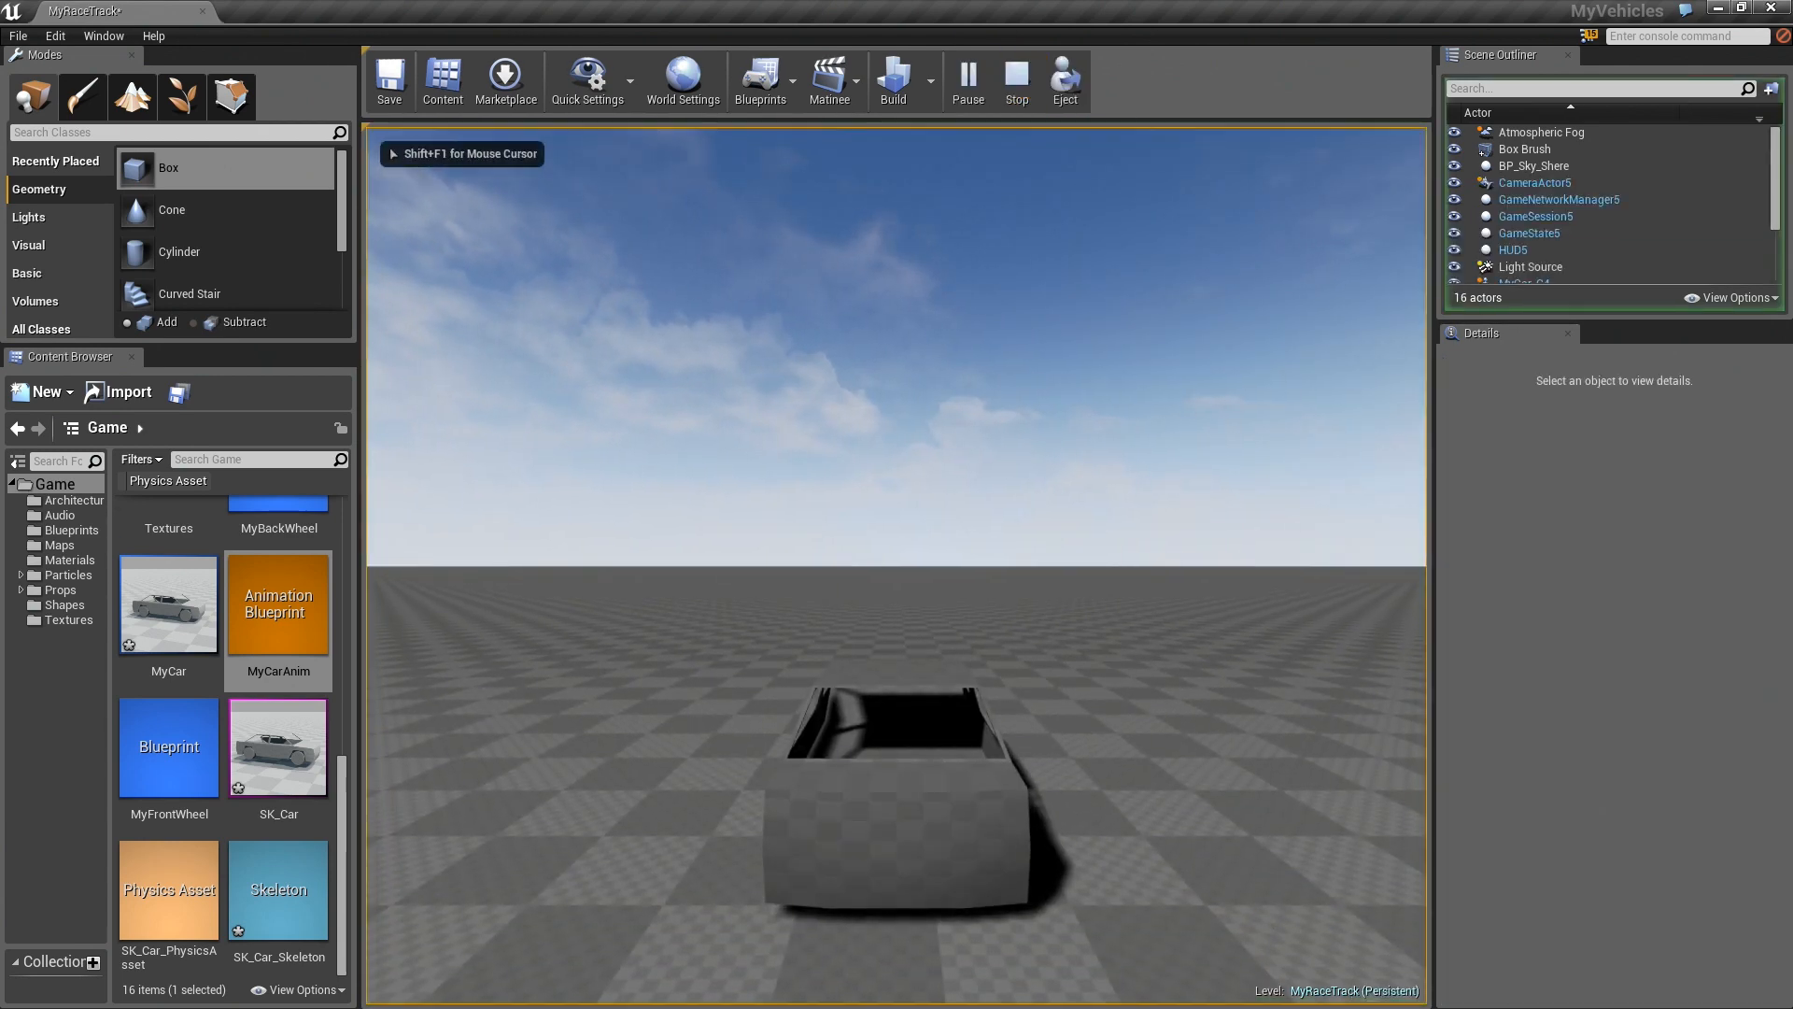
{"action": "type", "text": "show BOUNDS"}
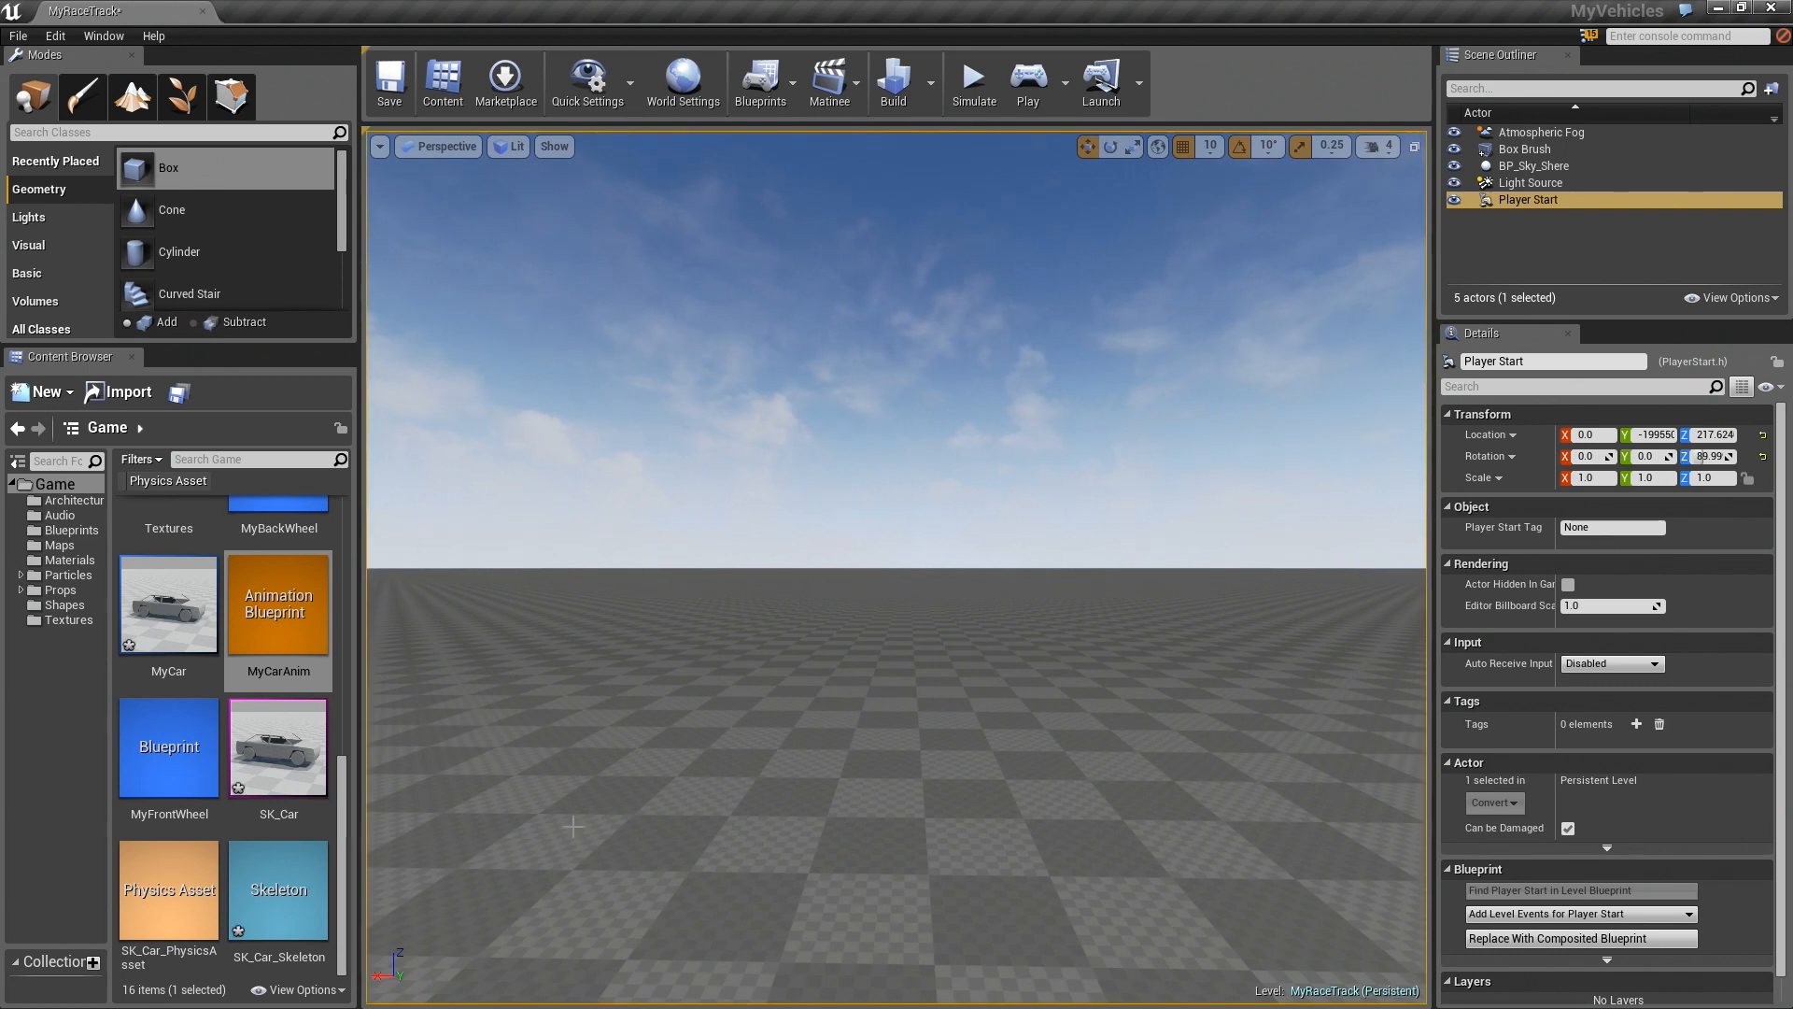
{"action": "mouse_move", "coordinate": [278, 748]}
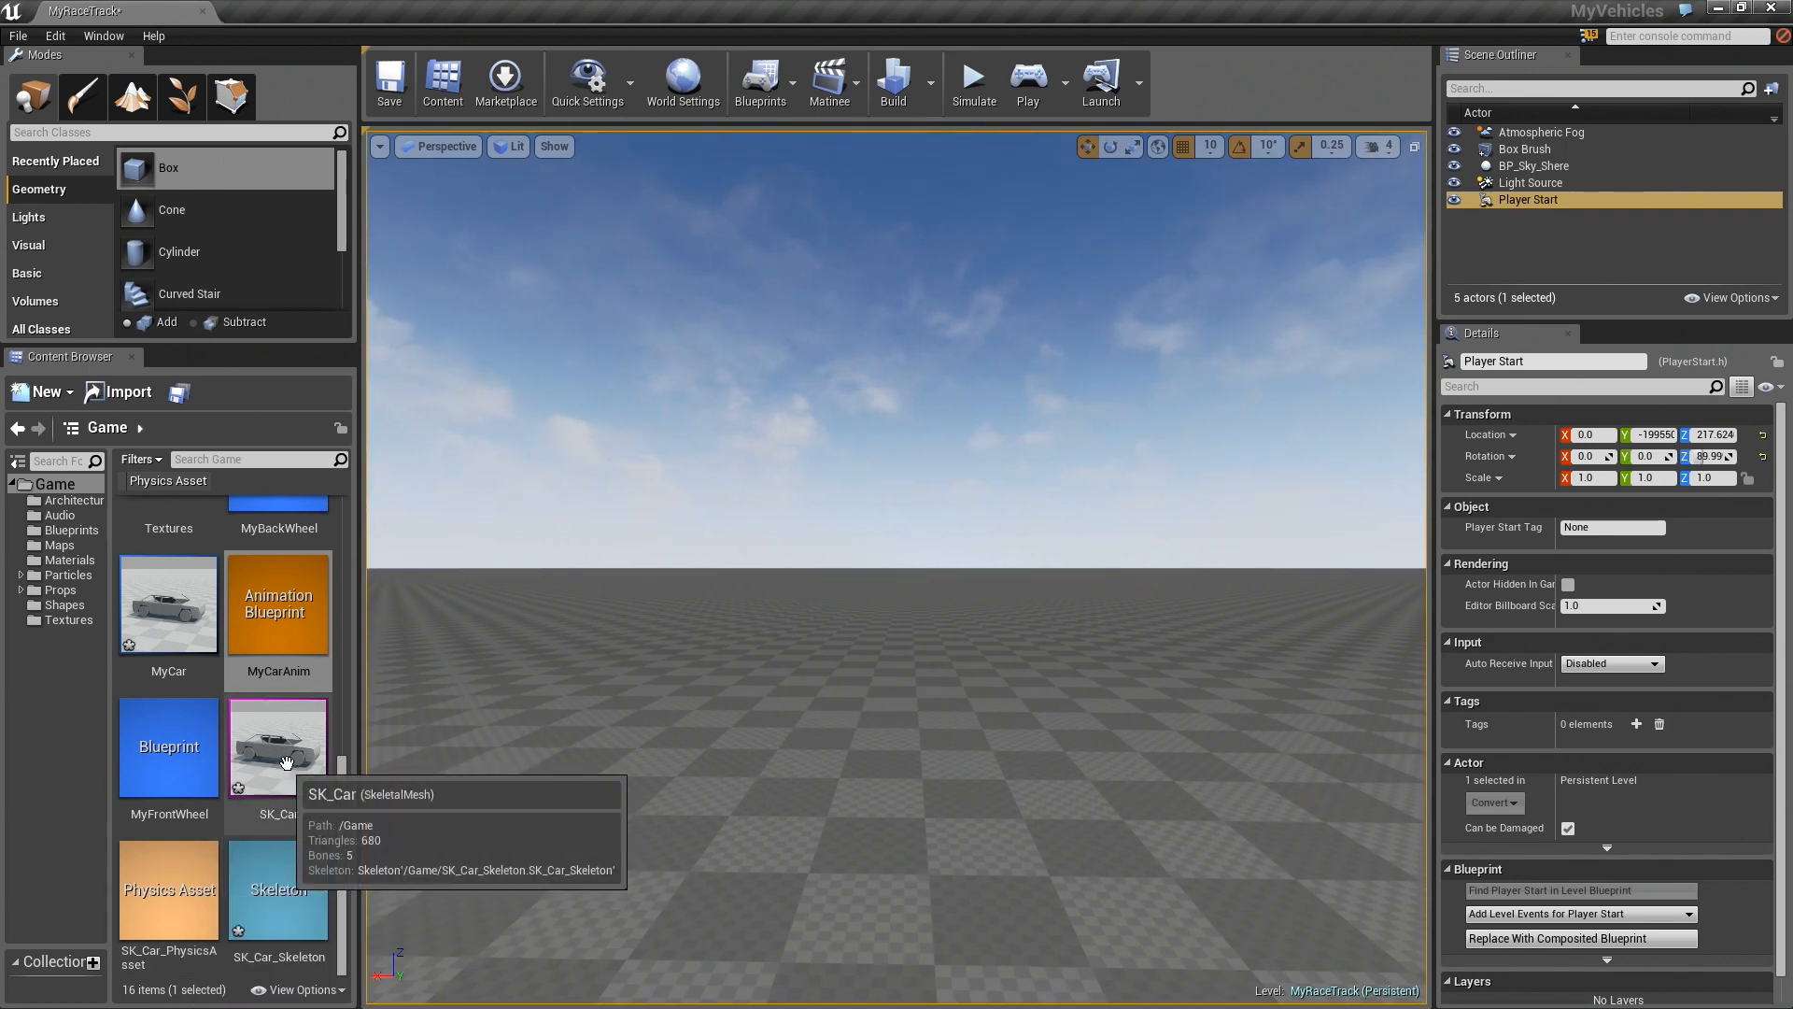
Open the MyCar blueprint's Defaults and filter its properties for 'engine'
{"action": "left_click", "coordinate": [168, 692]}
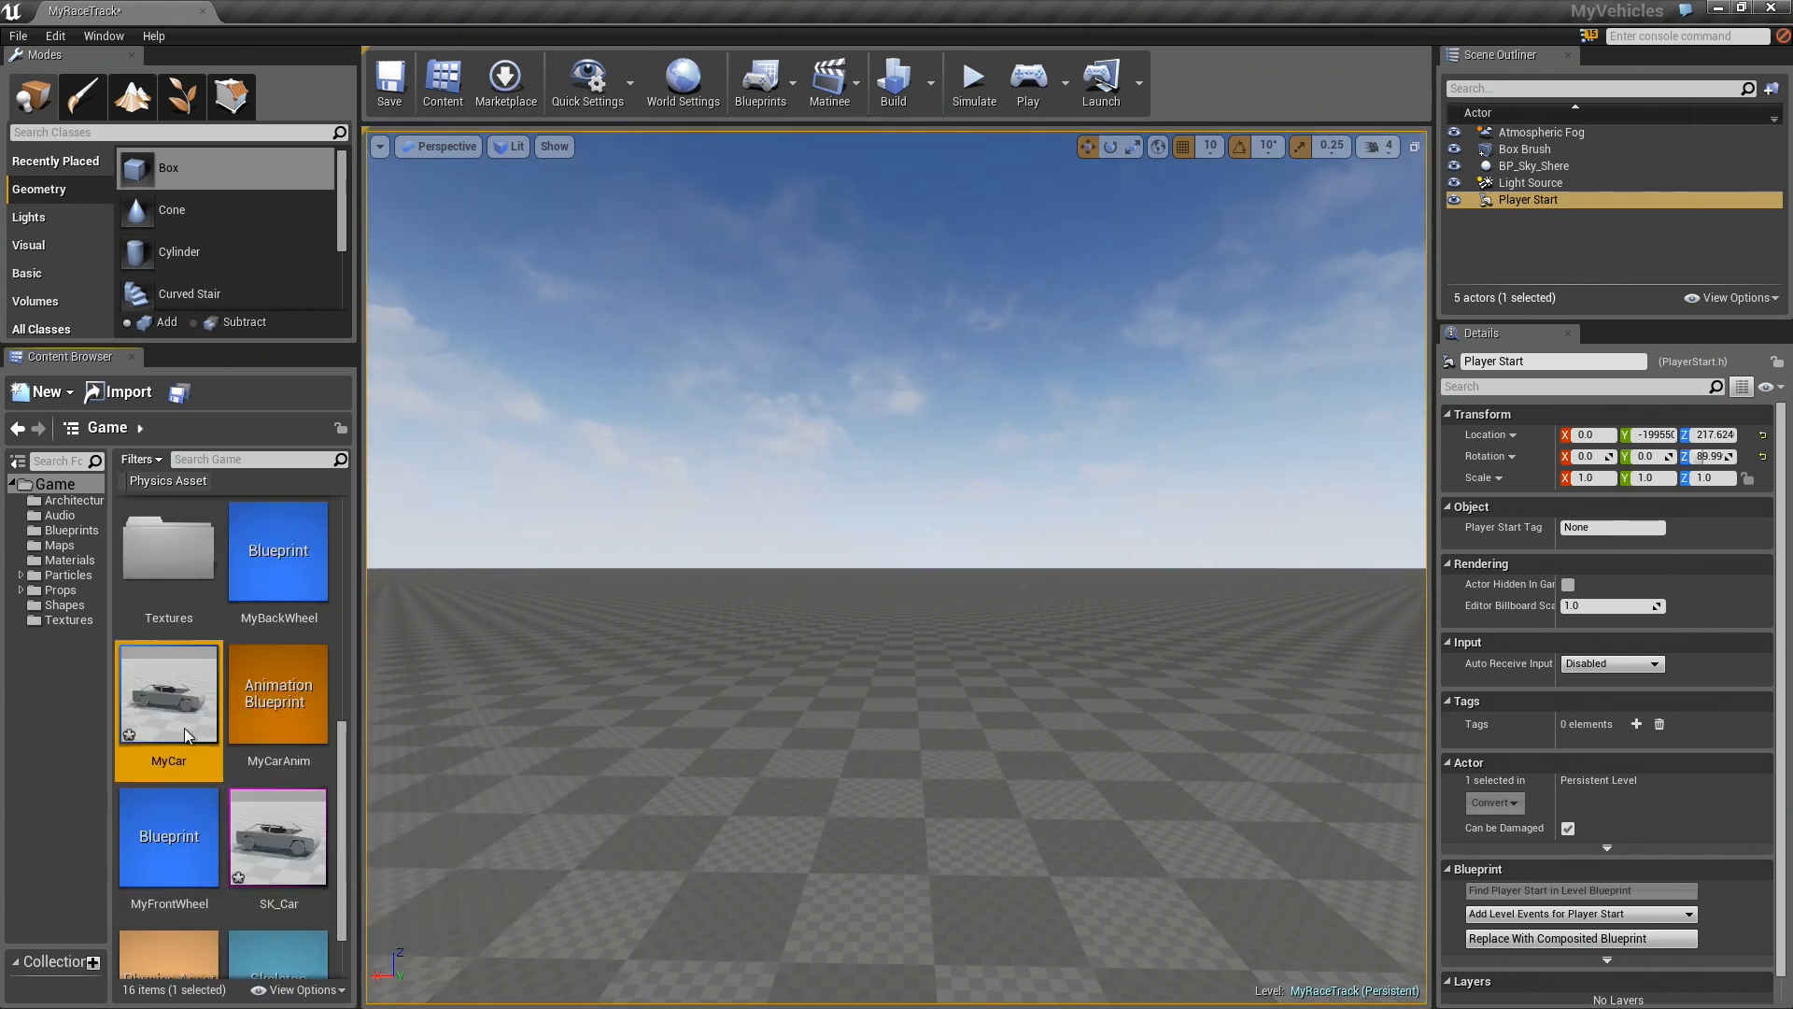
{"action": "double_click", "coordinate": [168, 694]}
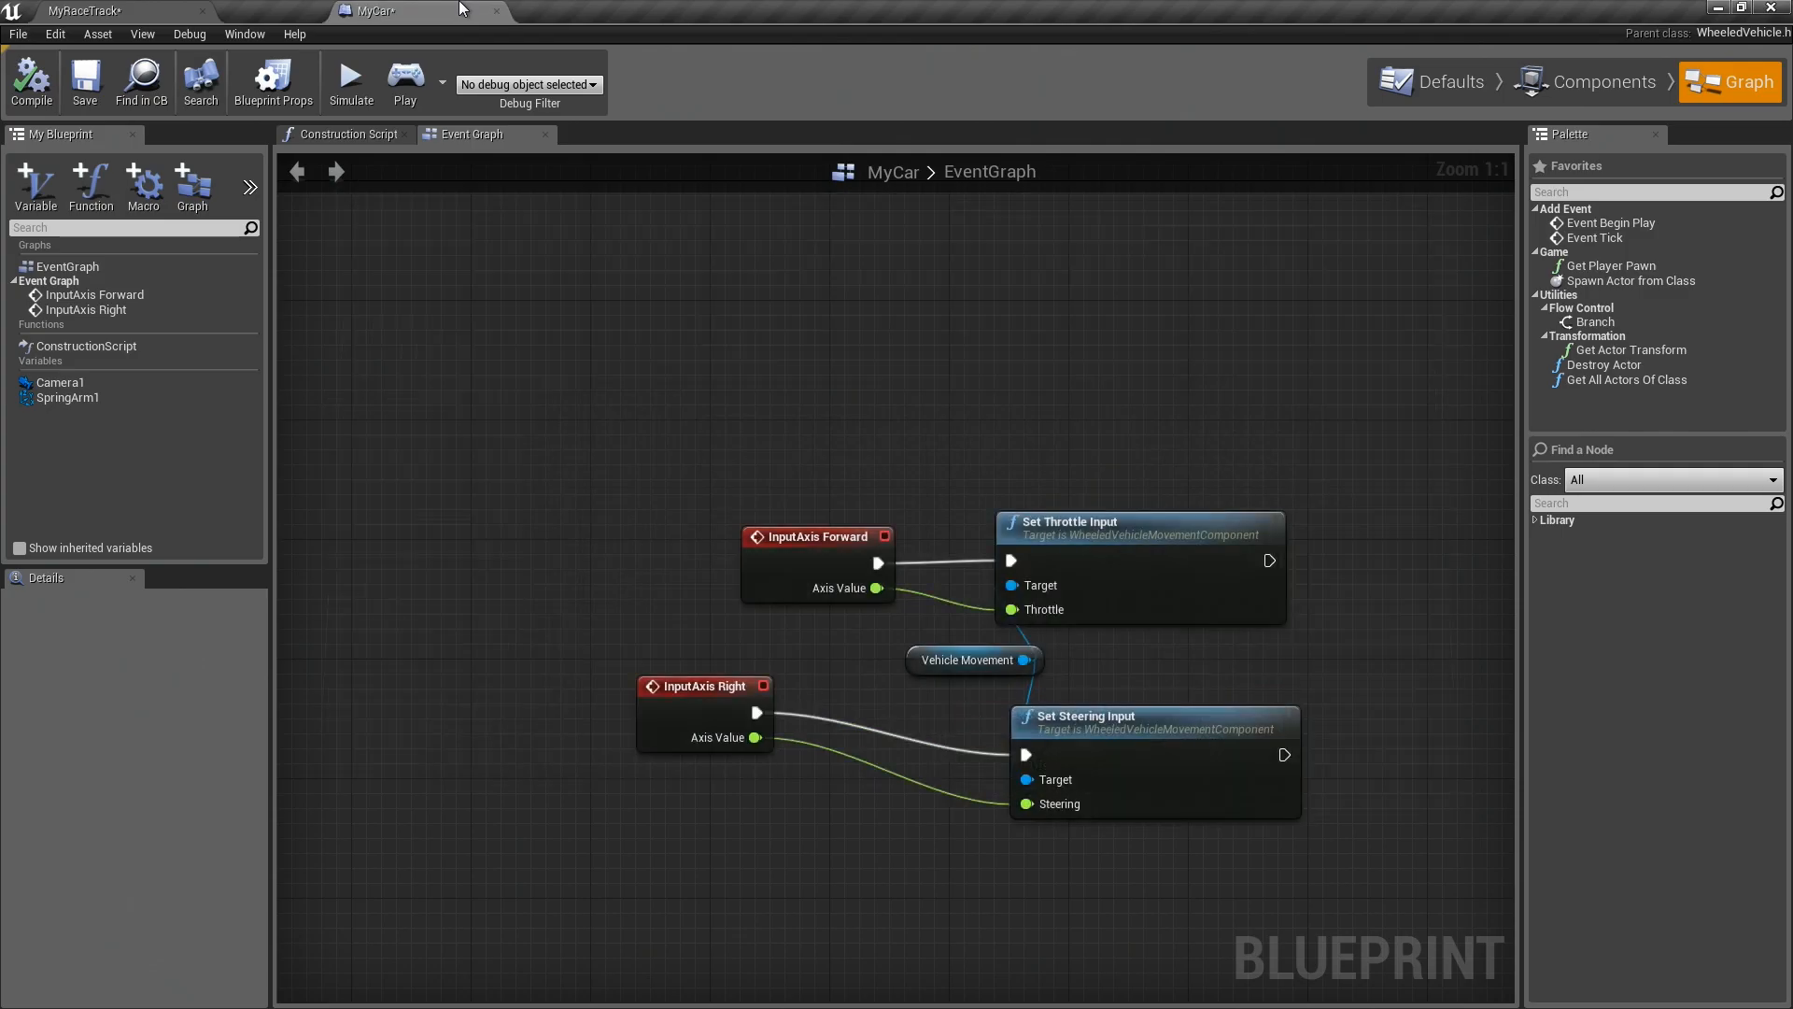
{"action": "left_click", "coordinate": [1450, 81]}
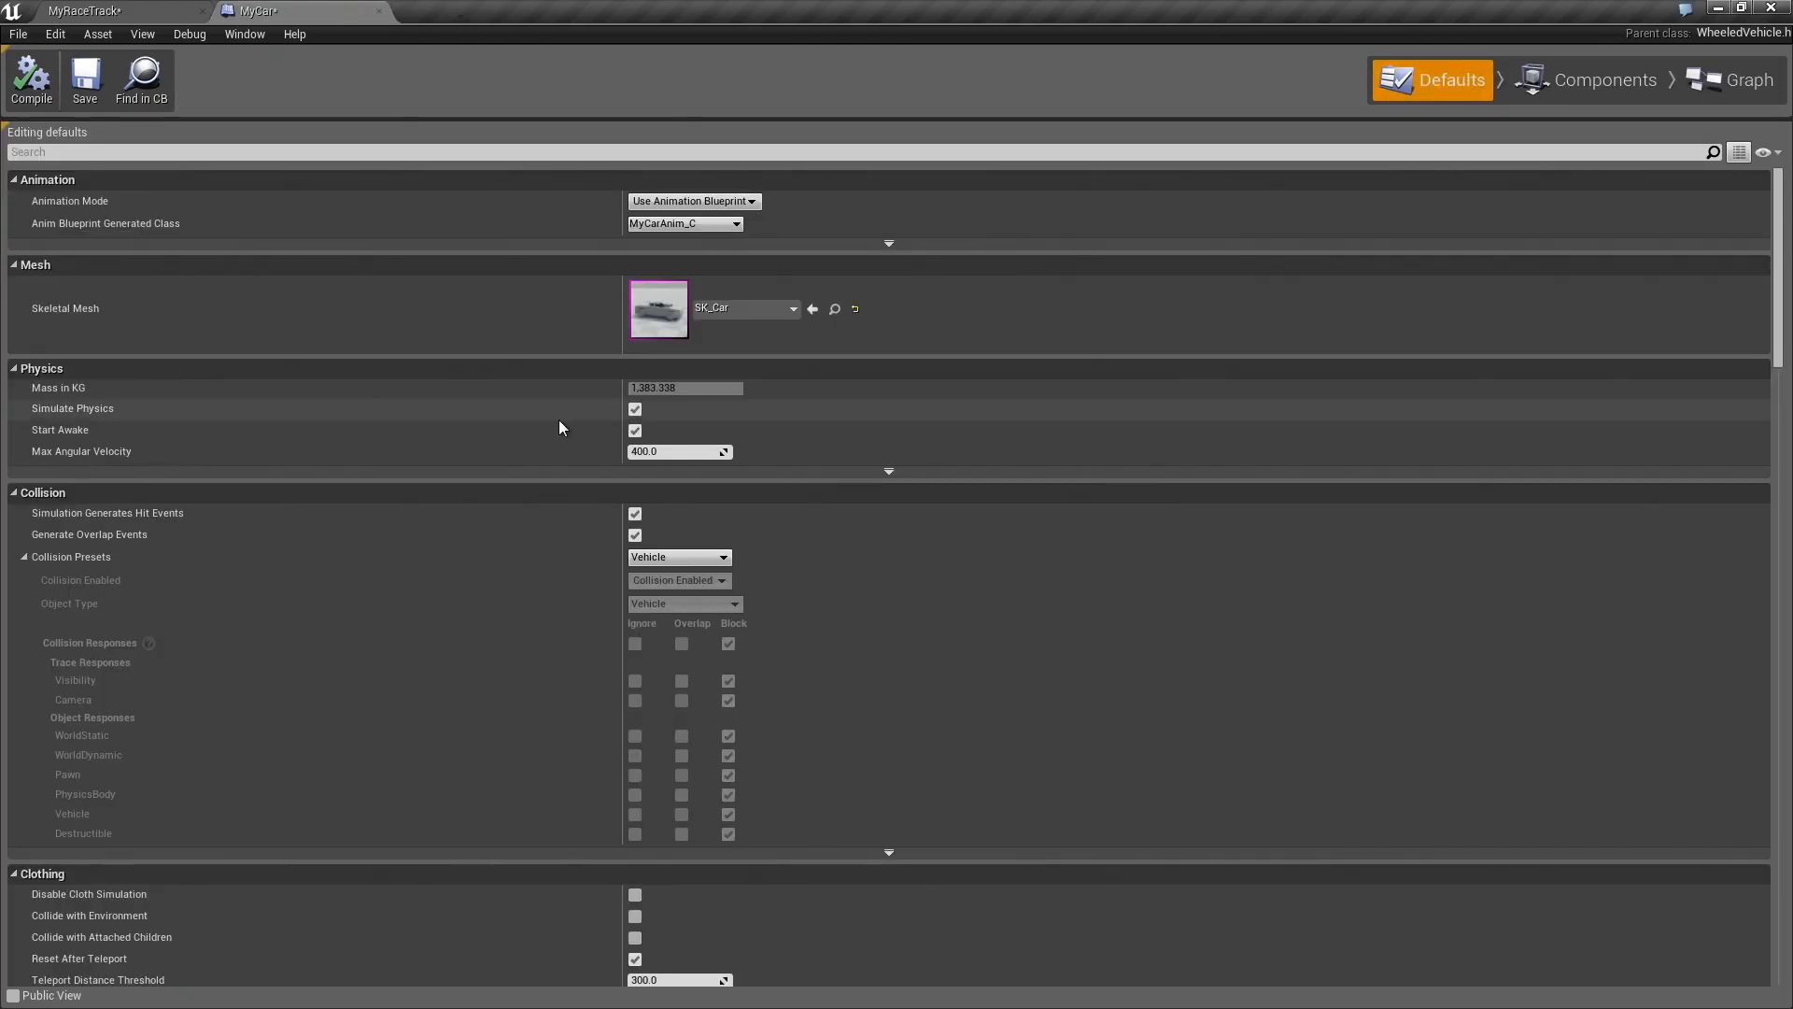
{"action": "type", "text": "er"}
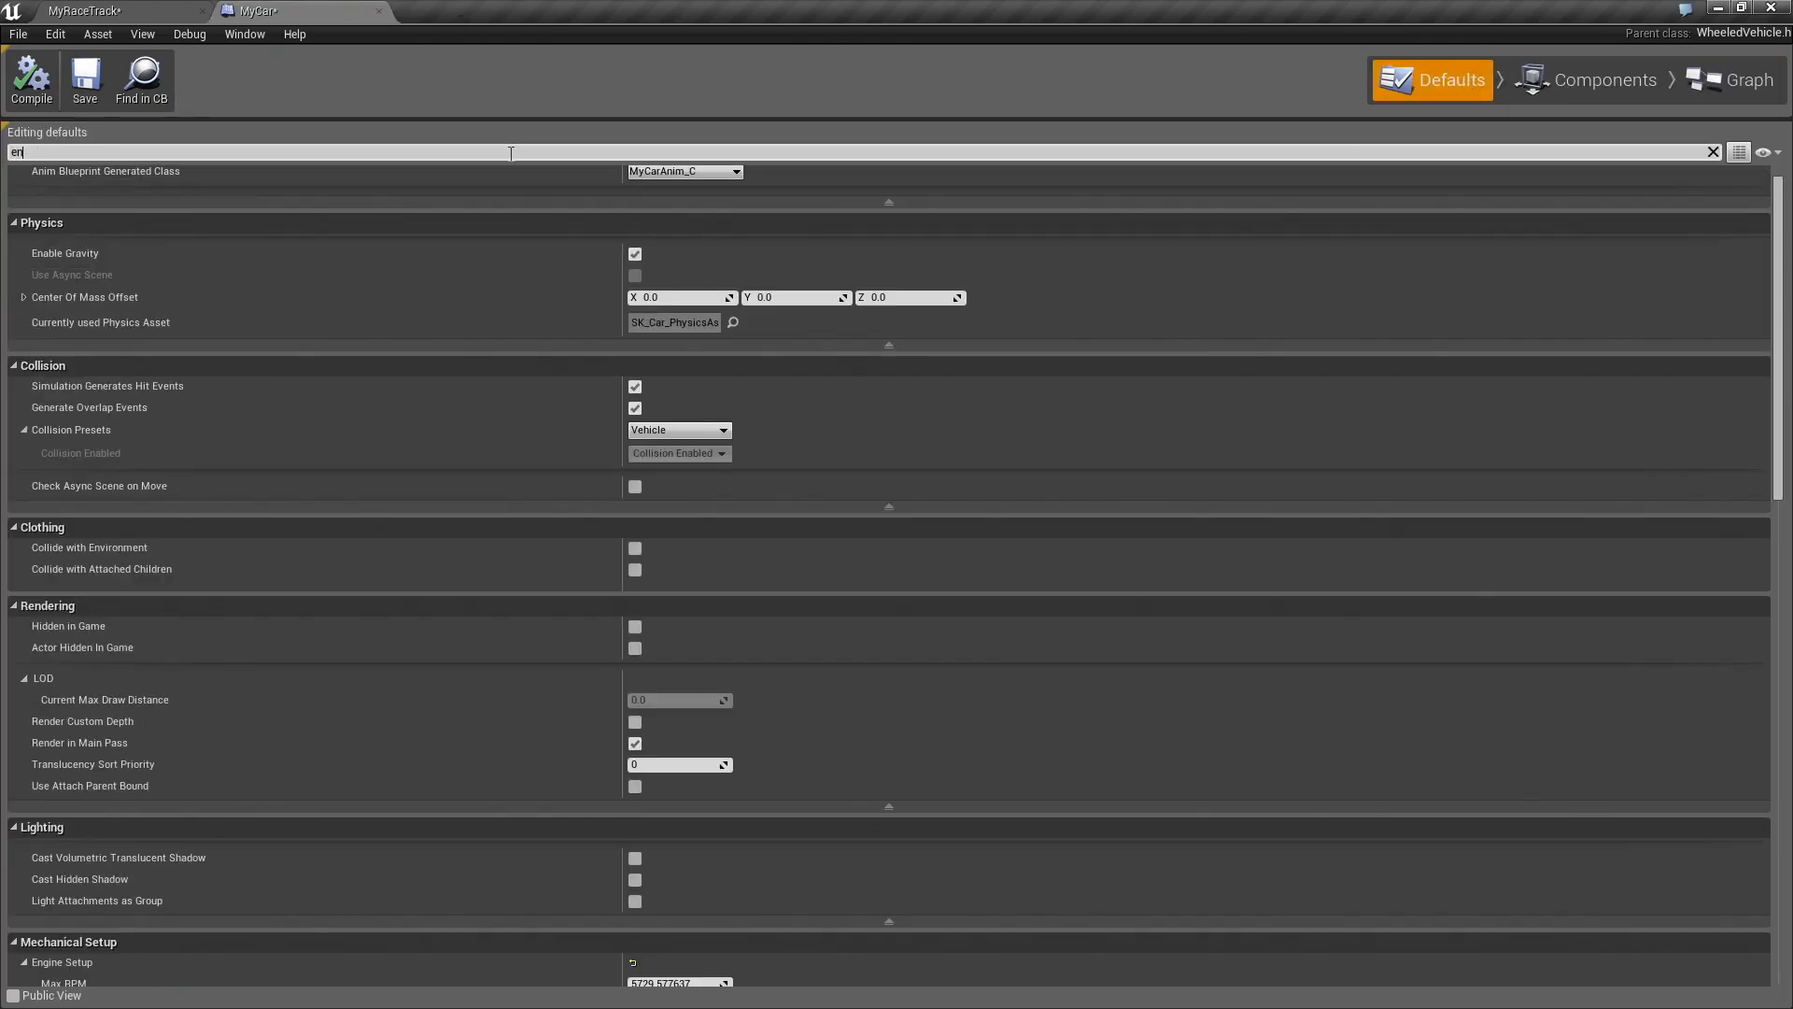
{"action": "type", "text": "ngine"}
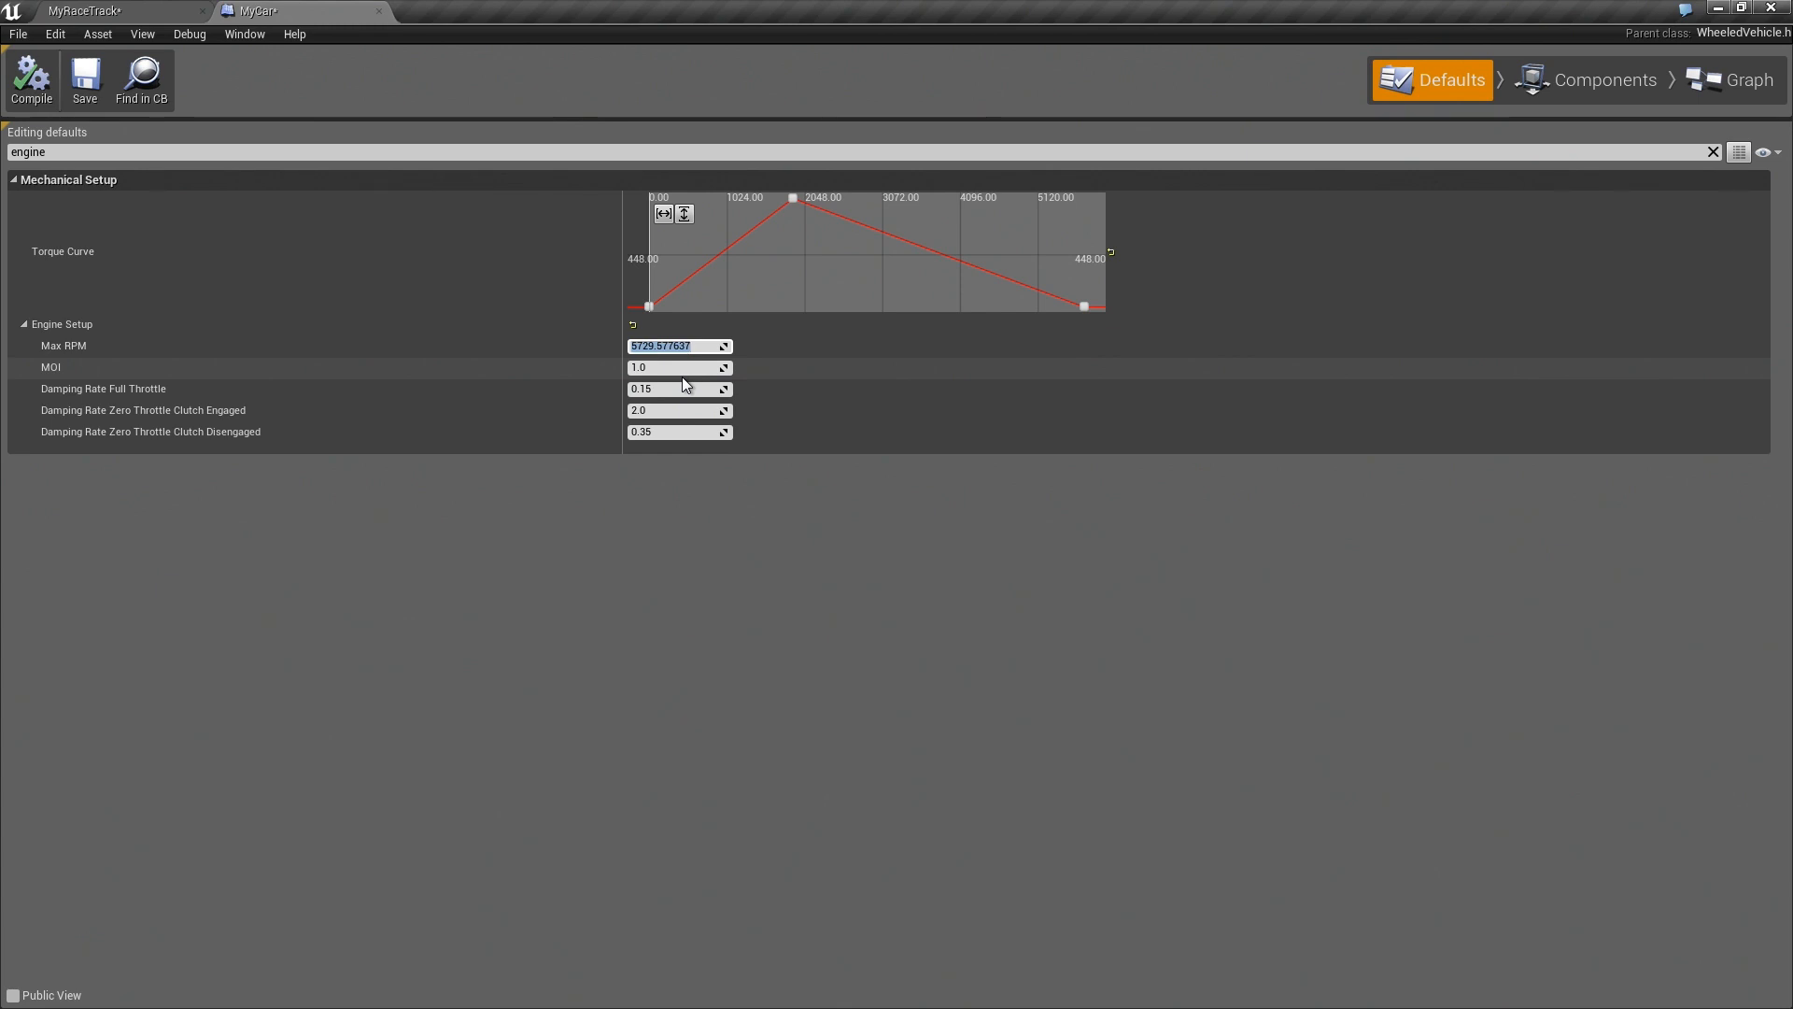
Enter Max RPM 7500, then play the race track level with 'showdebug' running
{"action": "type", "text": "7500.0"}
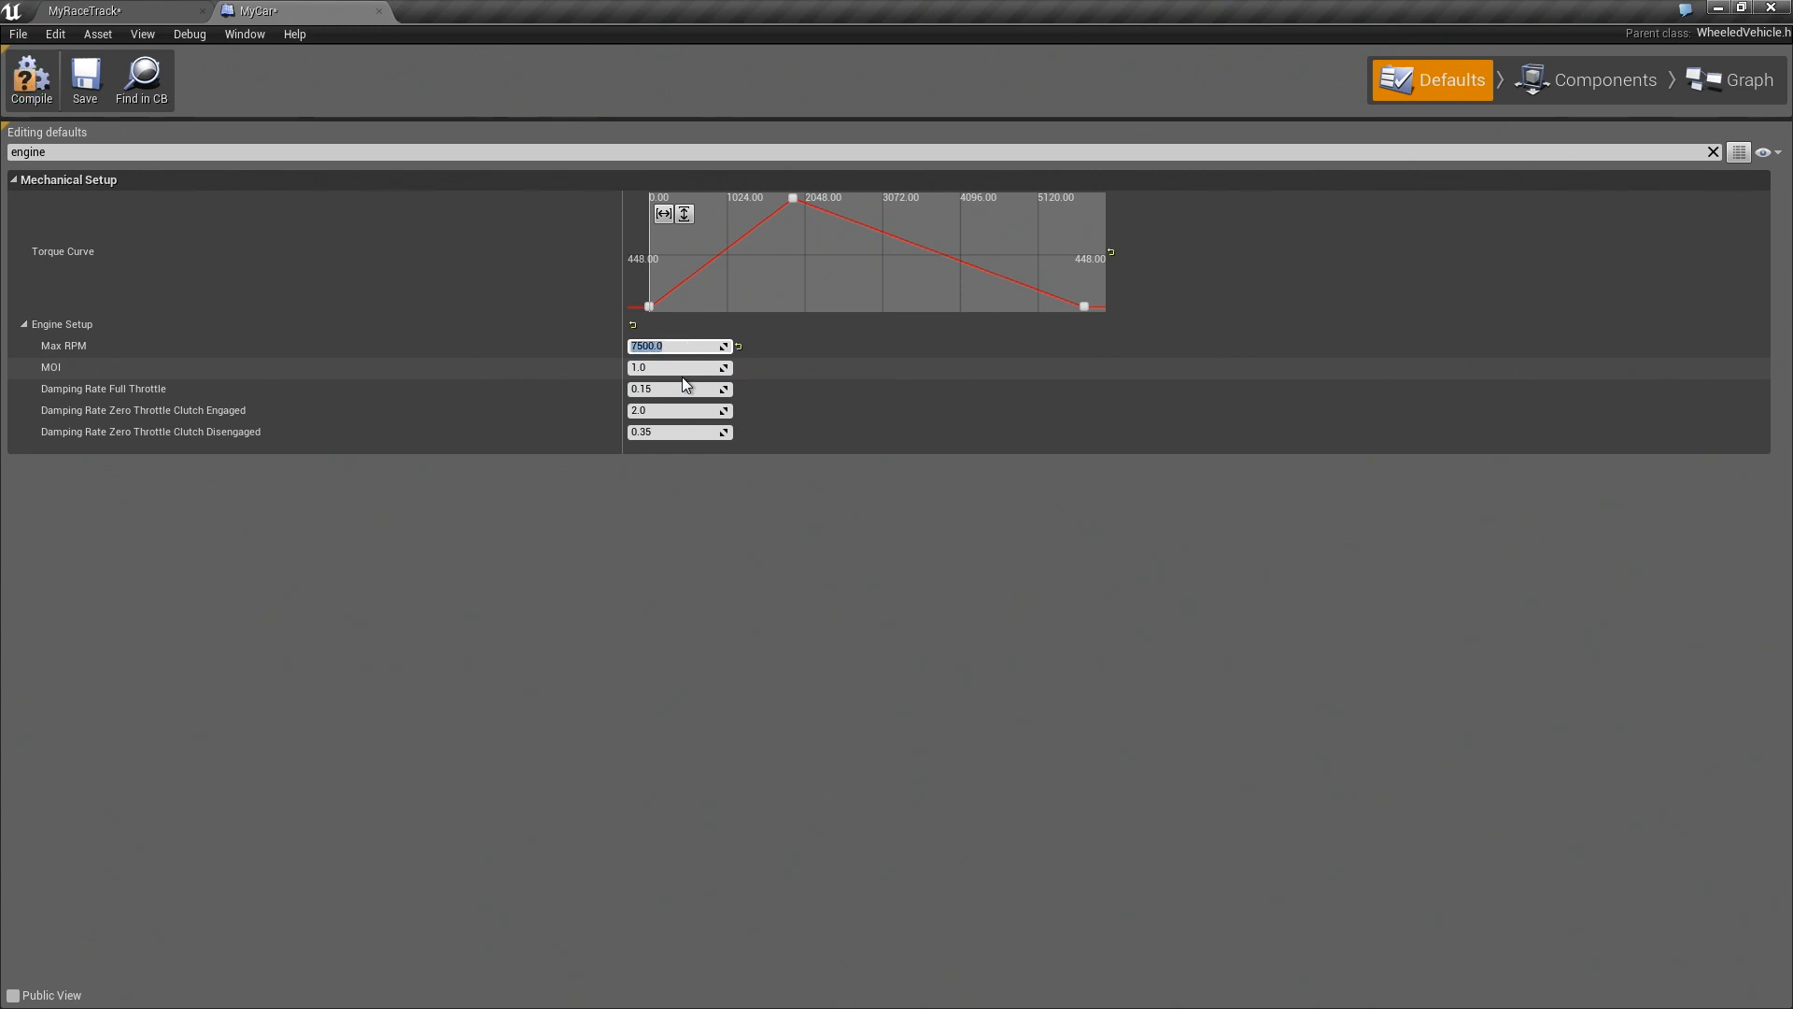
{"action": "left_click", "coordinate": [85, 10]}
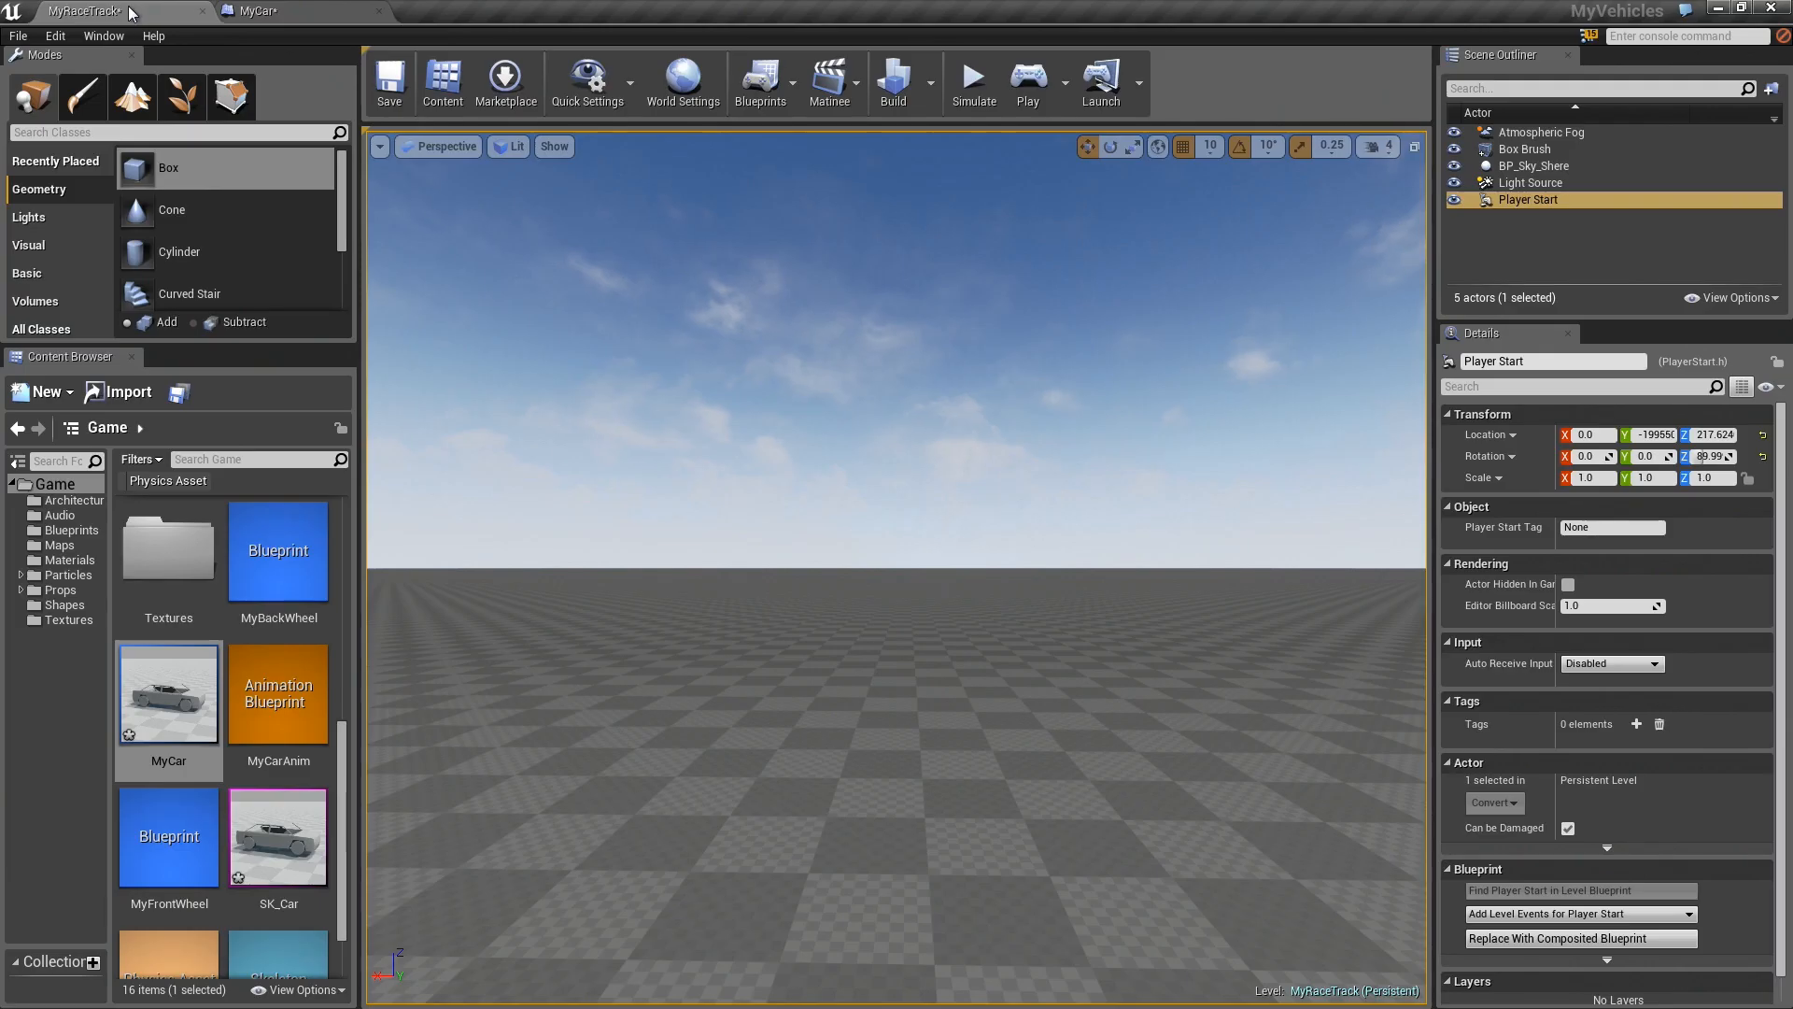
{"action": "left_click", "coordinate": [1024, 81]}
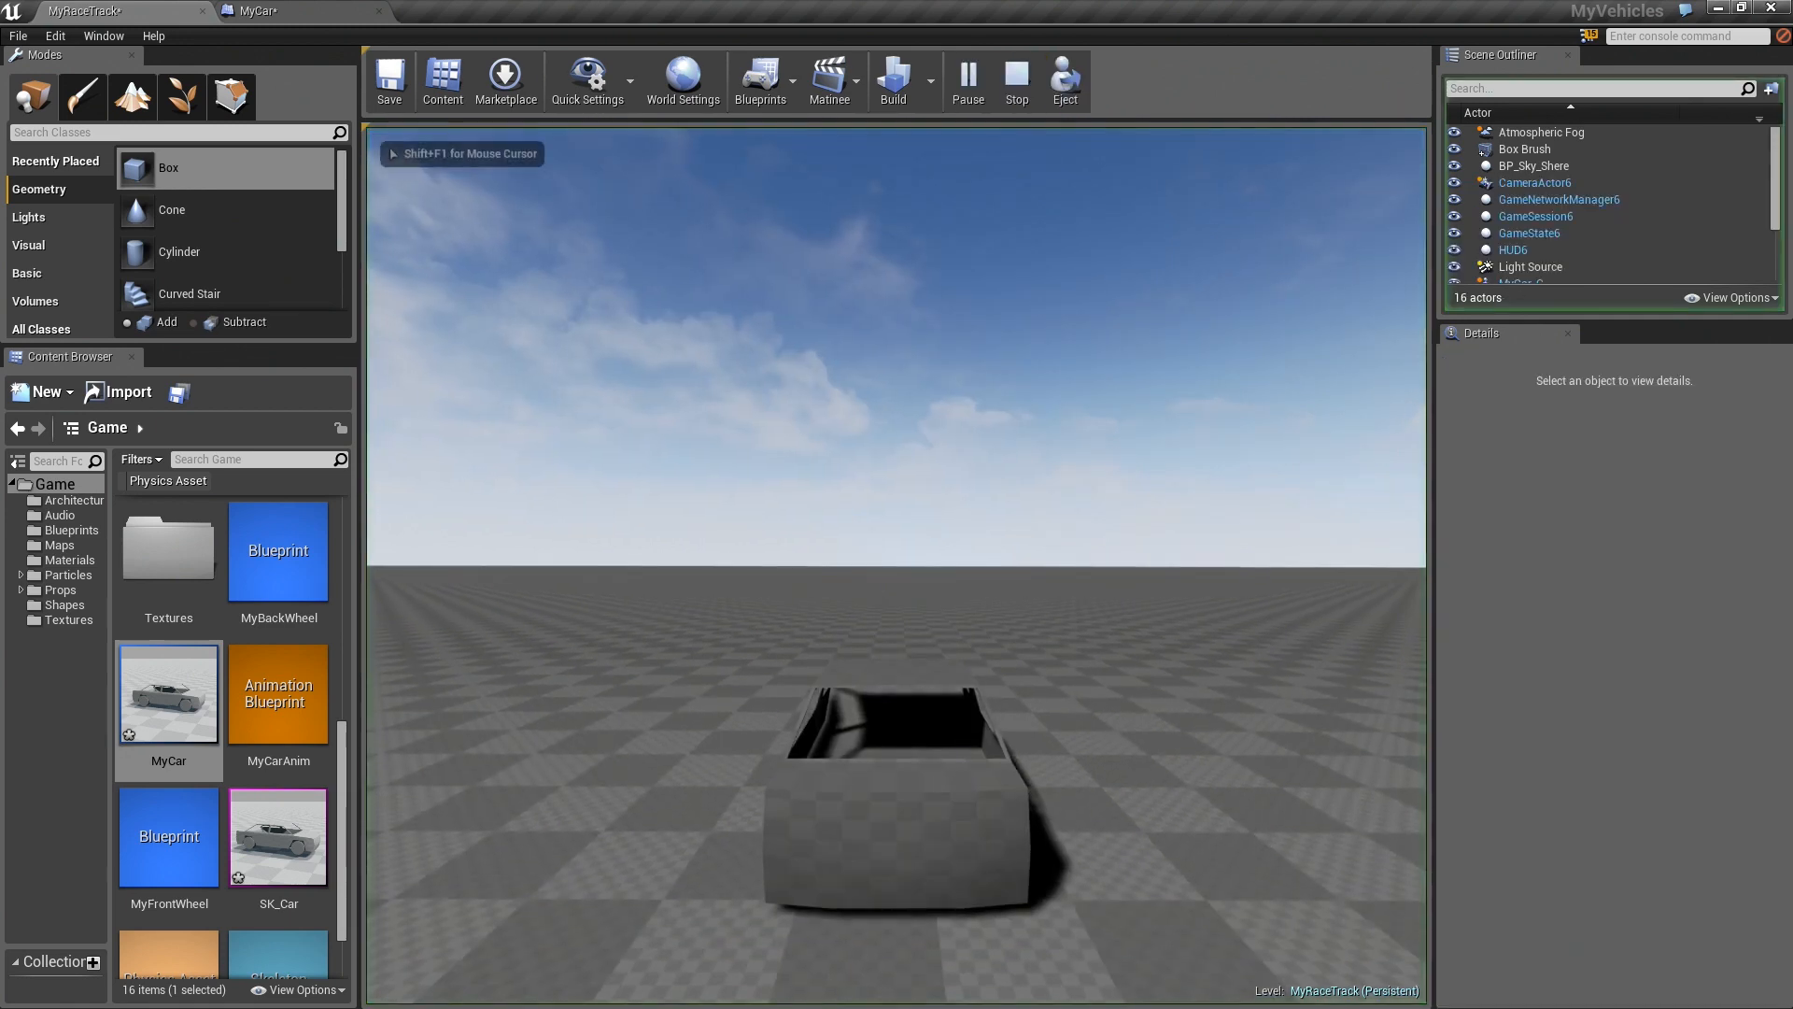
{"action": "type", "text": "showdebug"}
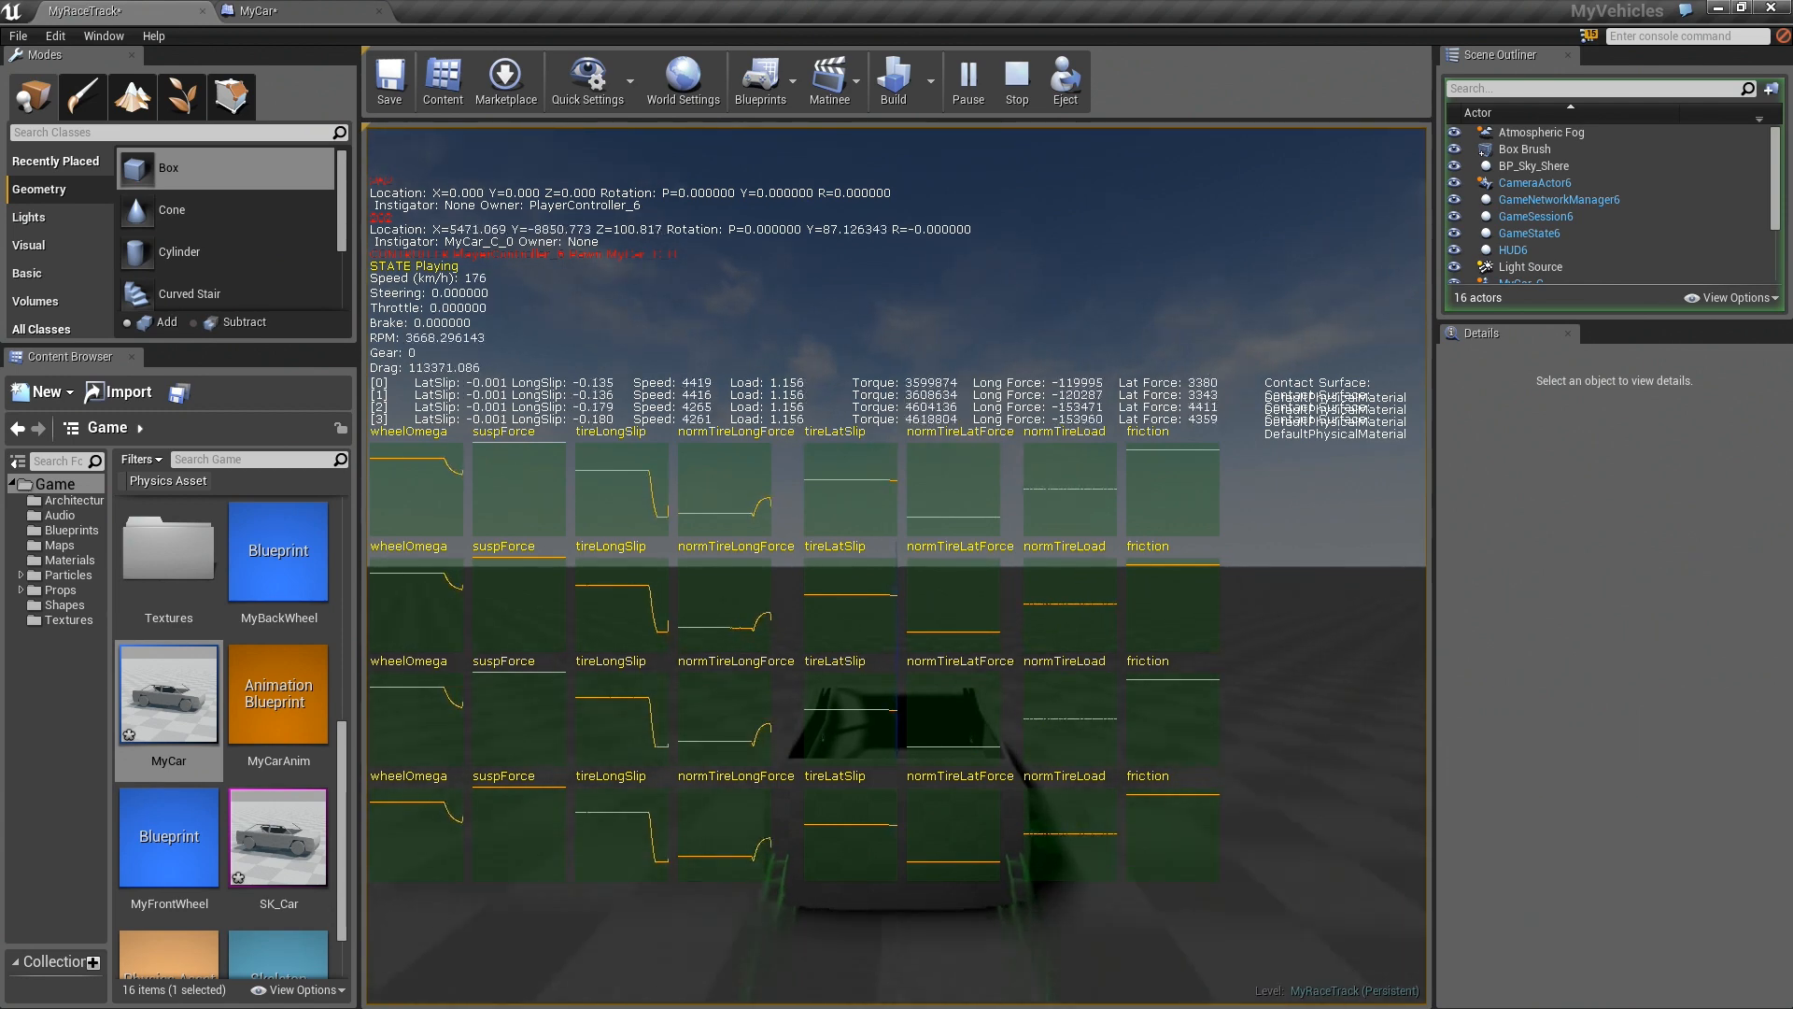
Reshape MyCar's torque curve by dragging its keys and entering a key value of 700
{"action": "left_click", "coordinate": [260, 10]}
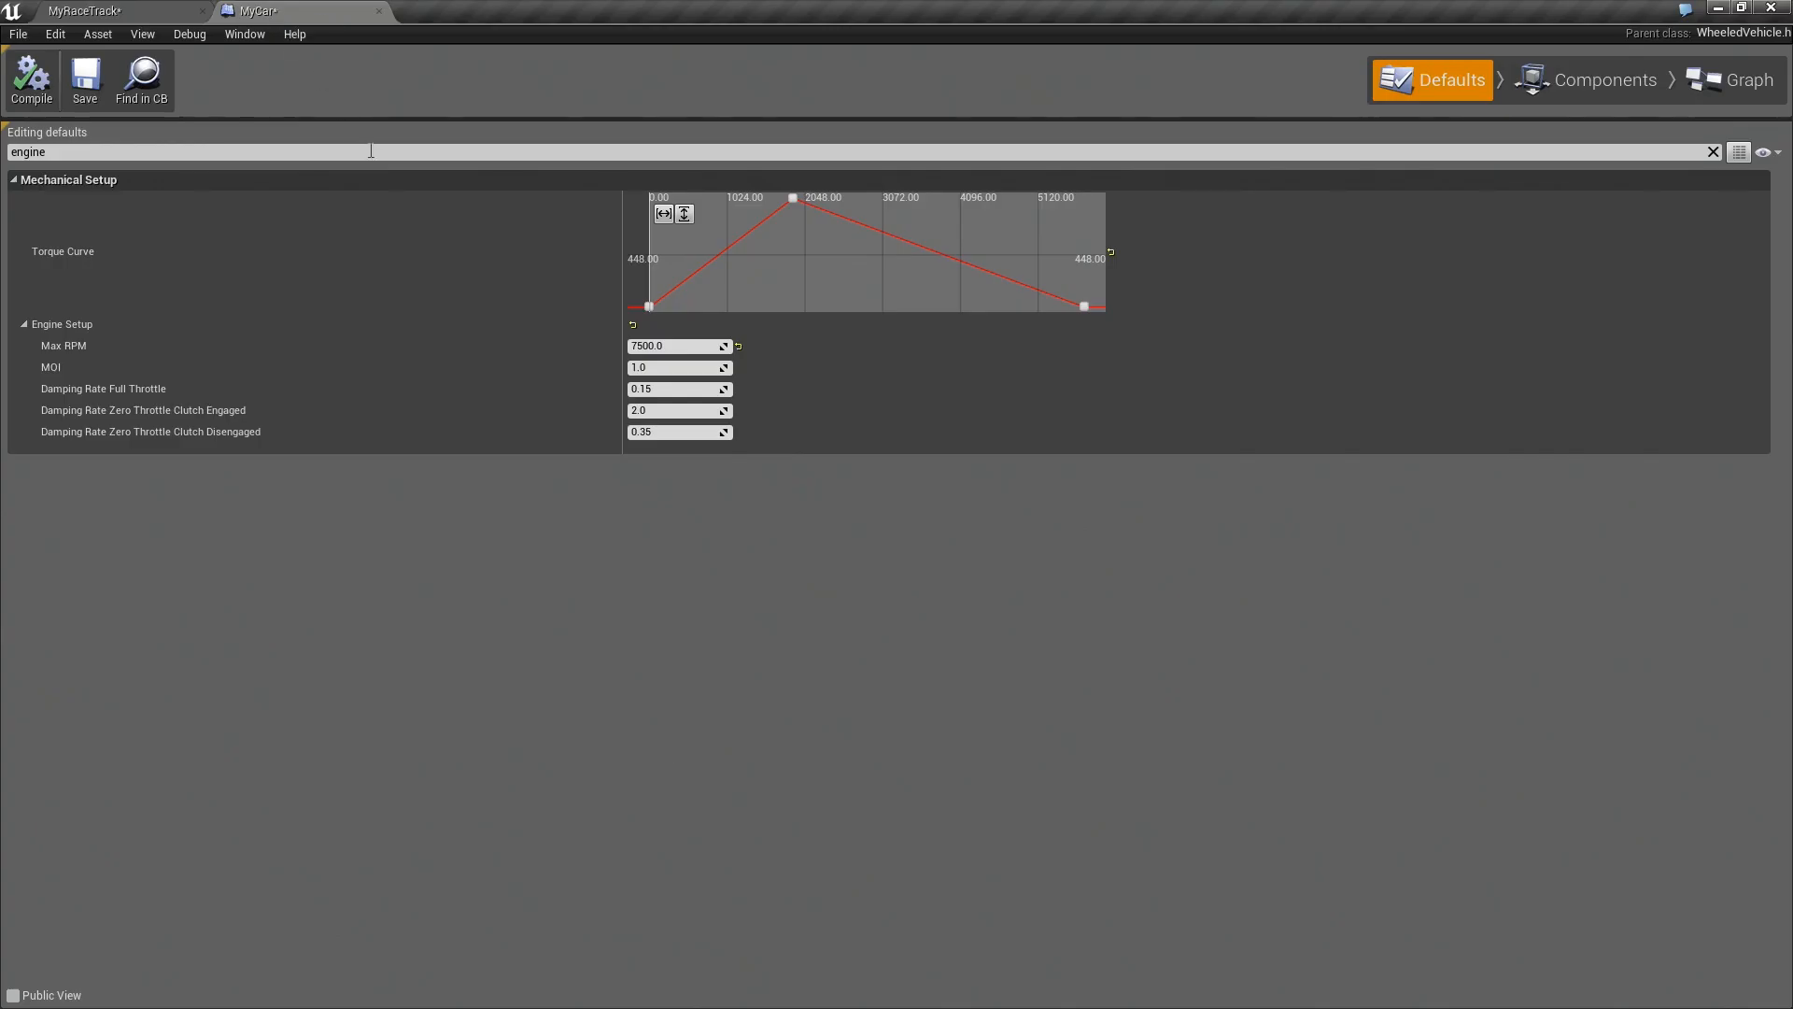
{"action": "mouse_move", "coordinate": [678, 409]}
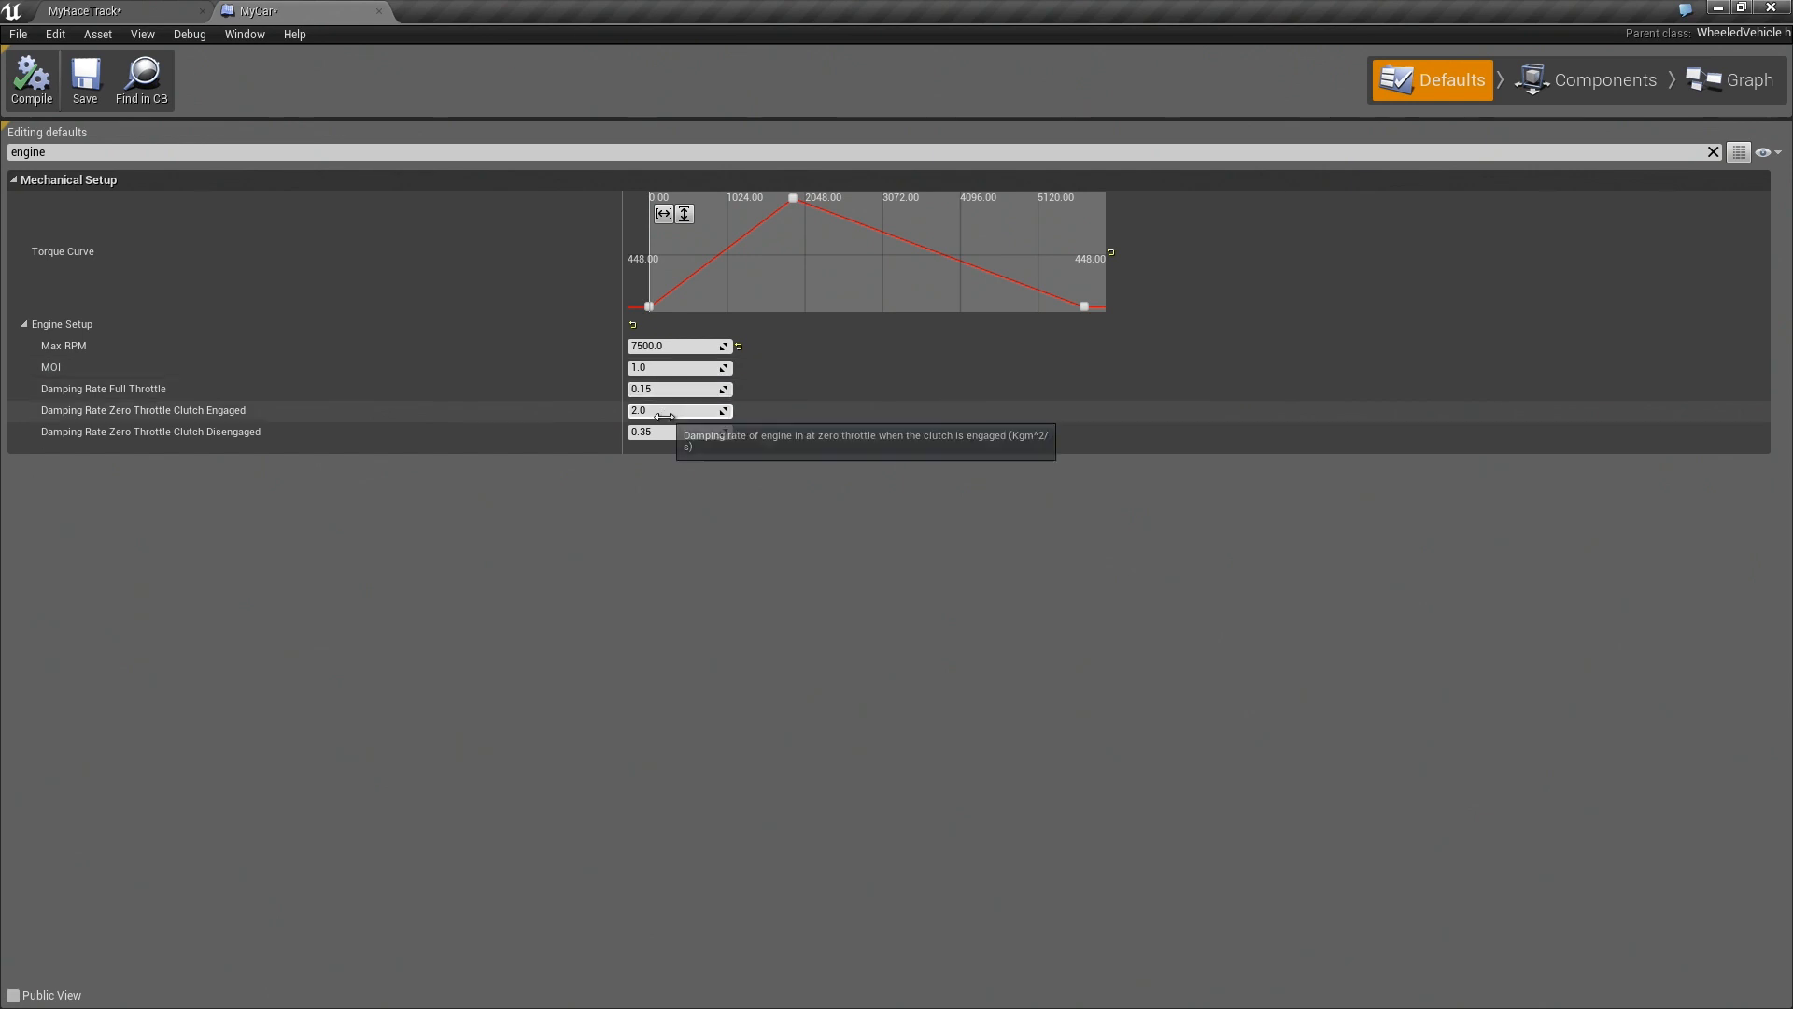
{"action": "mouse_move", "coordinate": [794, 207]}
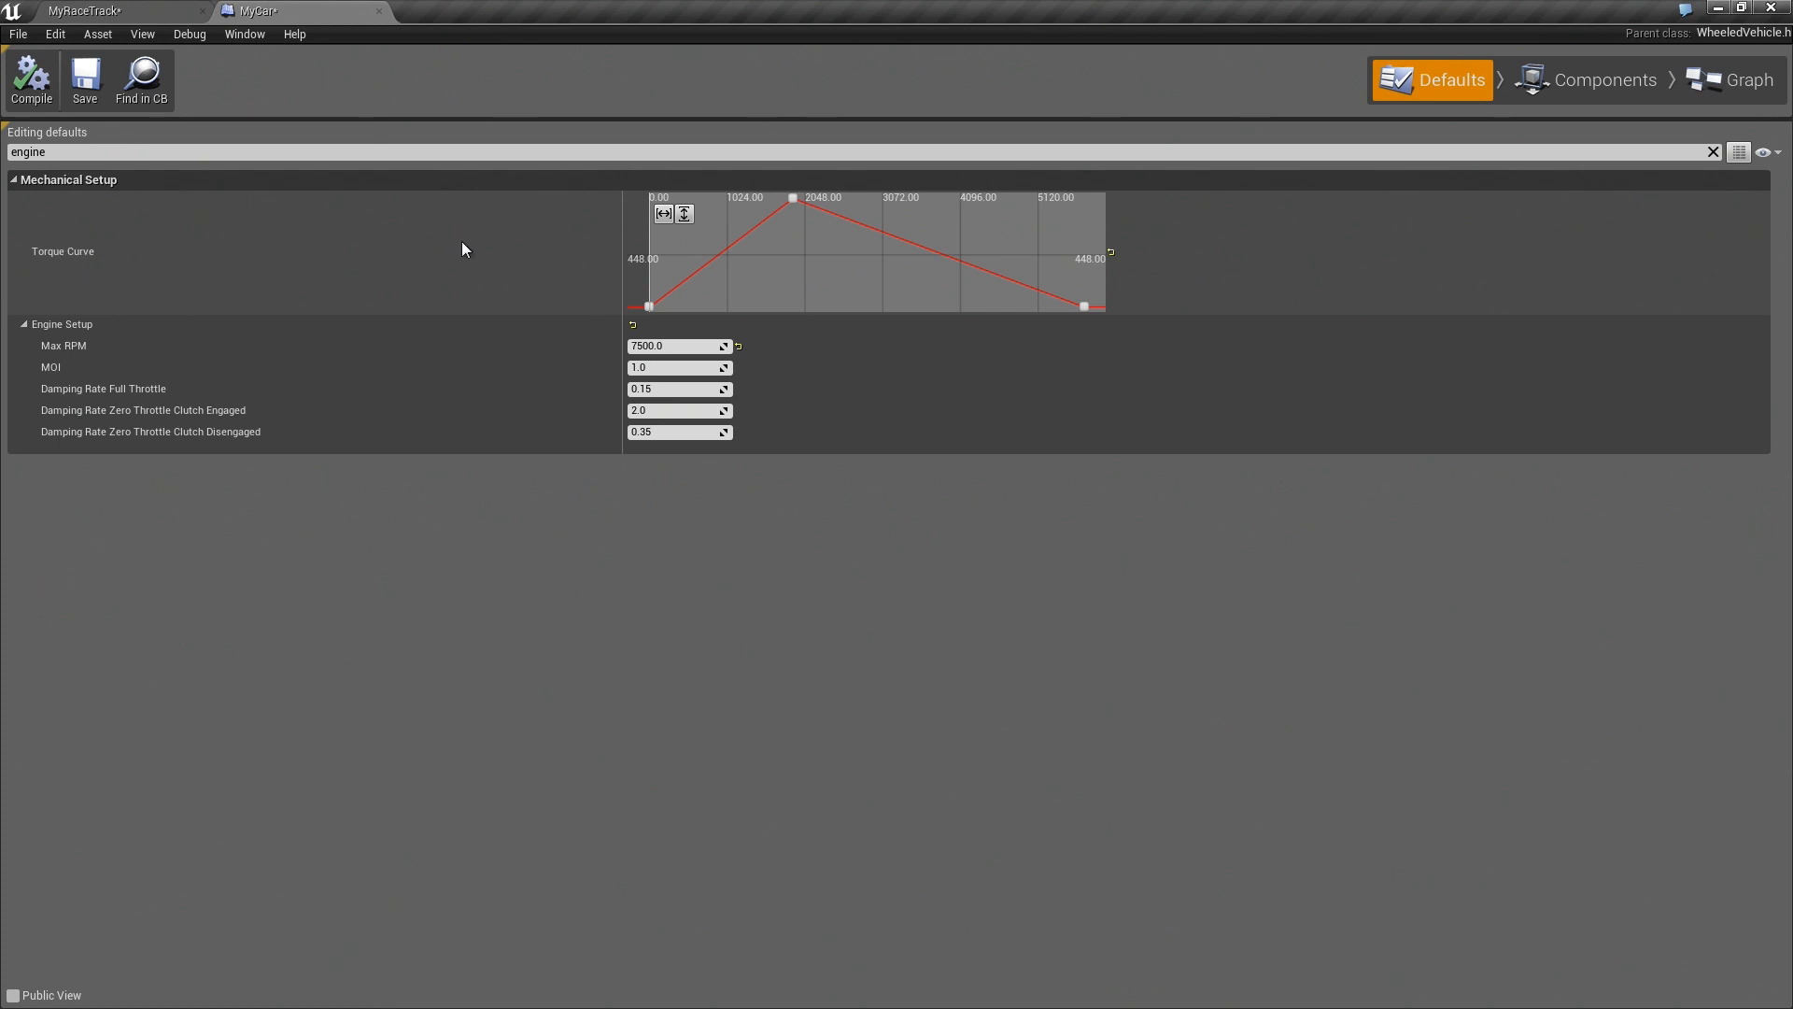
{"action": "mouse_move", "coordinate": [897, 236]}
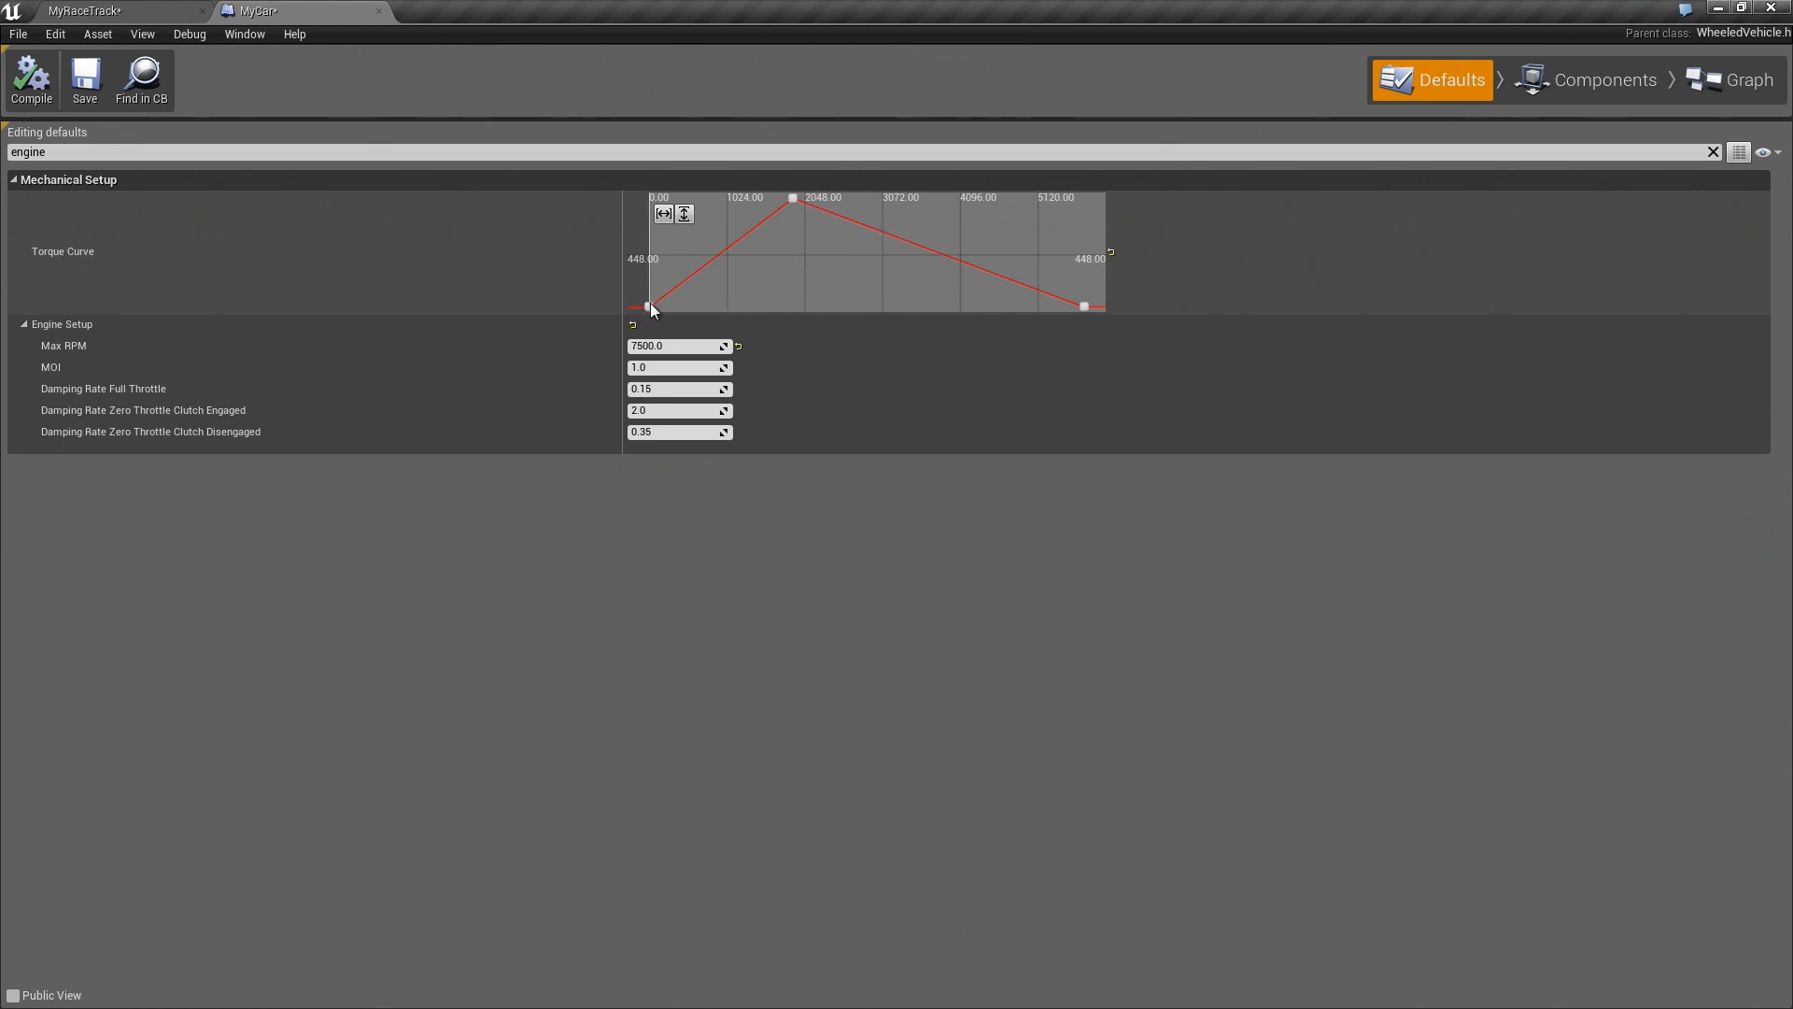
{"action": "left_click", "coordinate": [649, 305]}
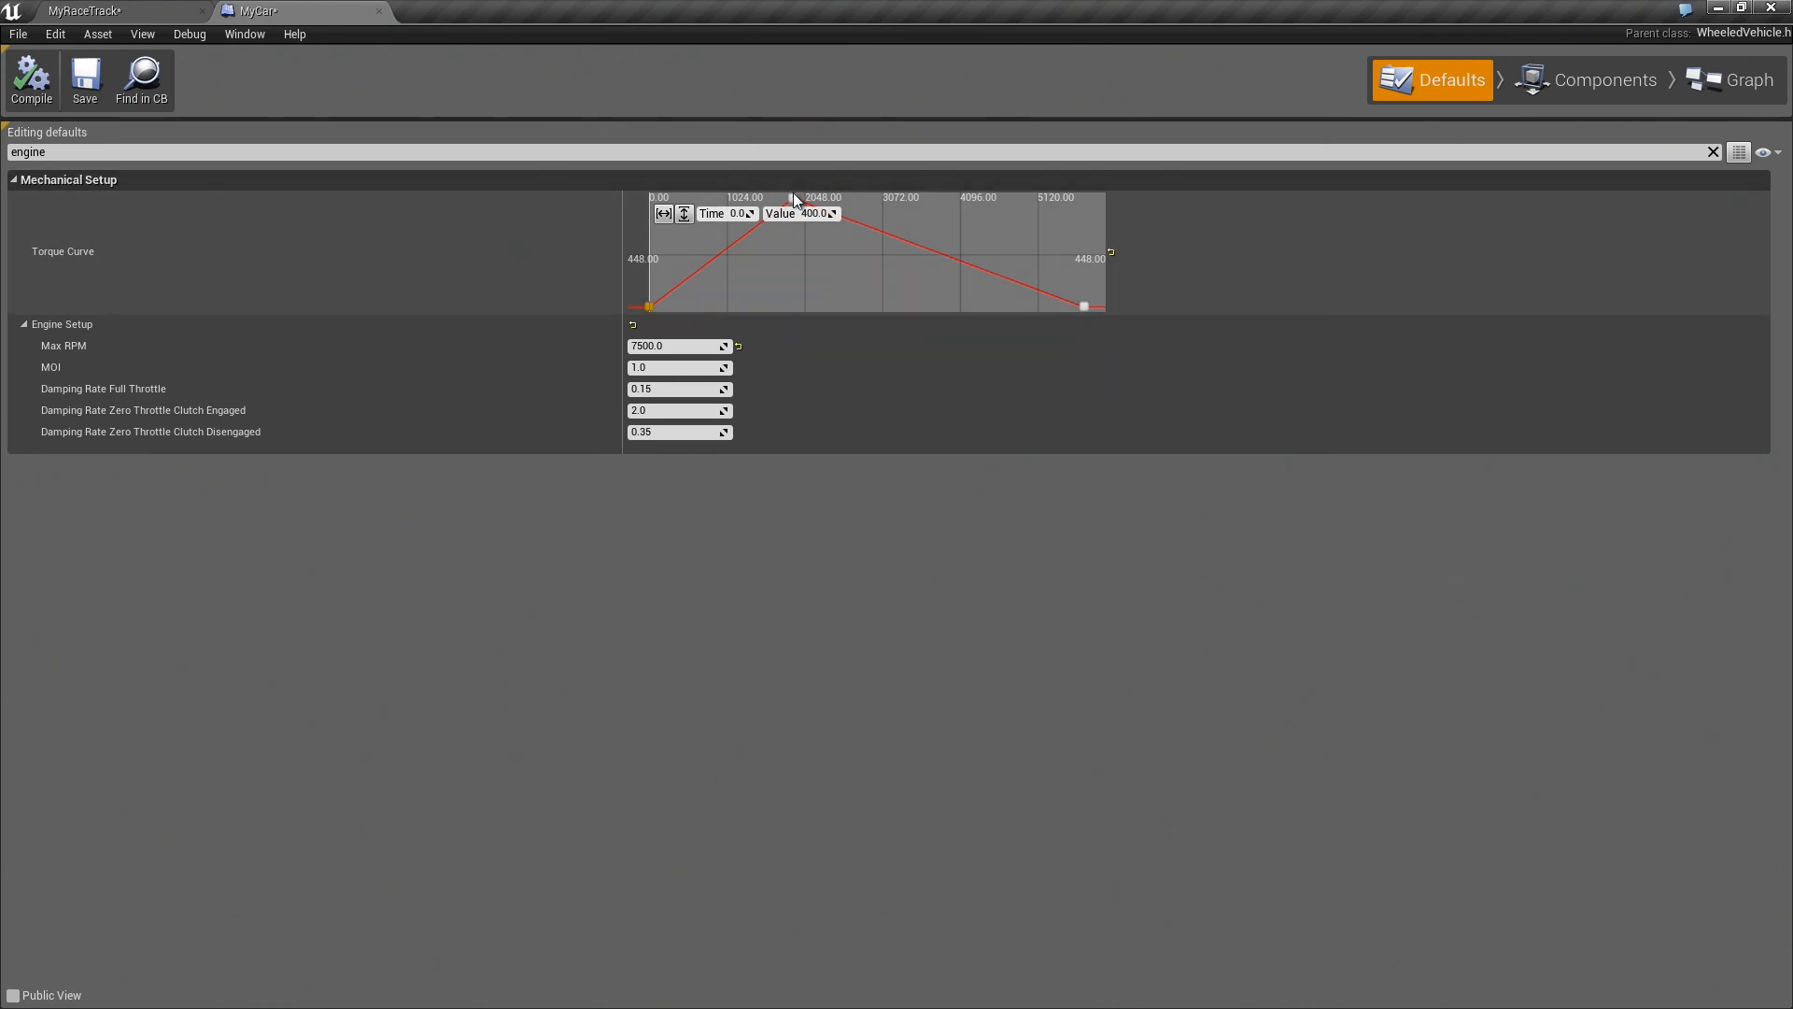
{"action": "left_click_drag", "start_coordinate": [649, 306], "coordinate": [793, 198]}
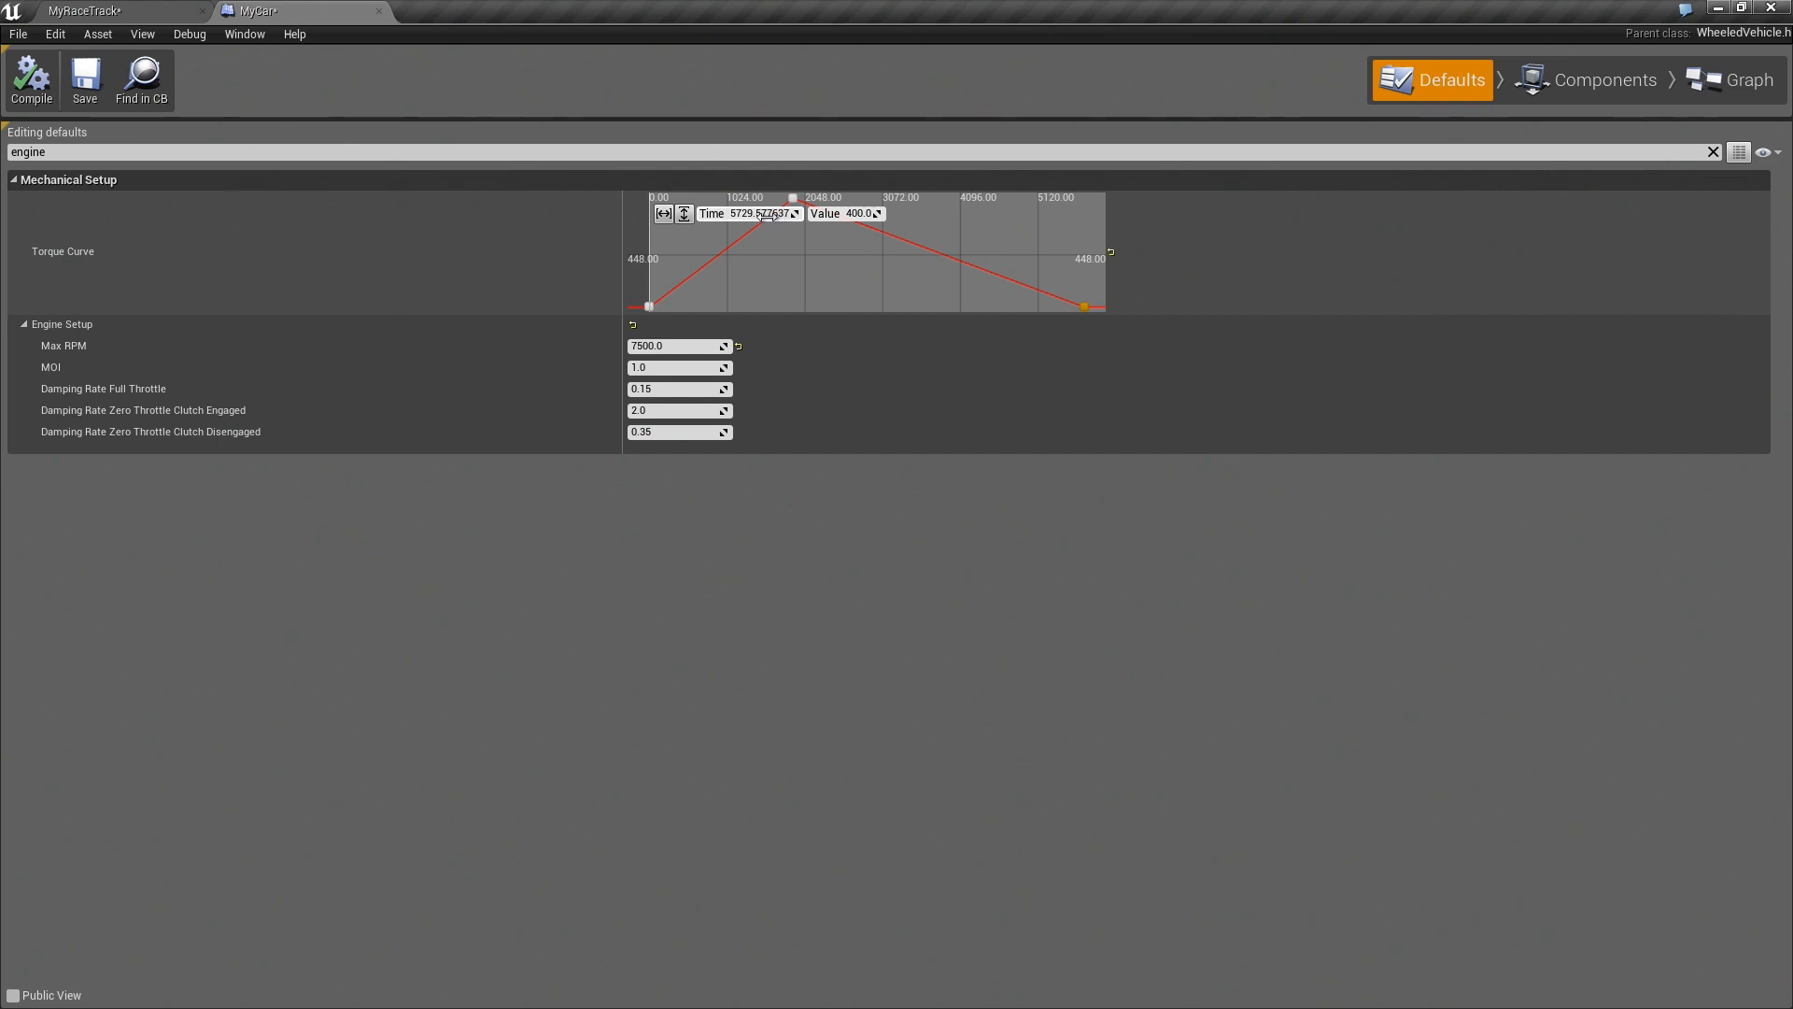
{"action": "triple_click", "coordinate": [755, 214]}
{"action": "type", "text": "7500"}
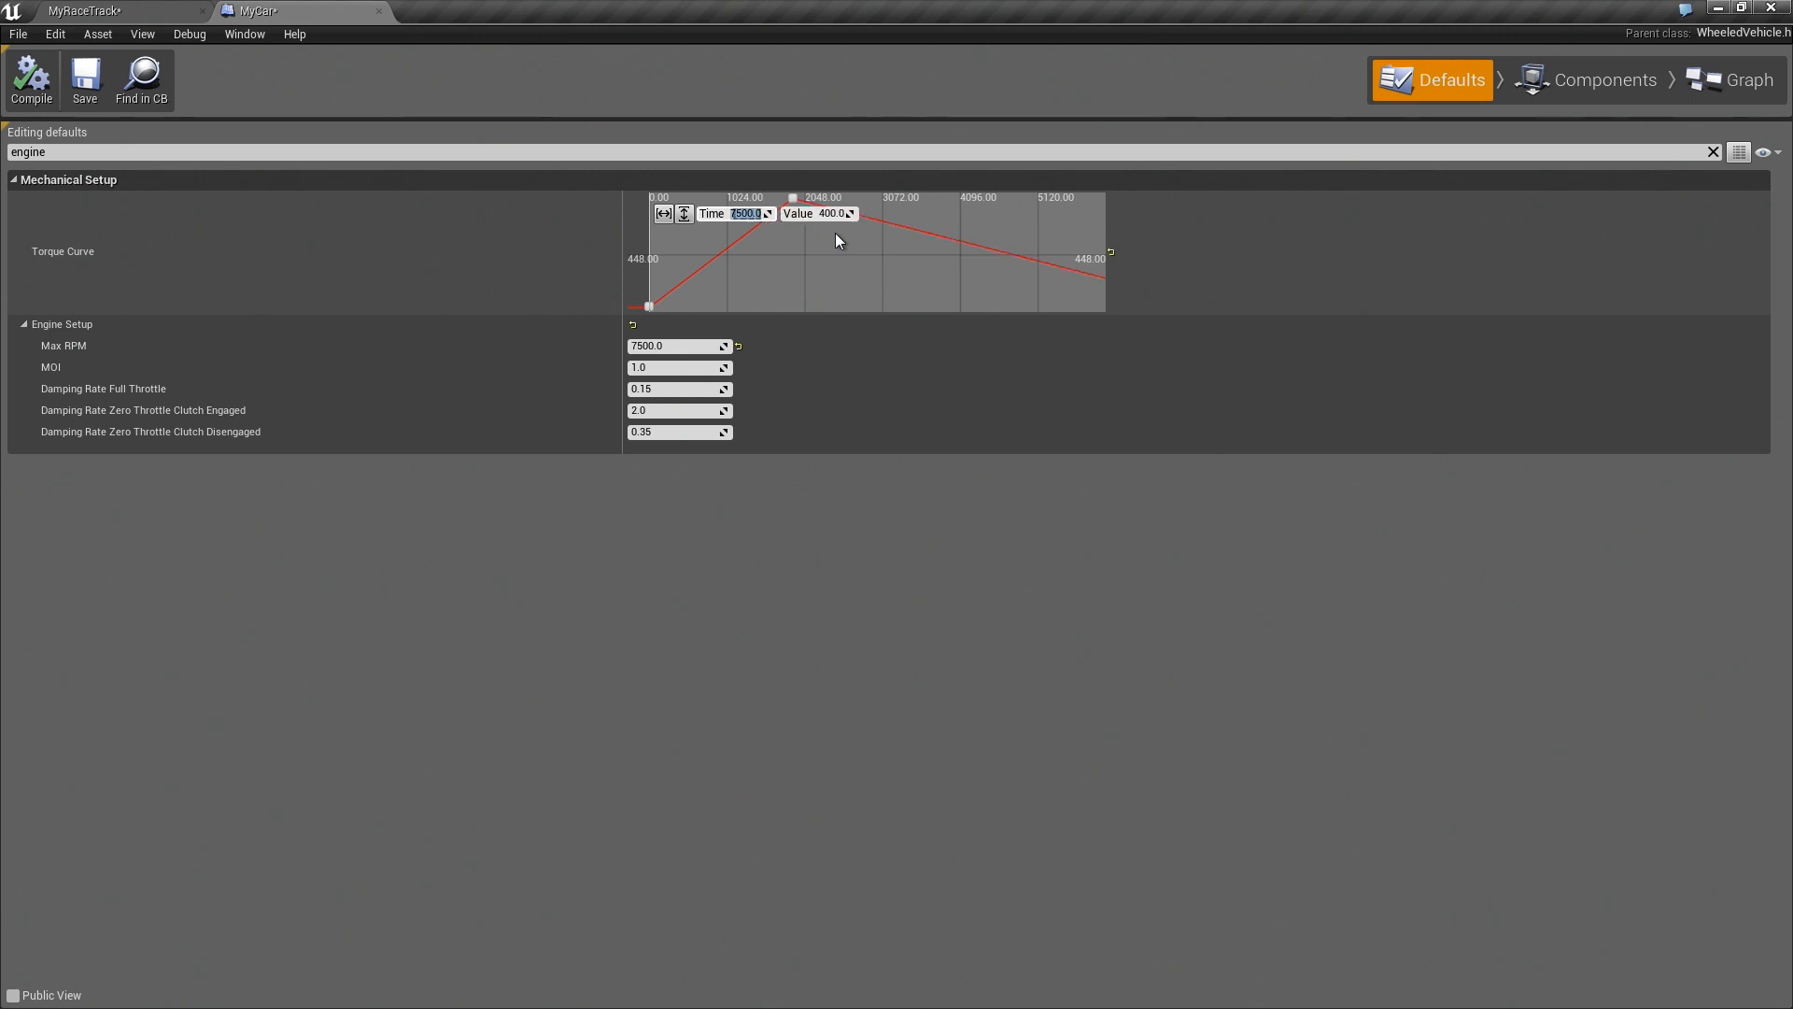
{"action": "mouse_move", "coordinate": [683, 214]}
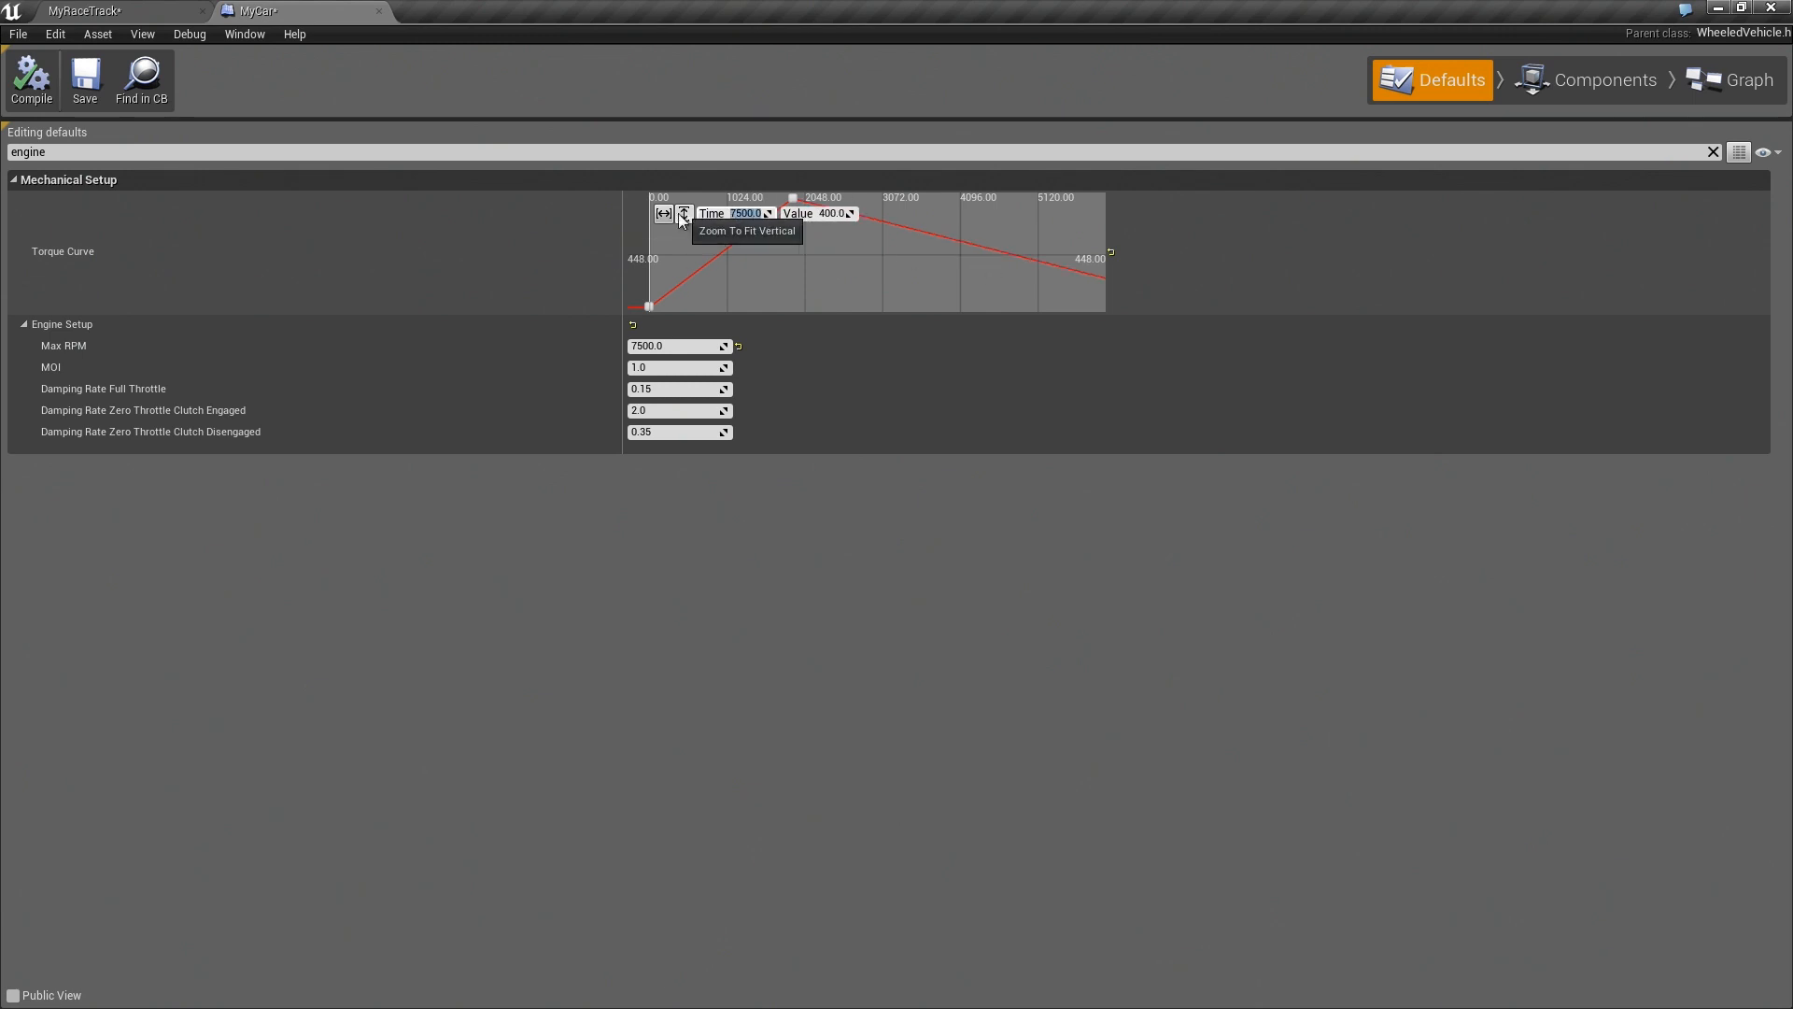
{"action": "left_click", "coordinate": [662, 214]}
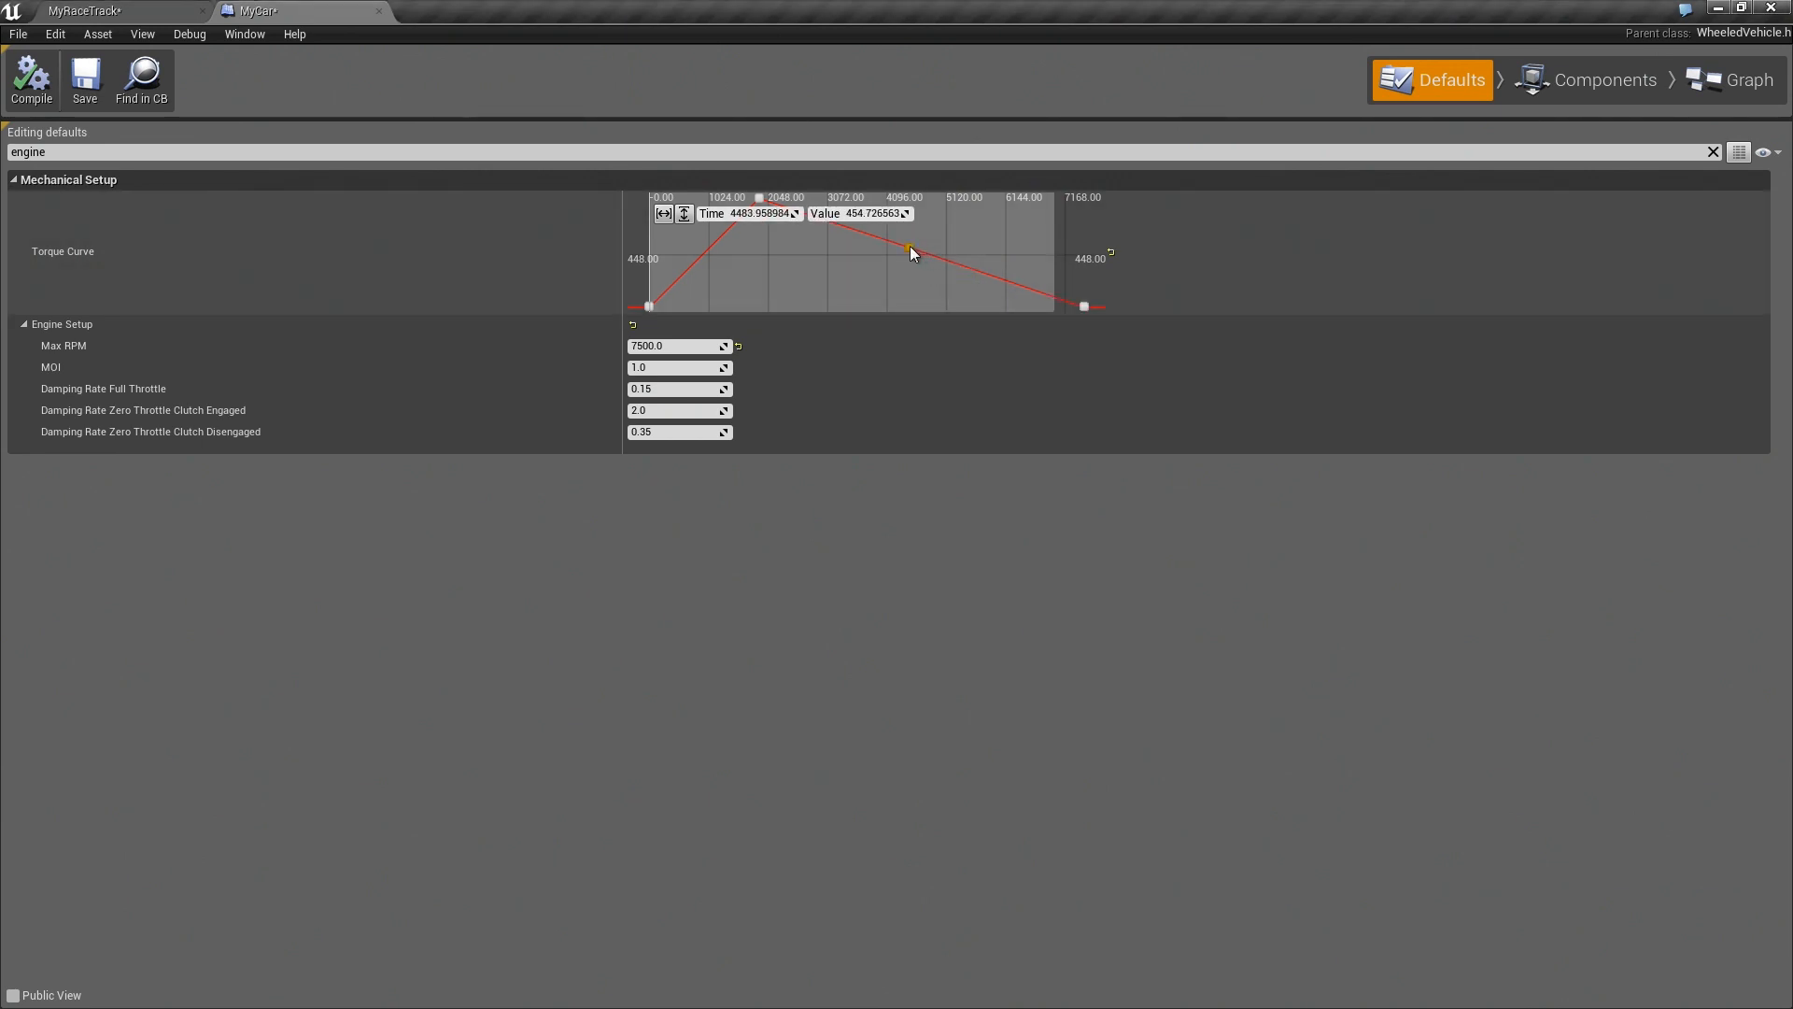
{"action": "left_click_drag", "start_coordinate": [909, 253], "coordinate": [973, 225]}
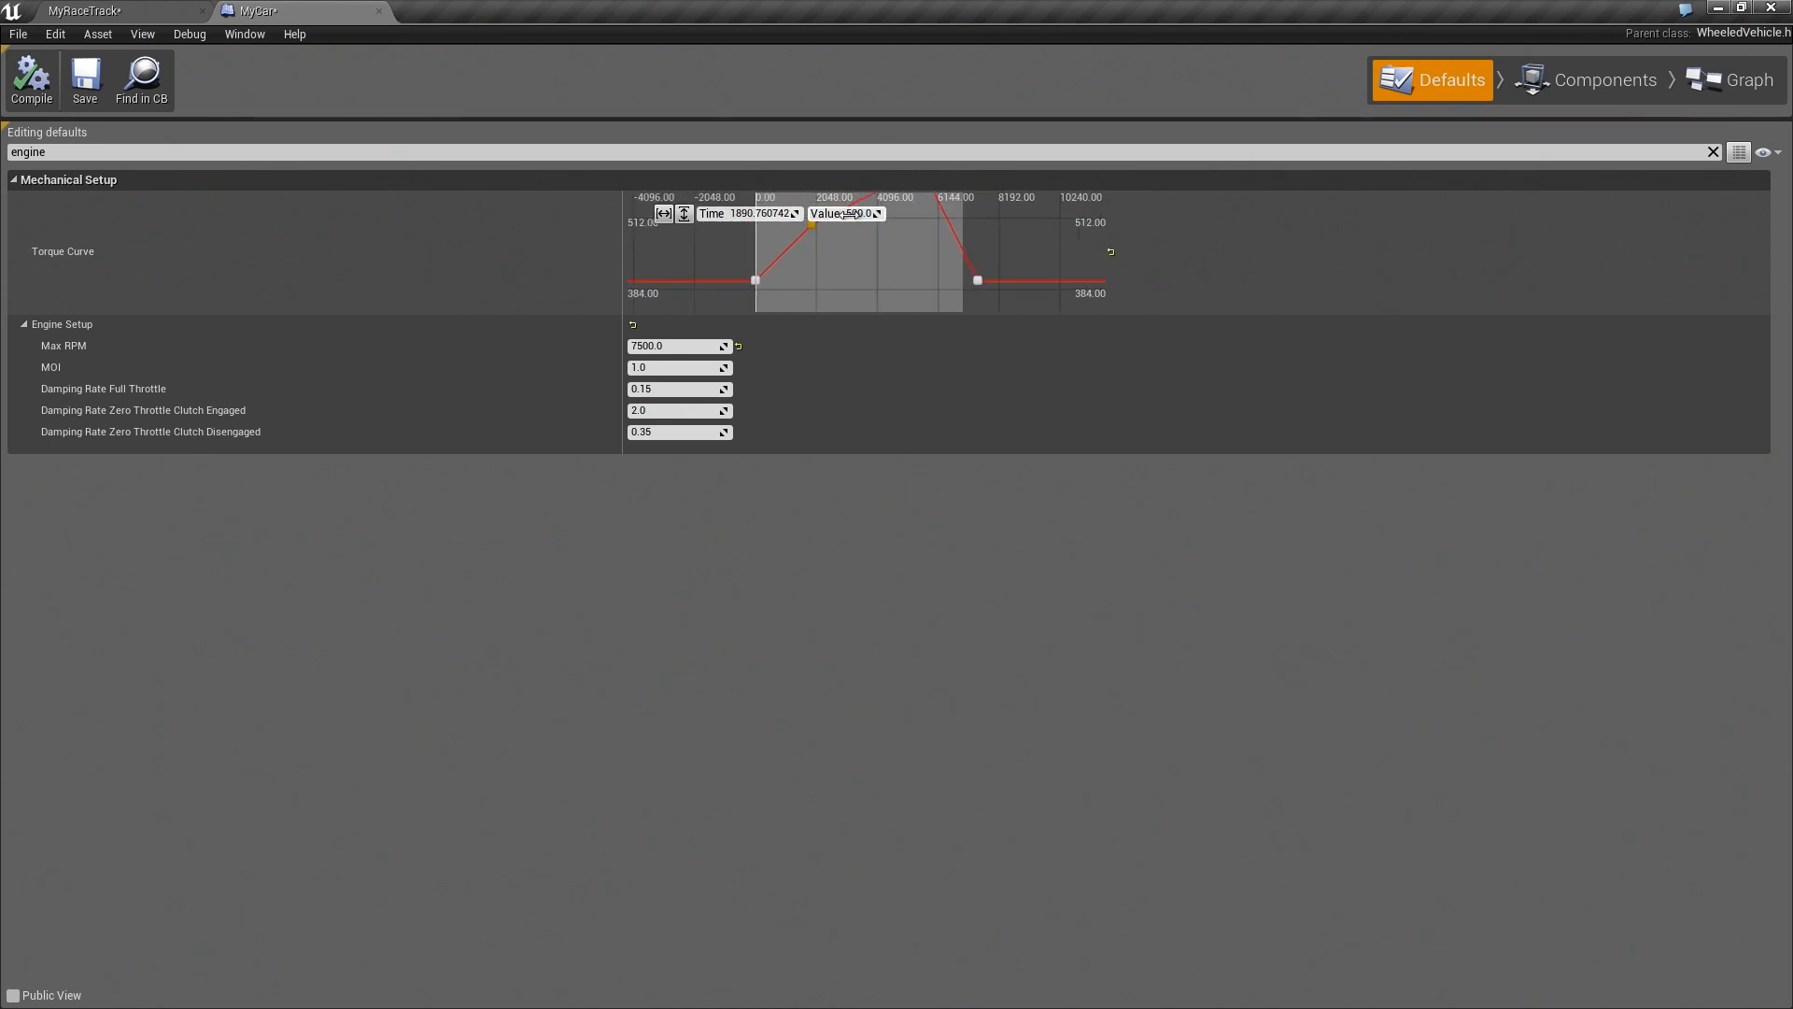
{"action": "type", "text": "700"}
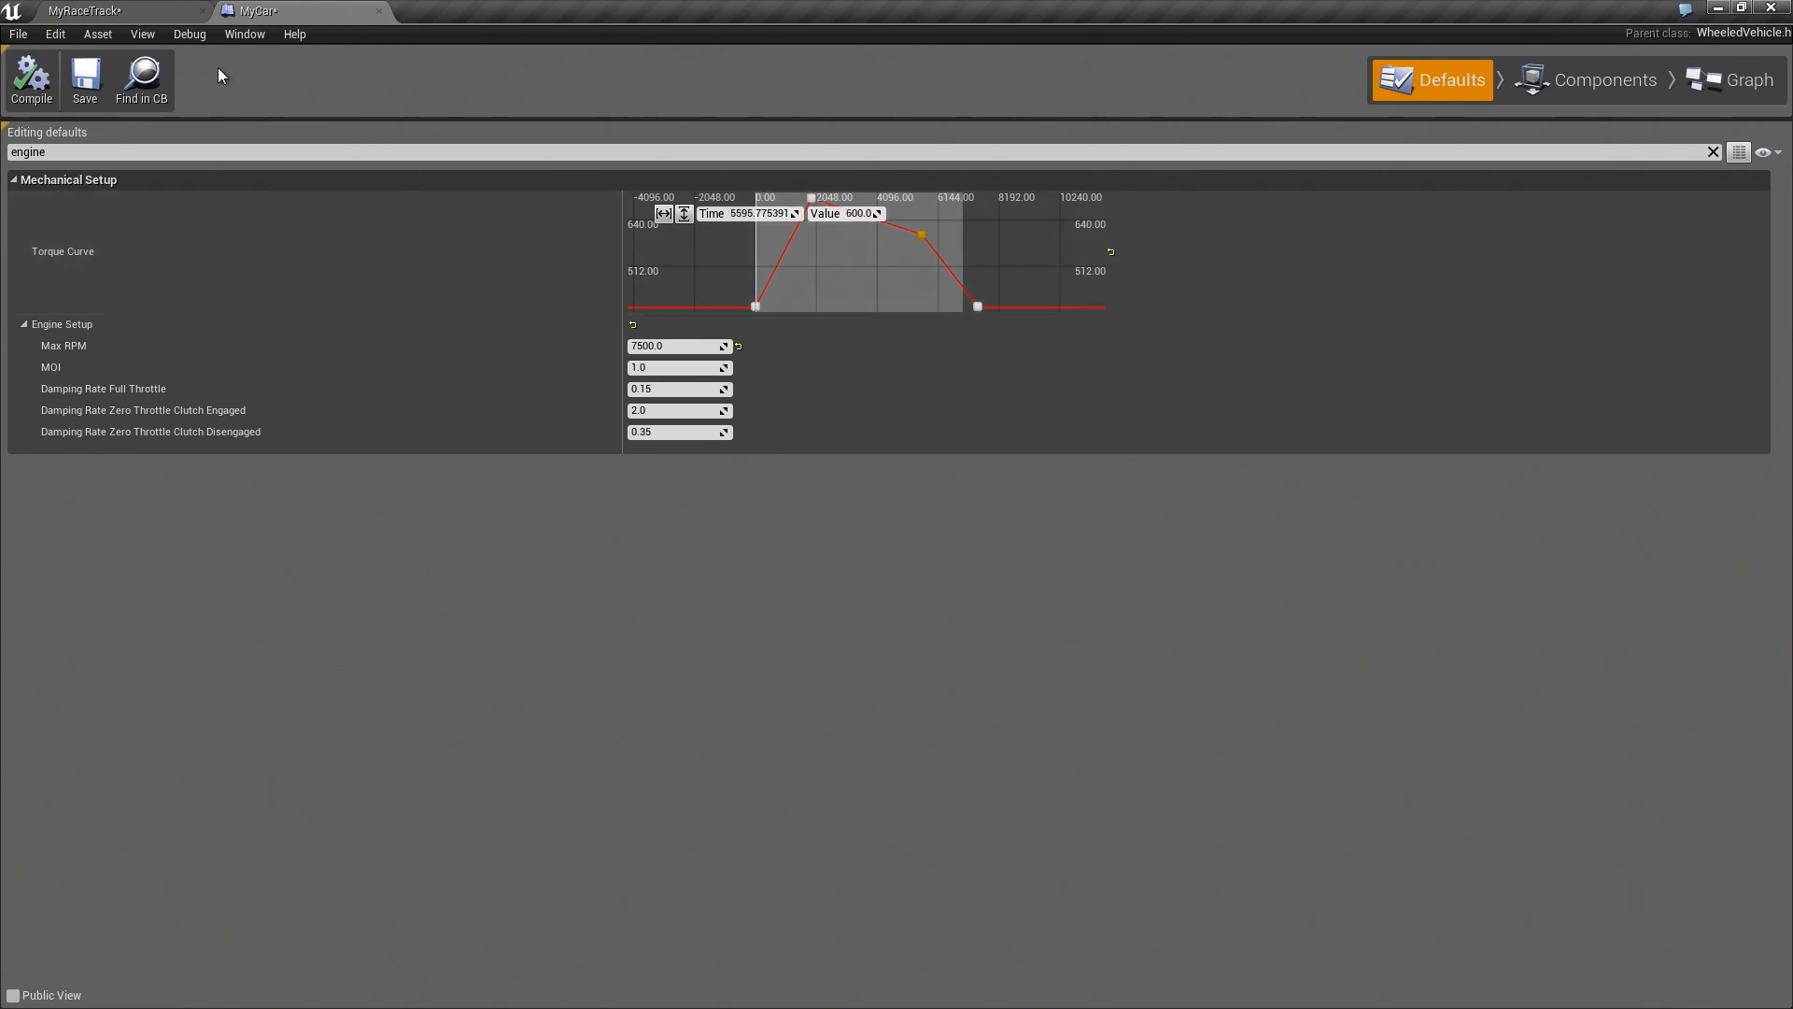
{"action": "left_click", "coordinate": [86, 11]}
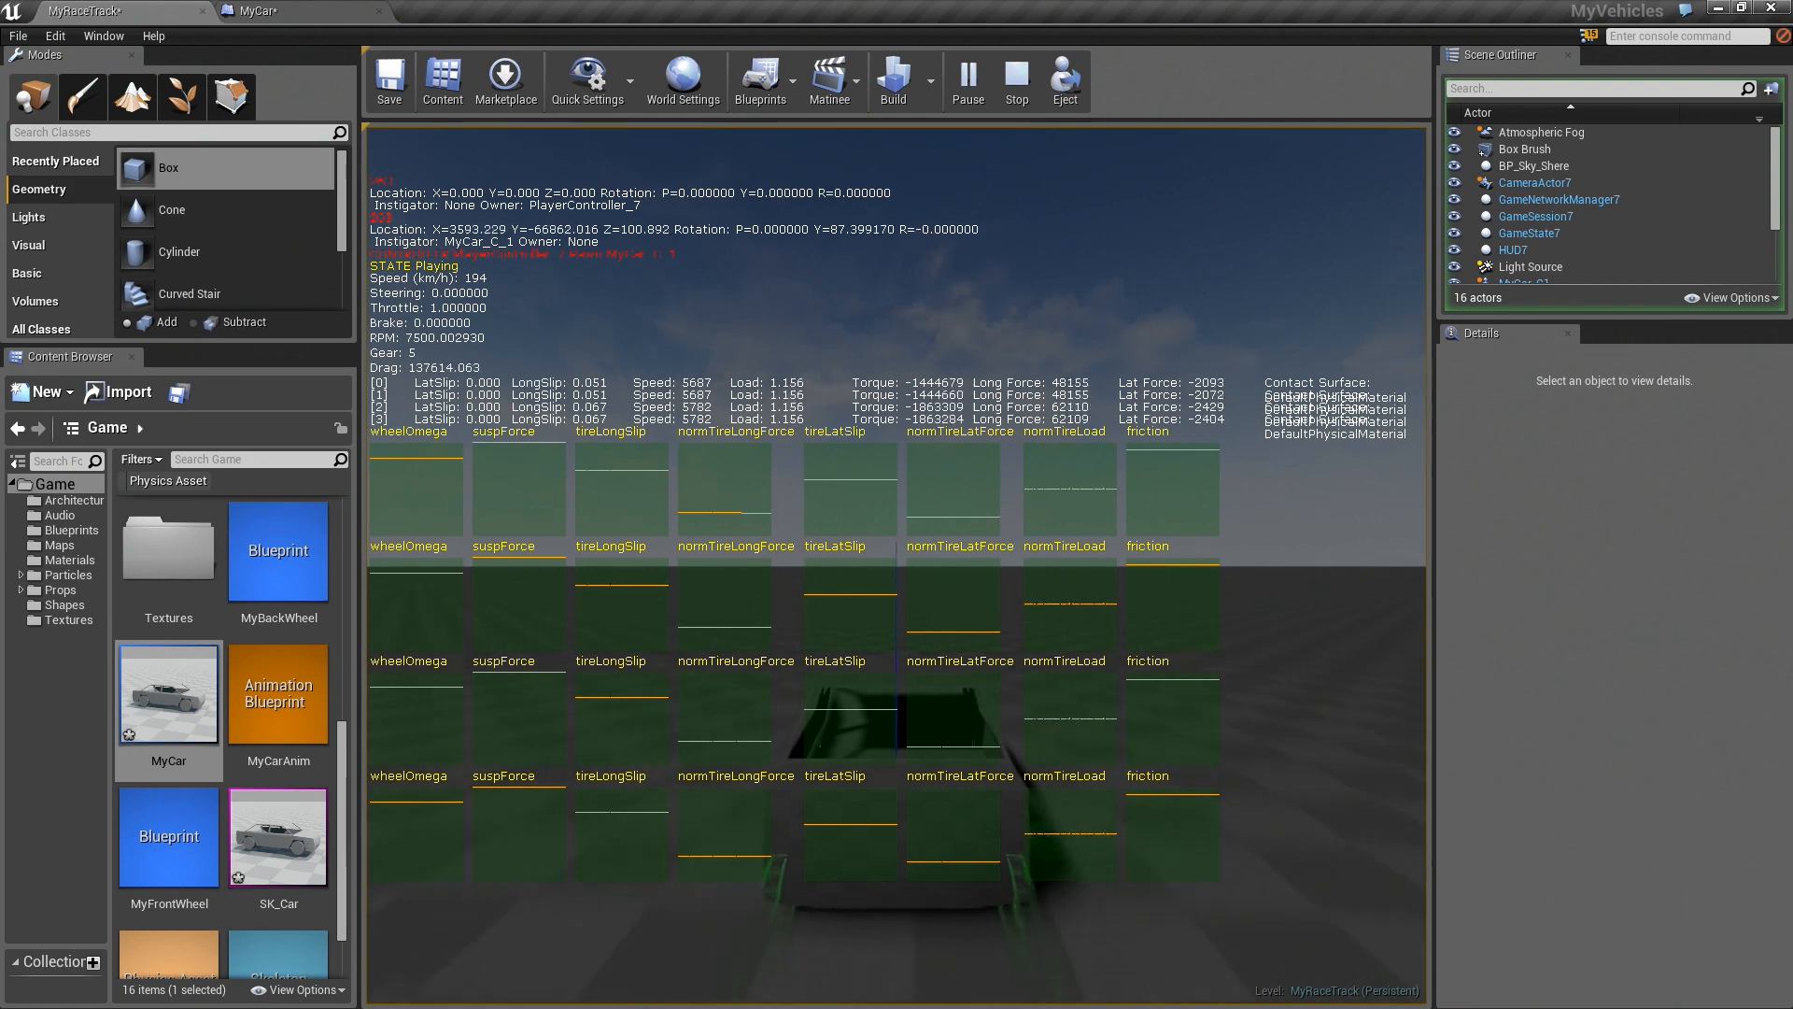
{"action": "left_click", "coordinate": [258, 10]}
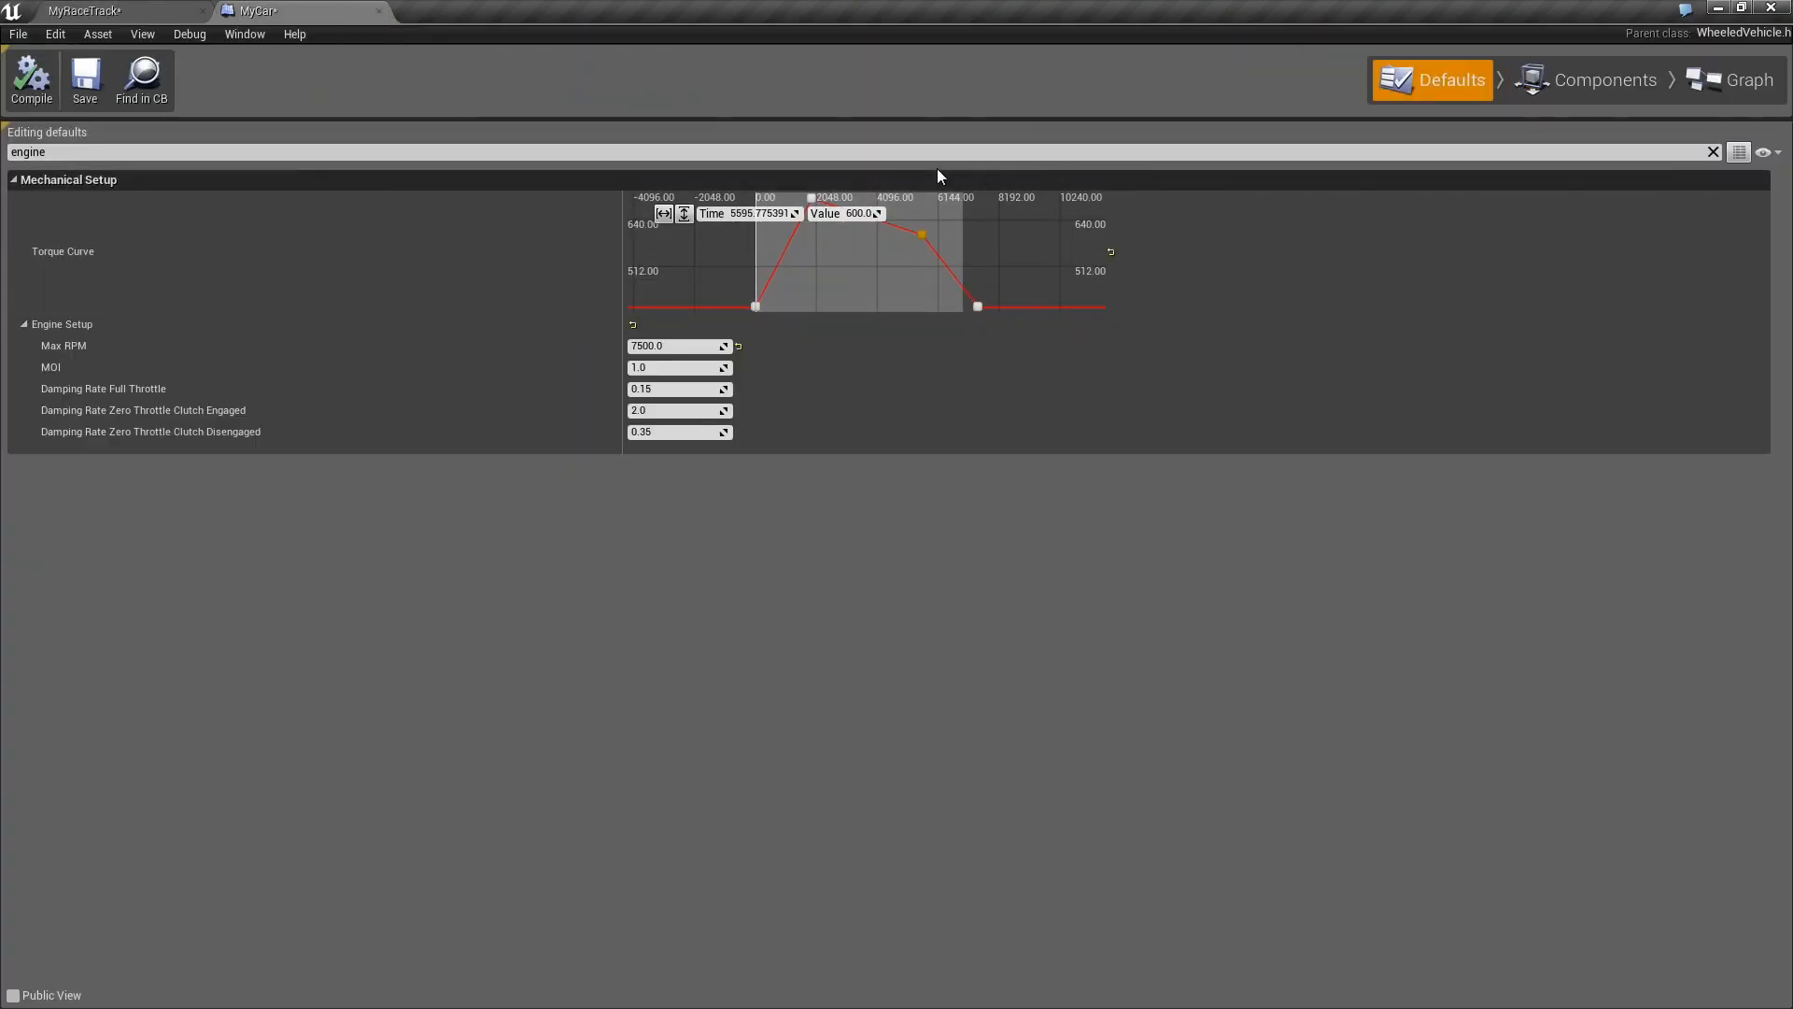
Filter MyCar's properties for 'gear' and set the gear up ratio to 0.85
{"action": "left_click", "coordinate": [458, 152]}
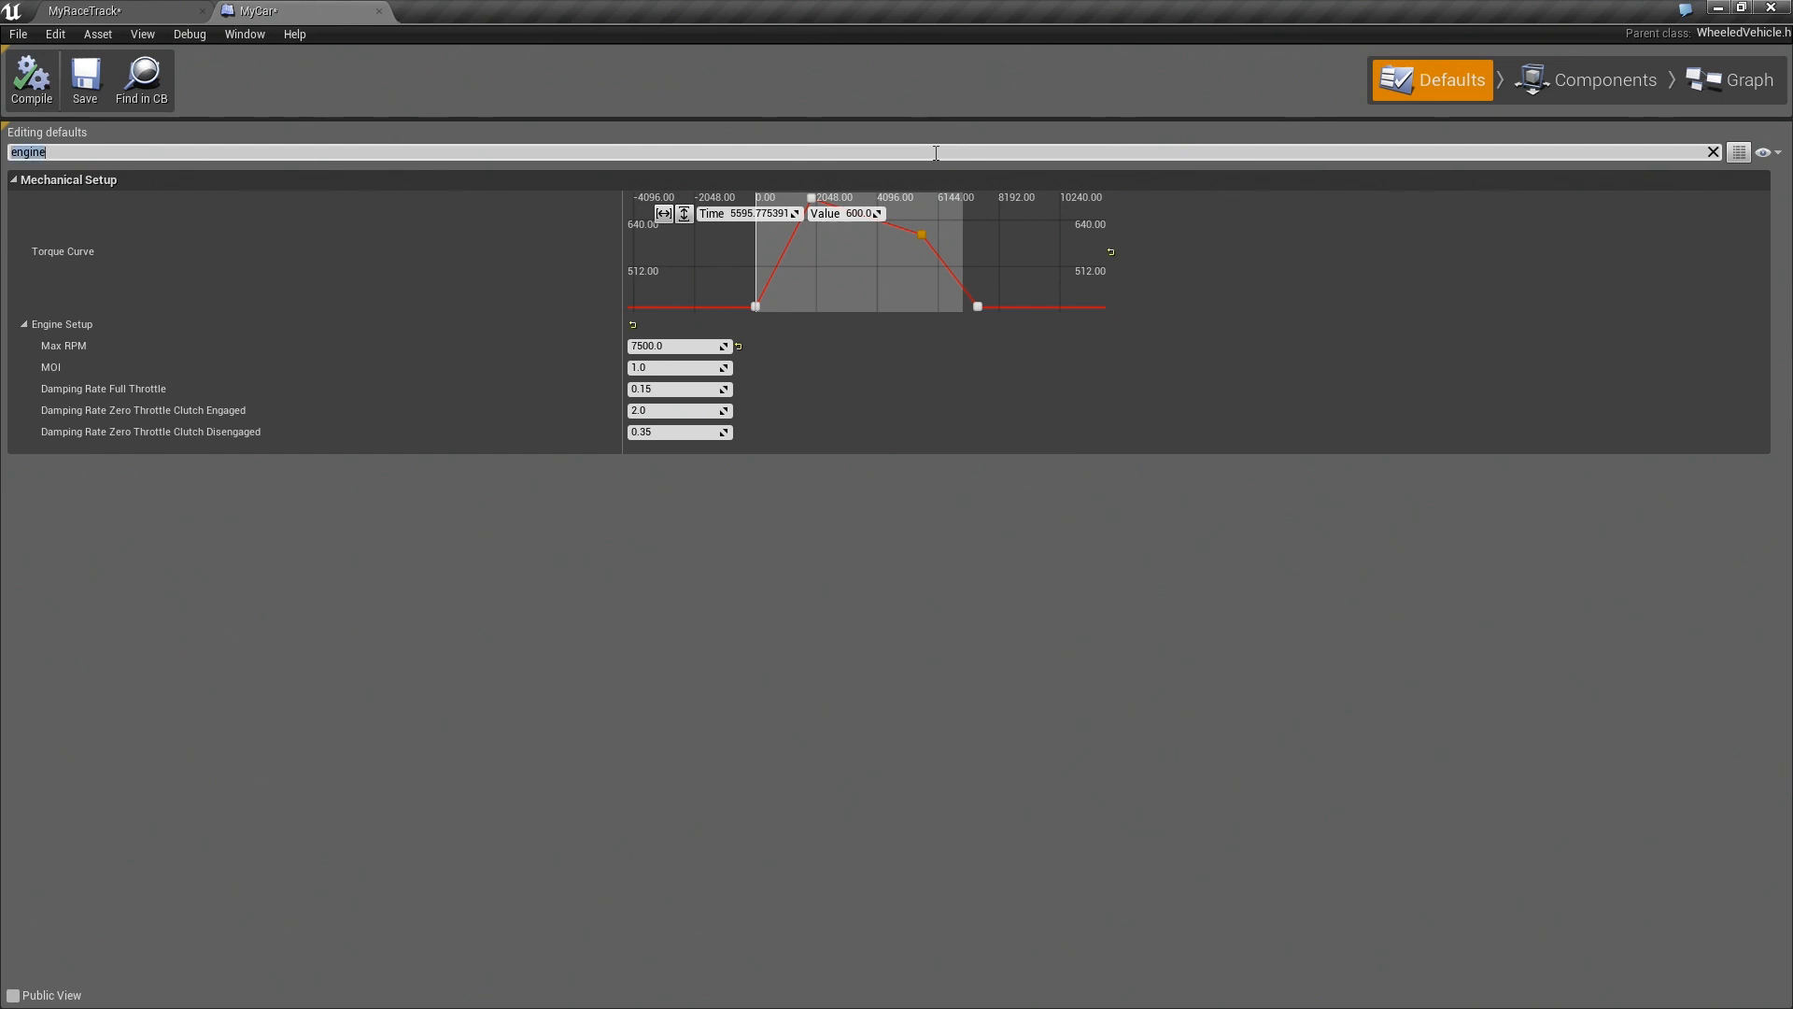
{"action": "type", "text": "gear"}
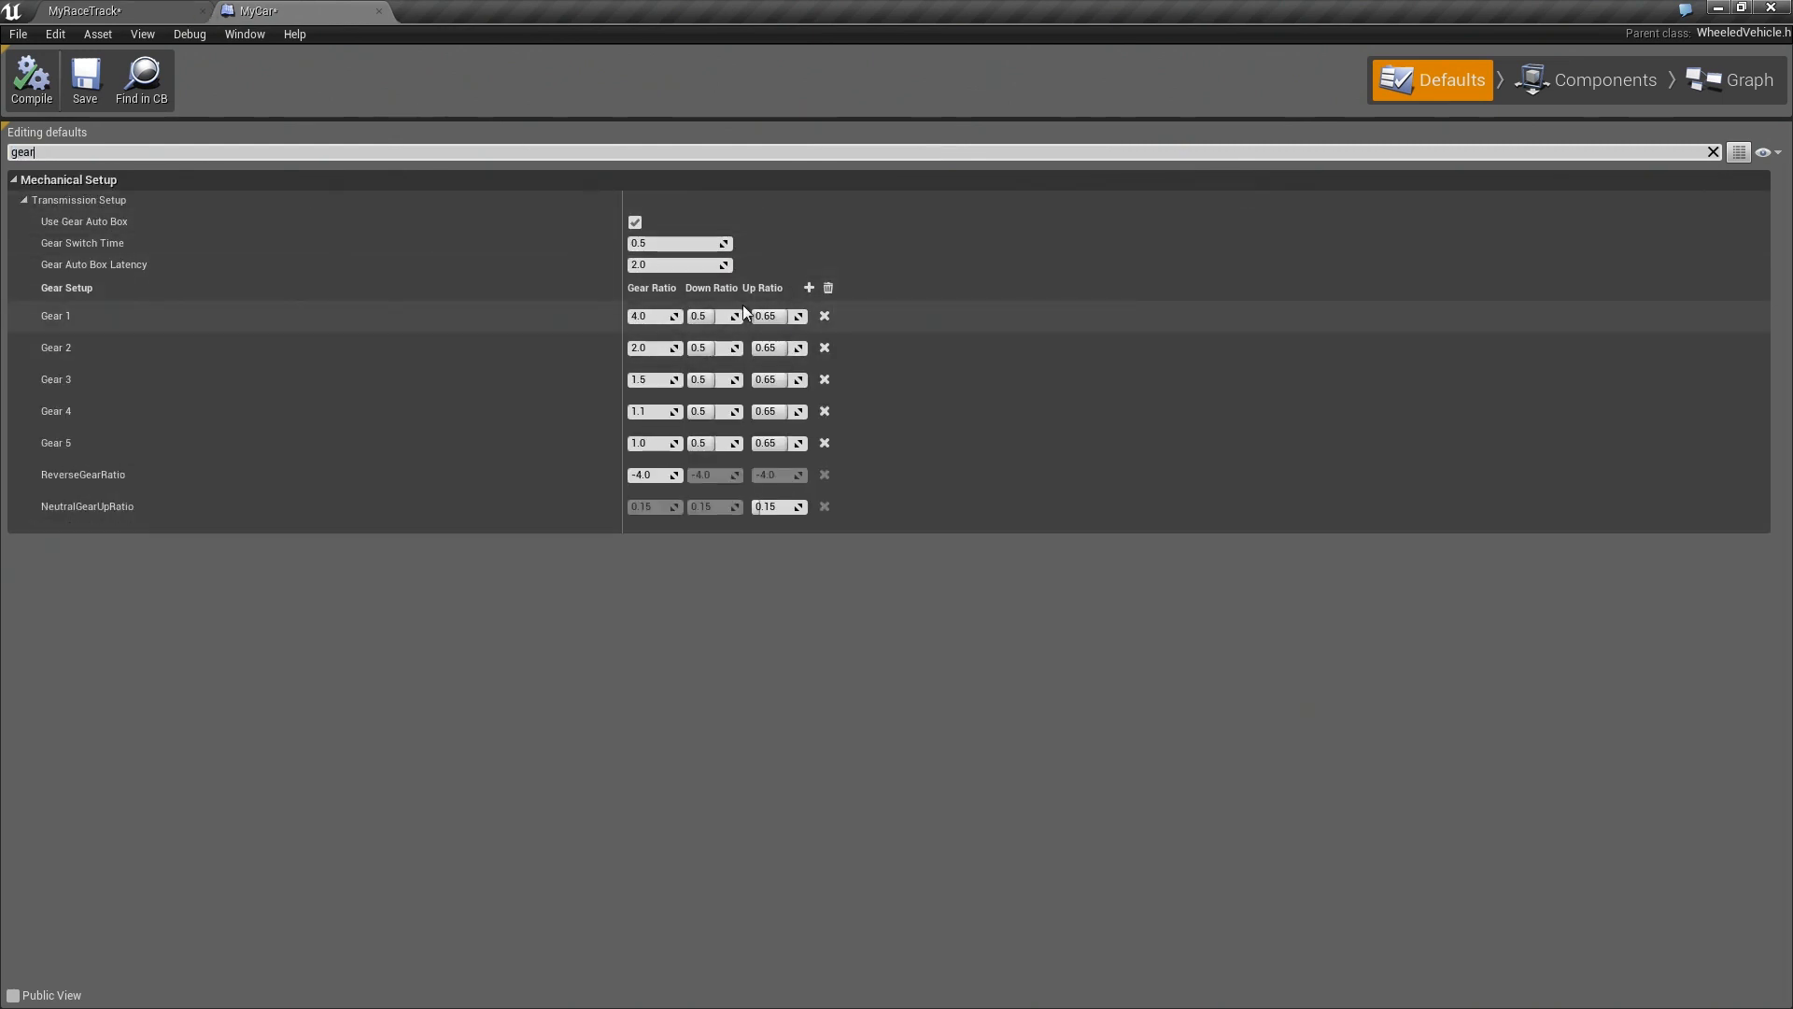
{"action": "mouse_move", "coordinate": [778, 315]}
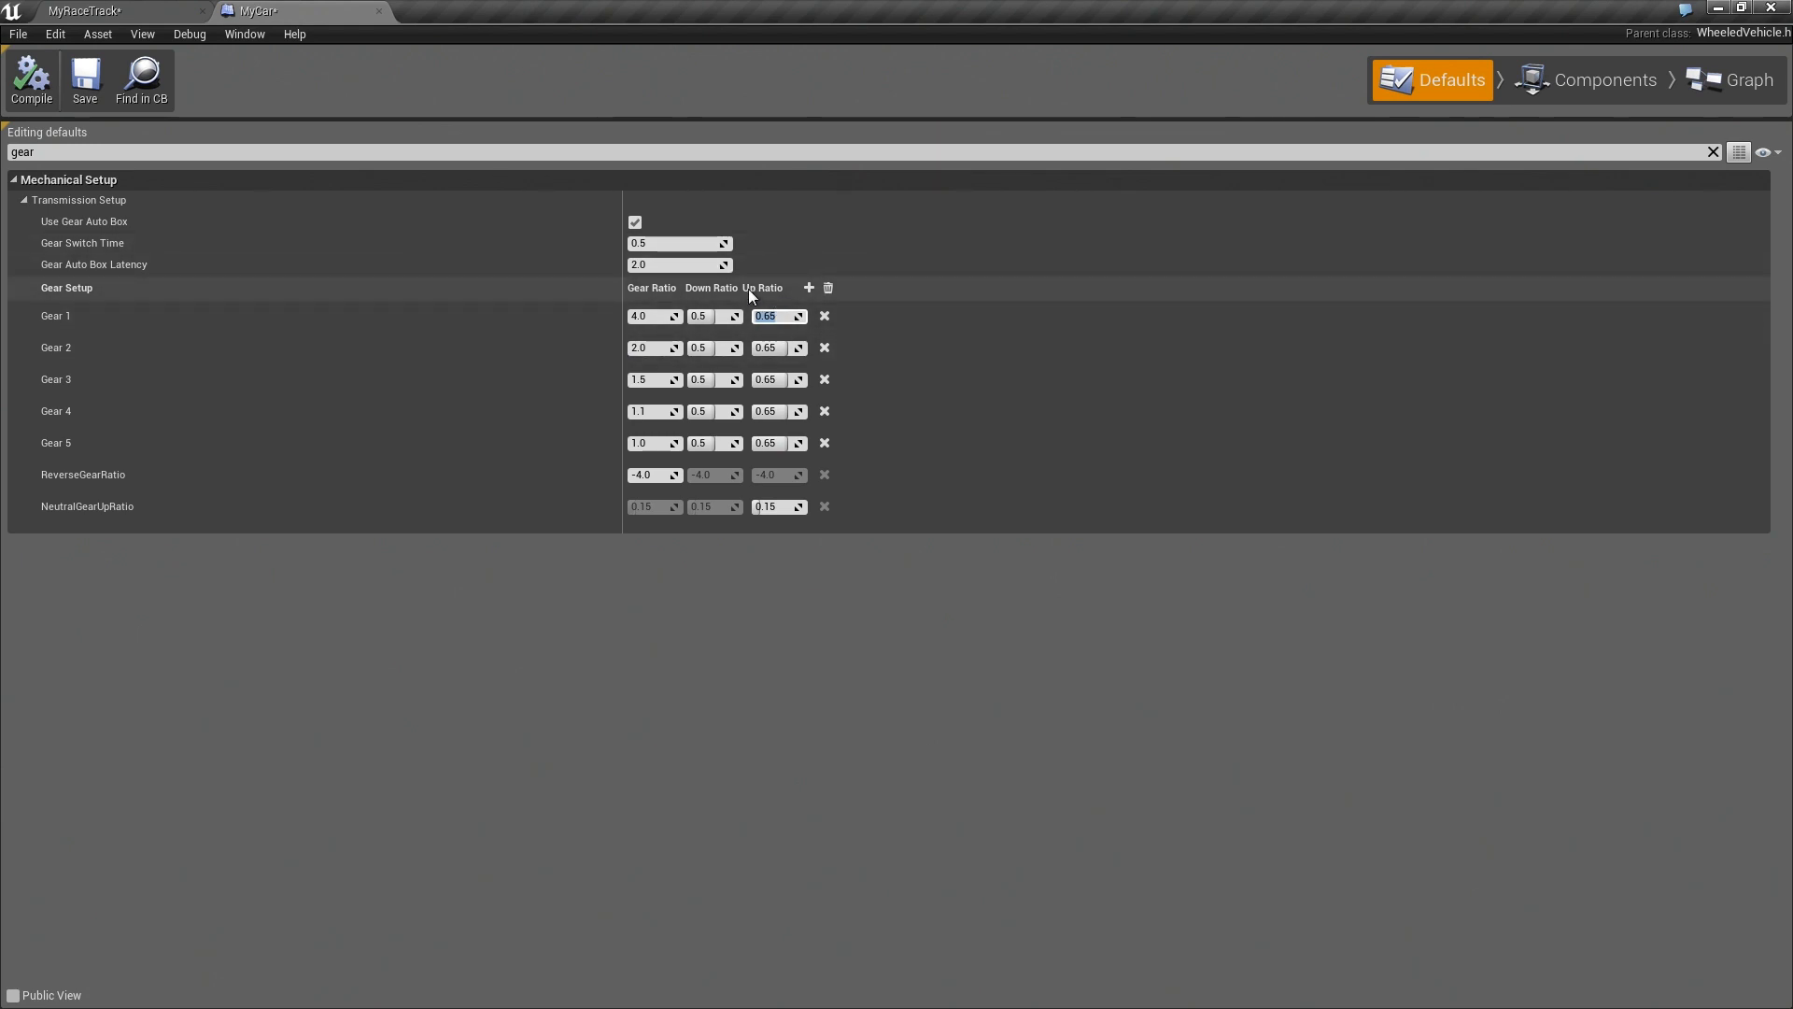
{"action": "mouse_move", "coordinate": [781, 316]}
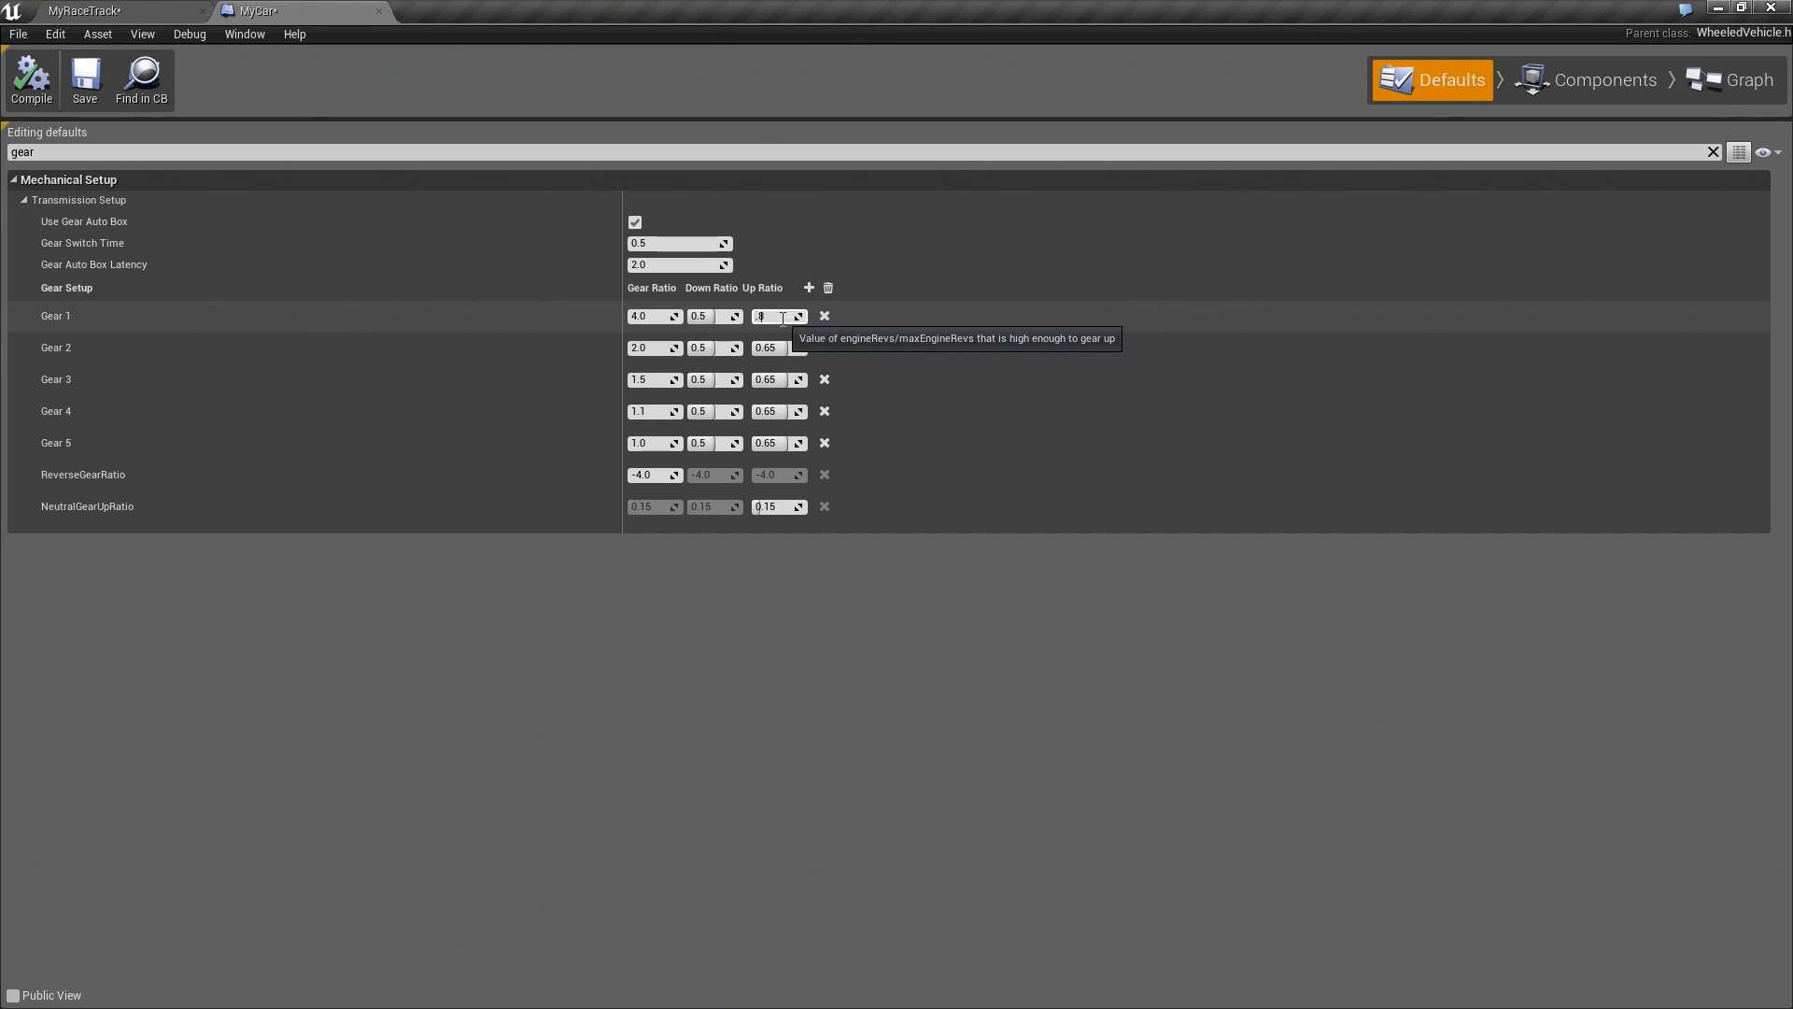
{"action": "type", "text": "0.85"}
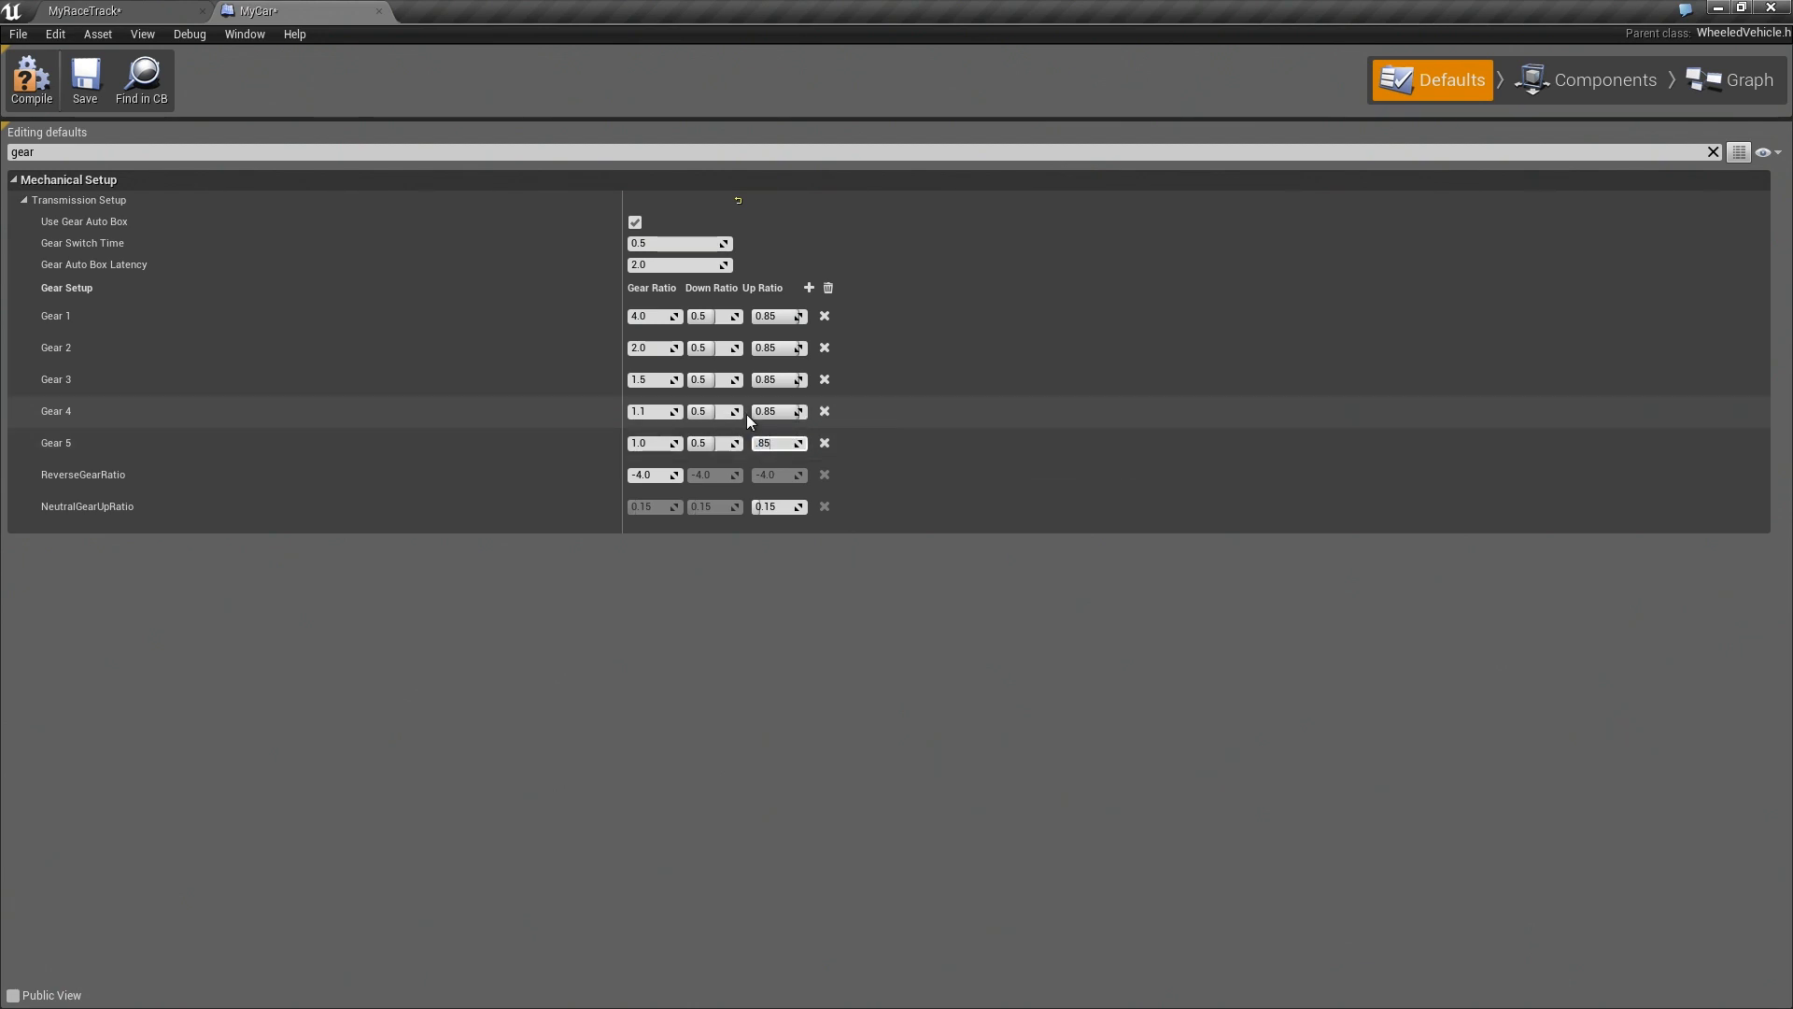
{"action": "mouse_move", "coordinate": [678, 264]}
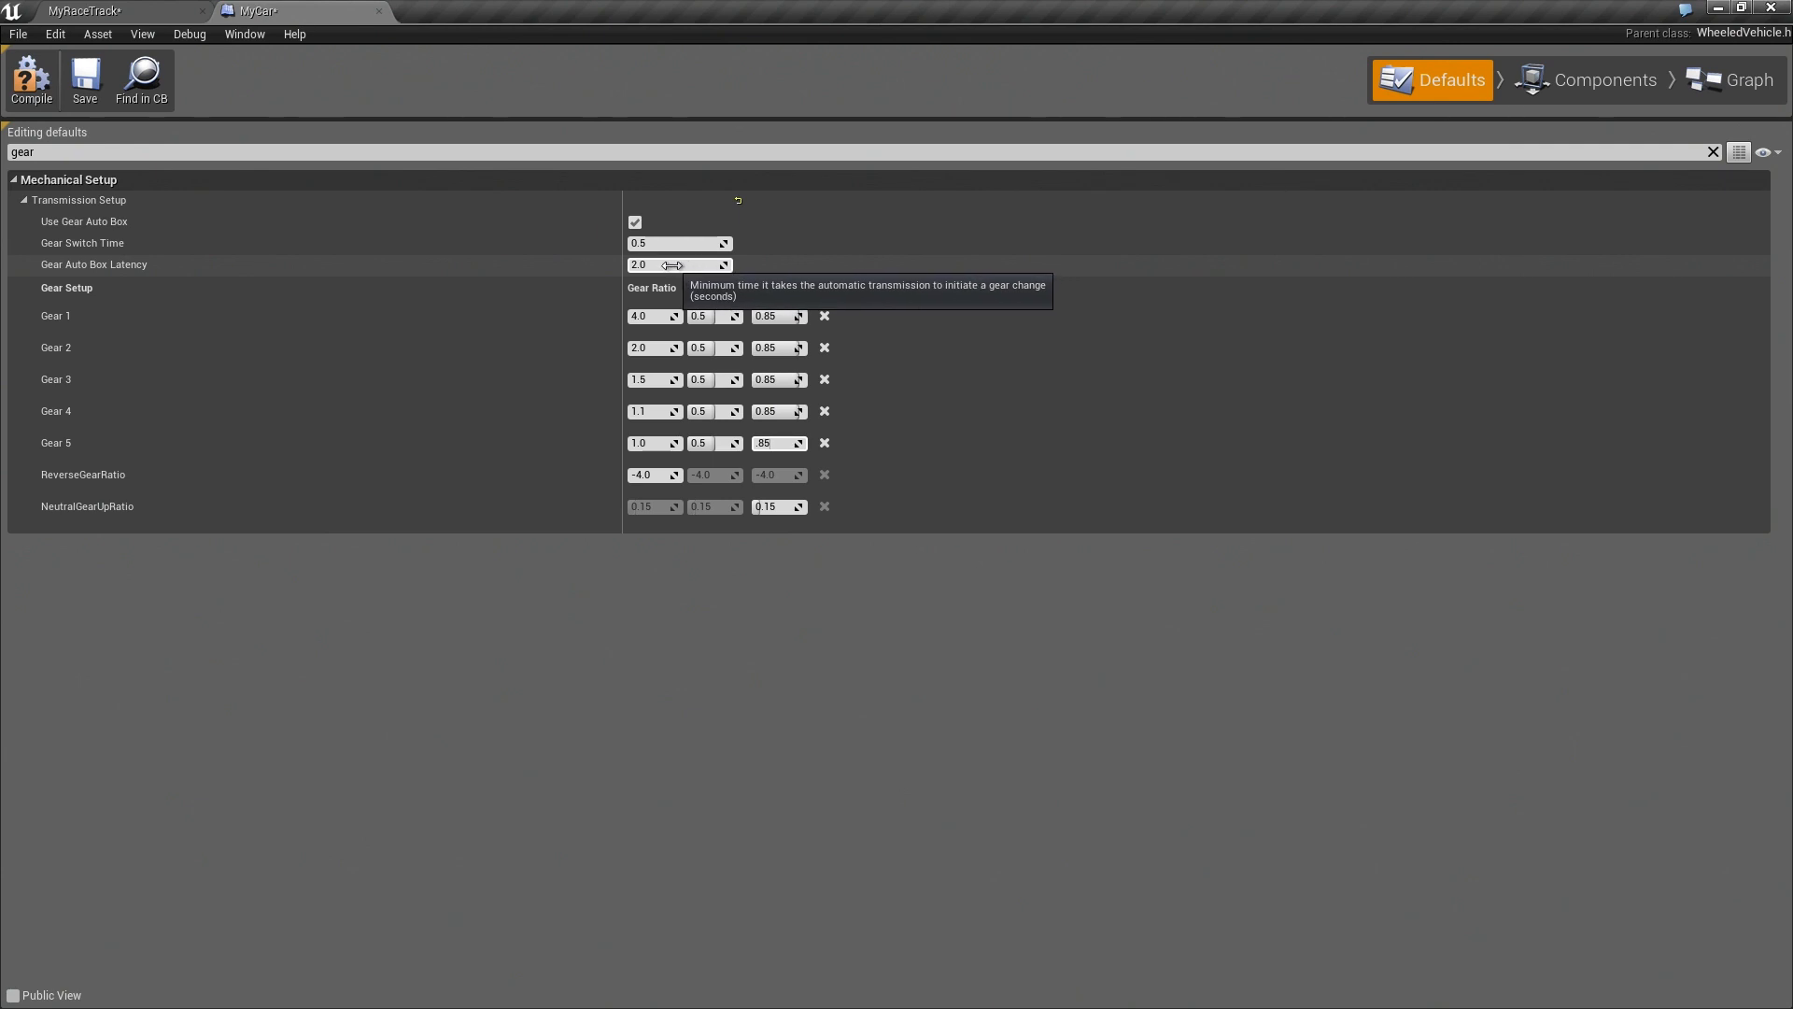
Set Gear Switch Time to 0.15 and briefly visit the race track level
{"action": "left_click", "coordinate": [675, 243]}
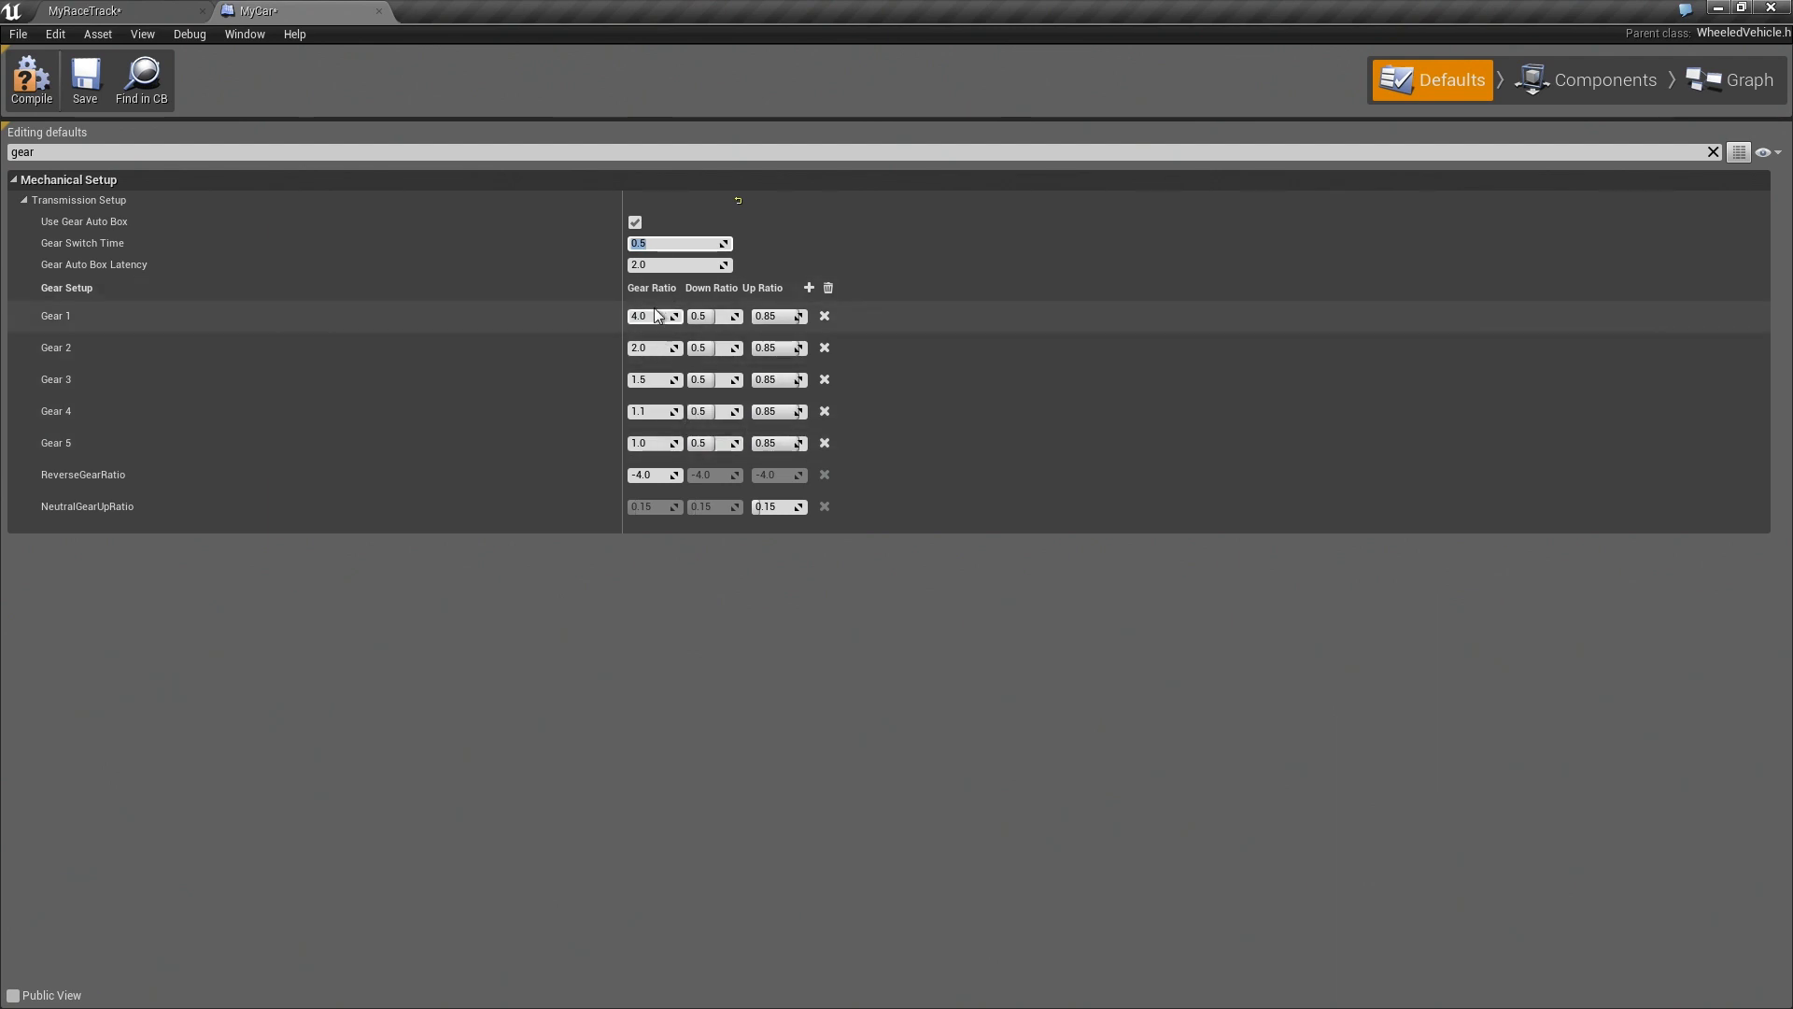
{"action": "mouse_move", "coordinate": [385, 253]}
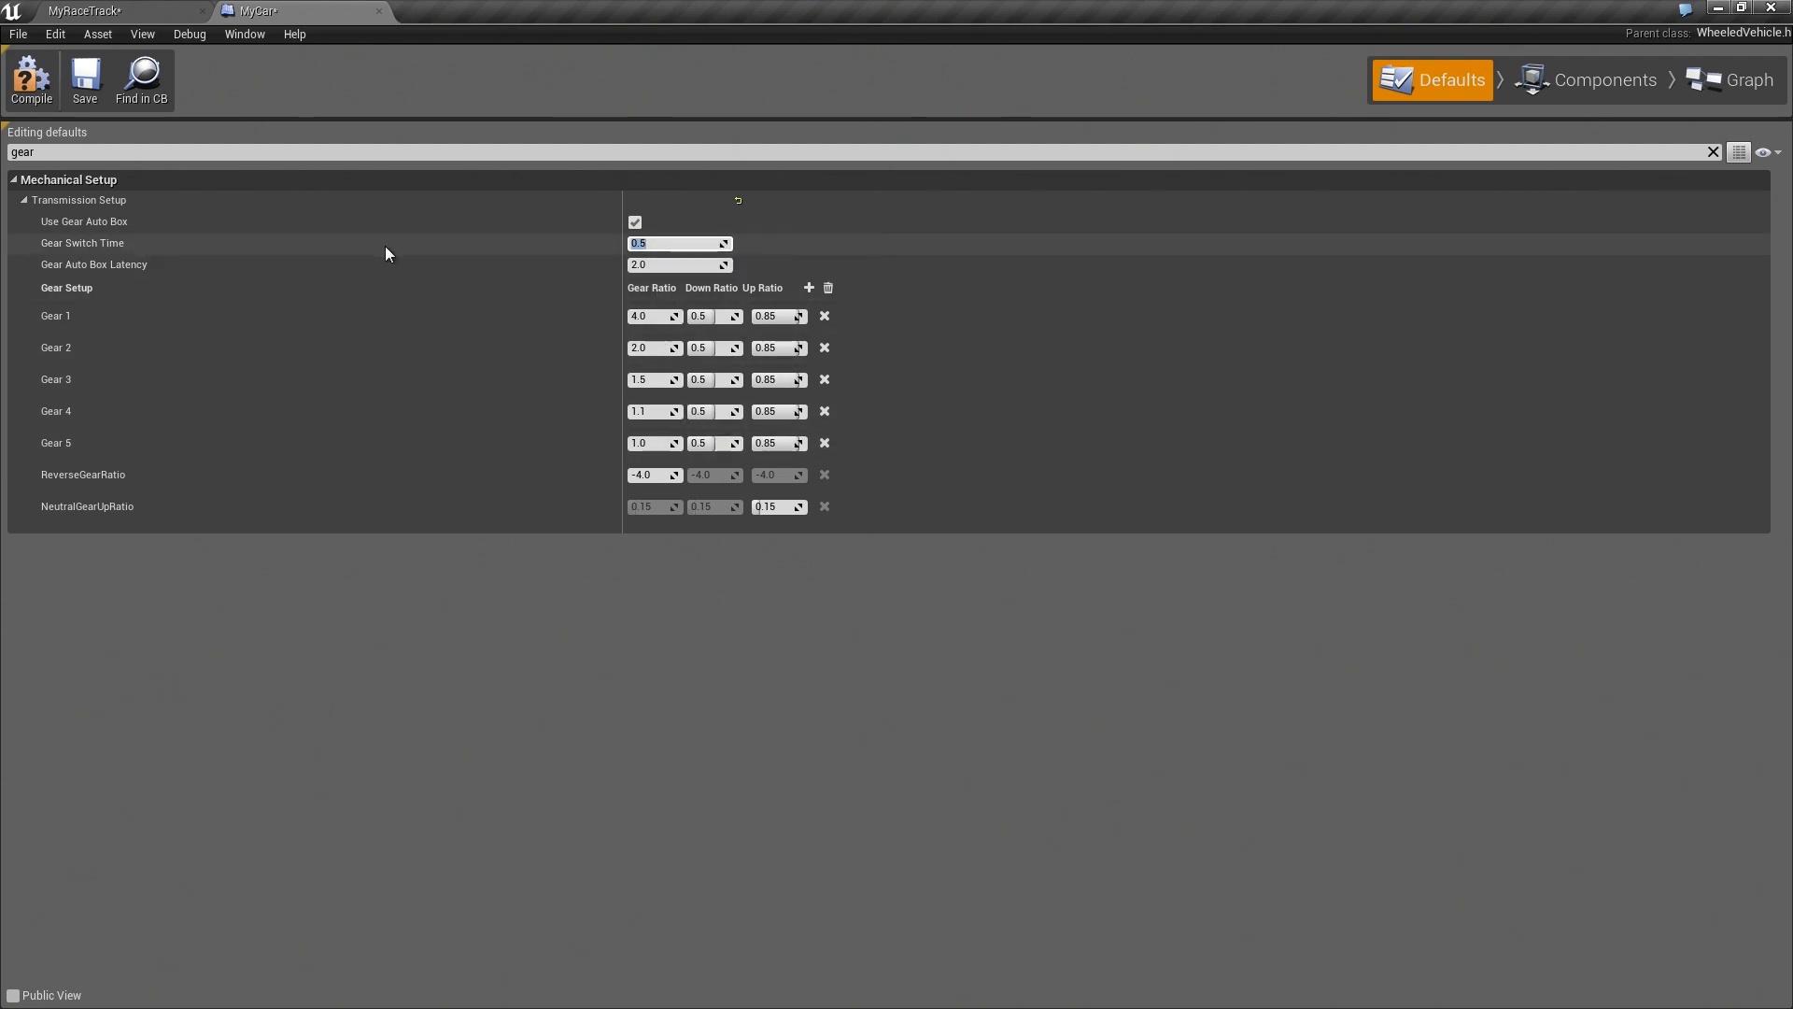
{"action": "mouse_move", "coordinate": [681, 242]}
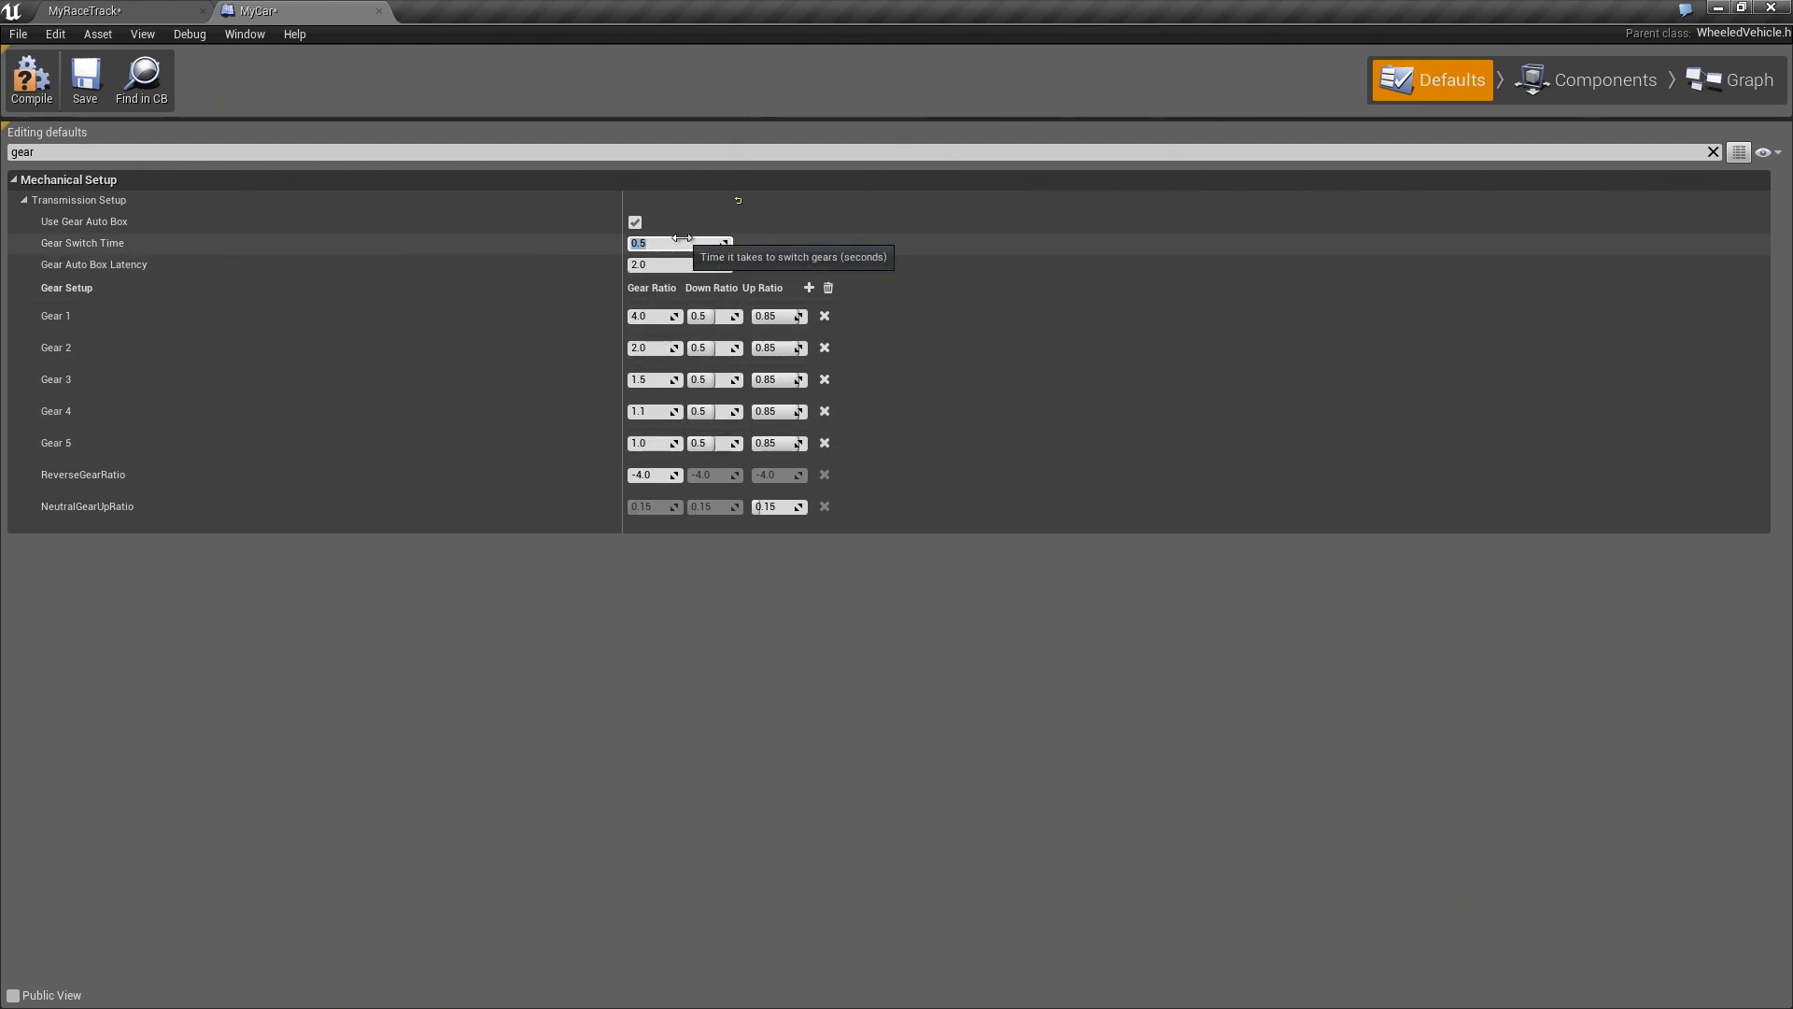
{"action": "type", "text": "0.15"}
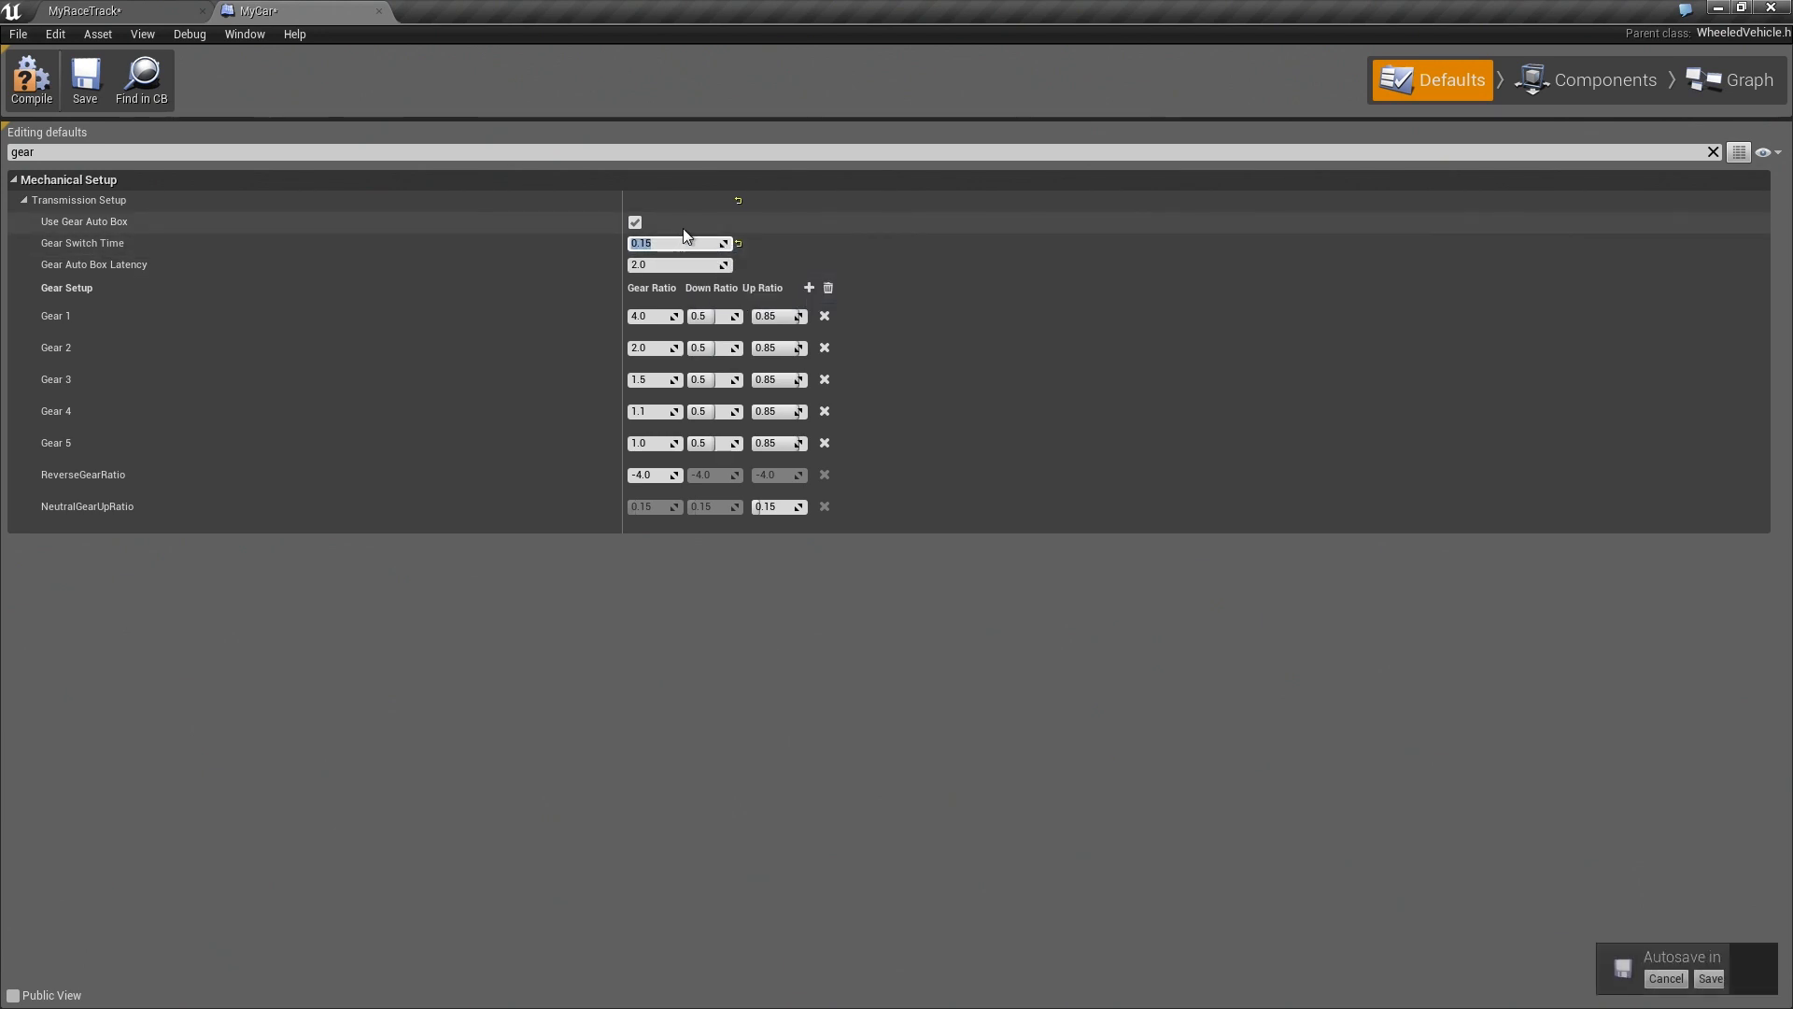
{"action": "left_click", "coordinate": [107, 10]}
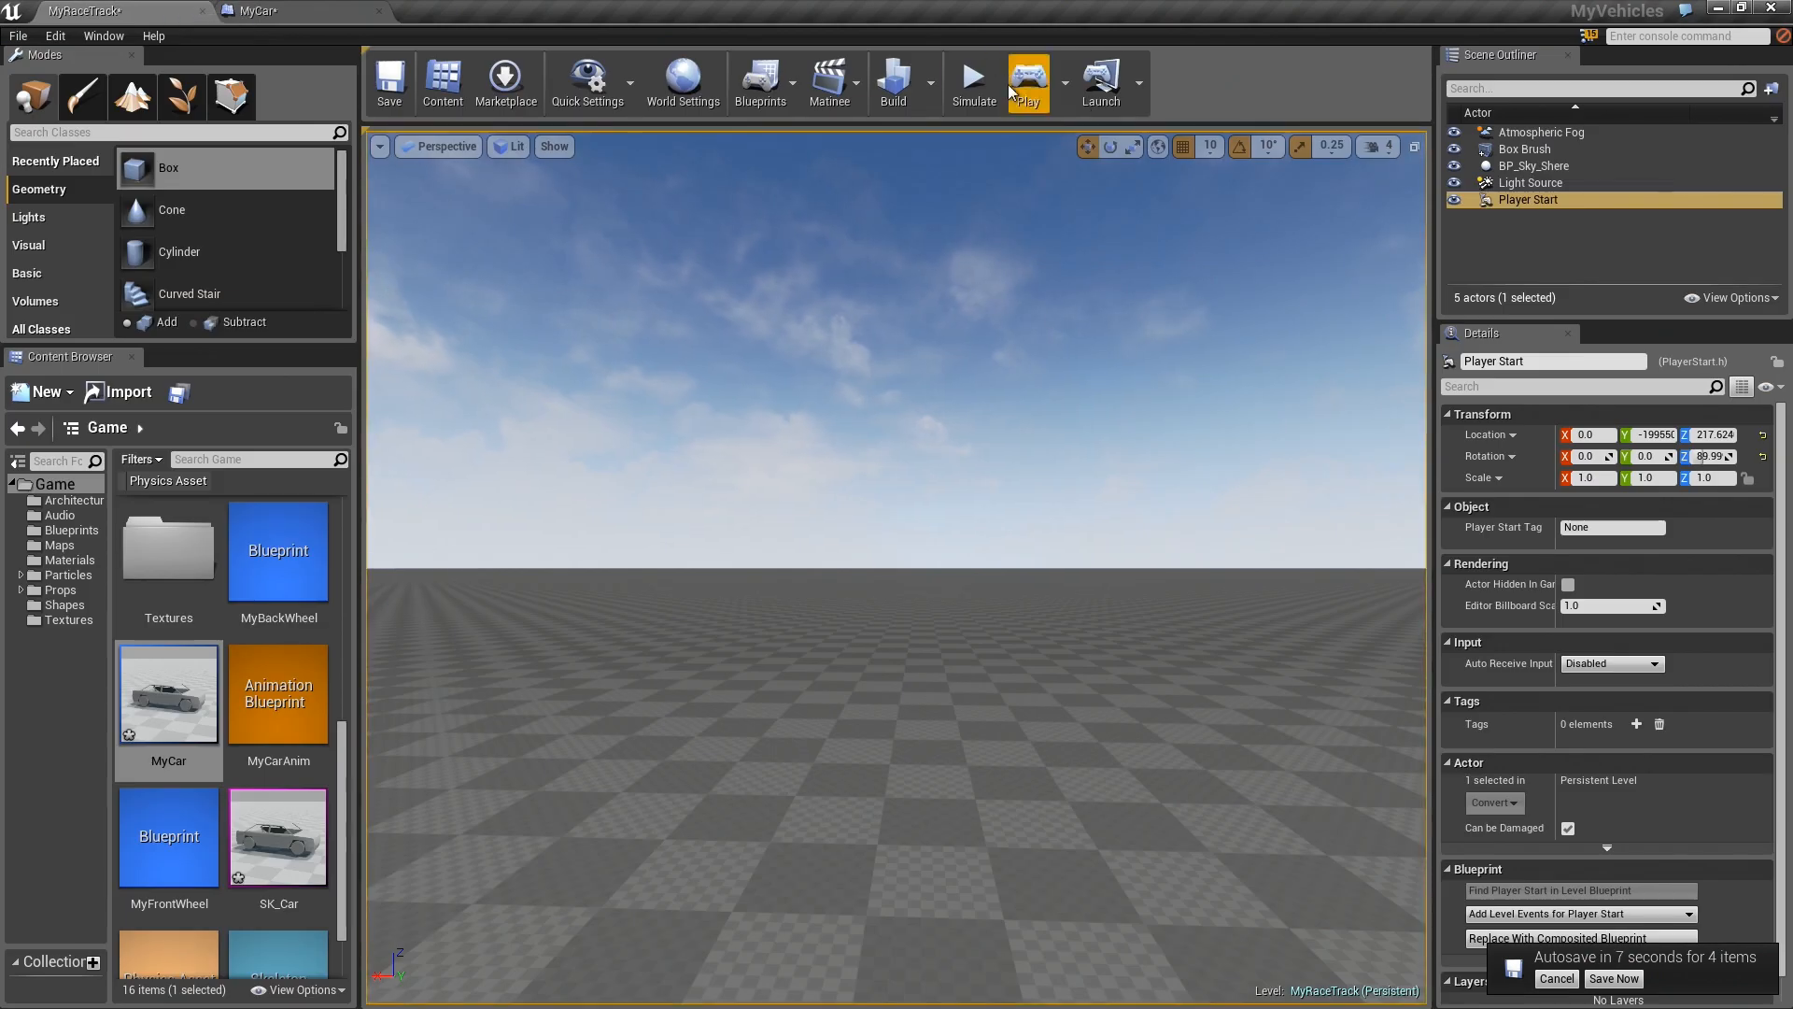
{"action": "left_click", "coordinate": [264, 10]}
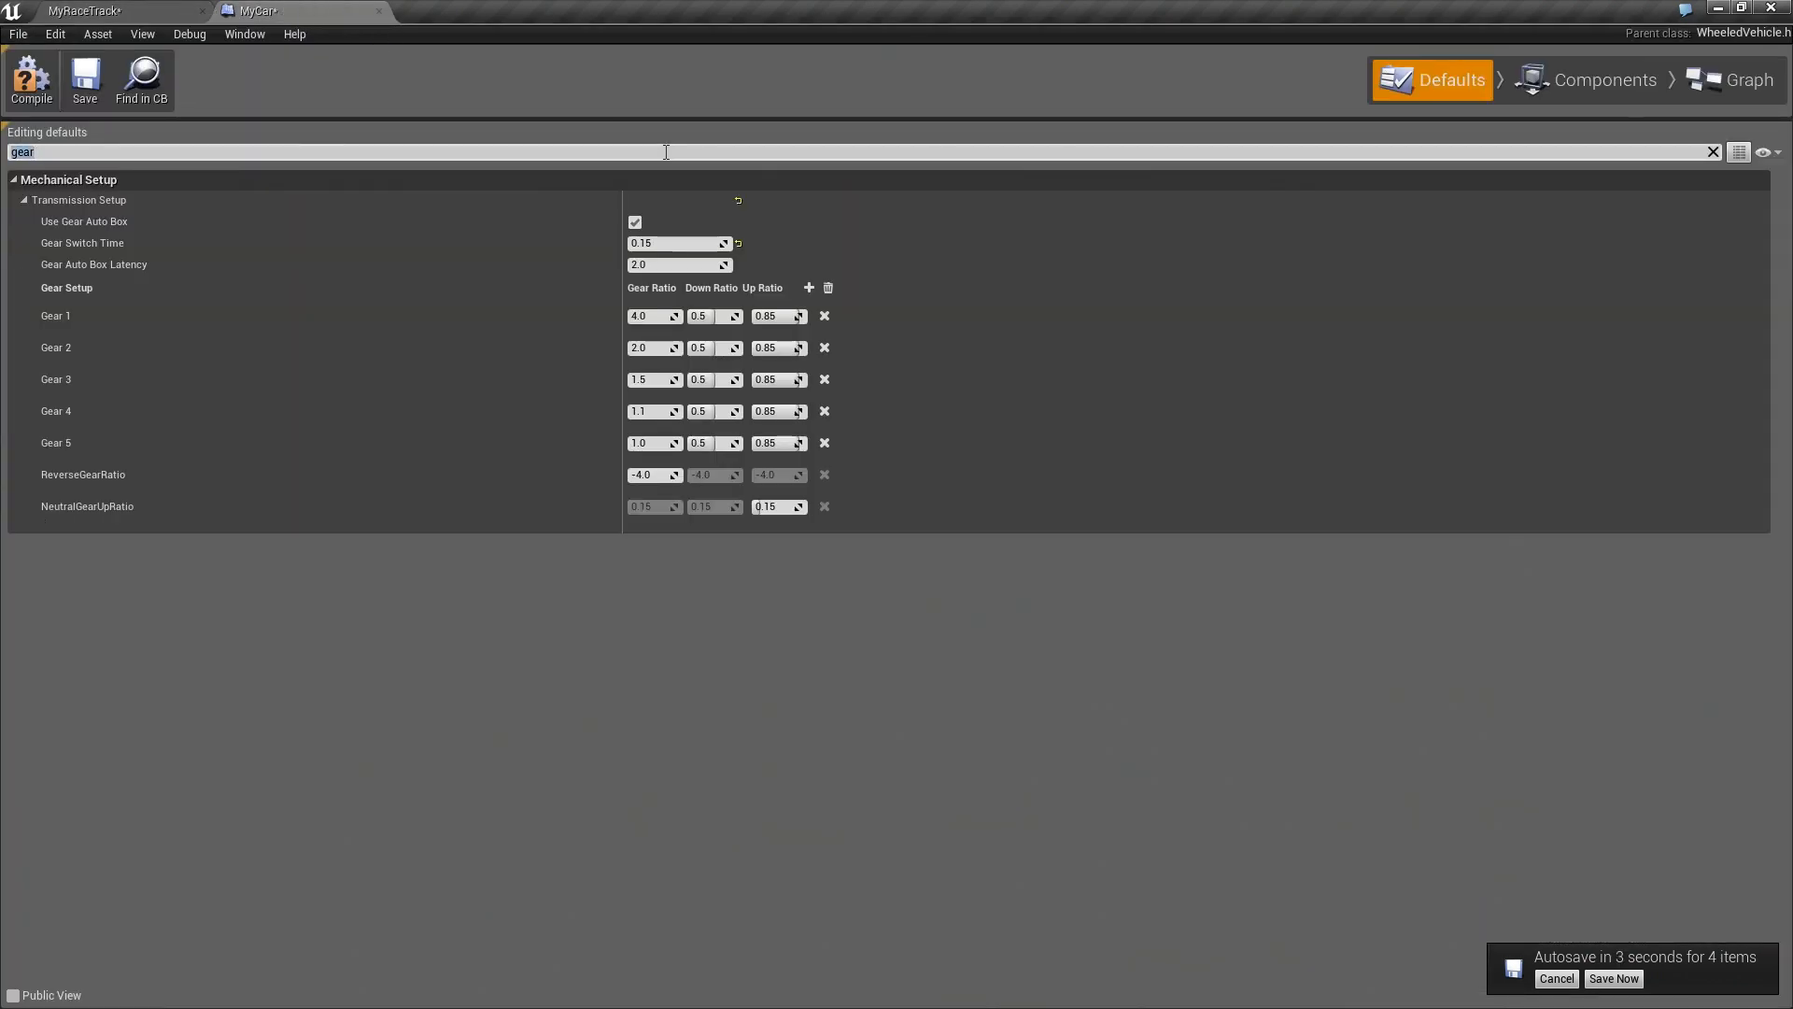
Set engine Damping Rate Full Throttle to 0.05, then play the race track level
{"action": "type", "text": "engine"}
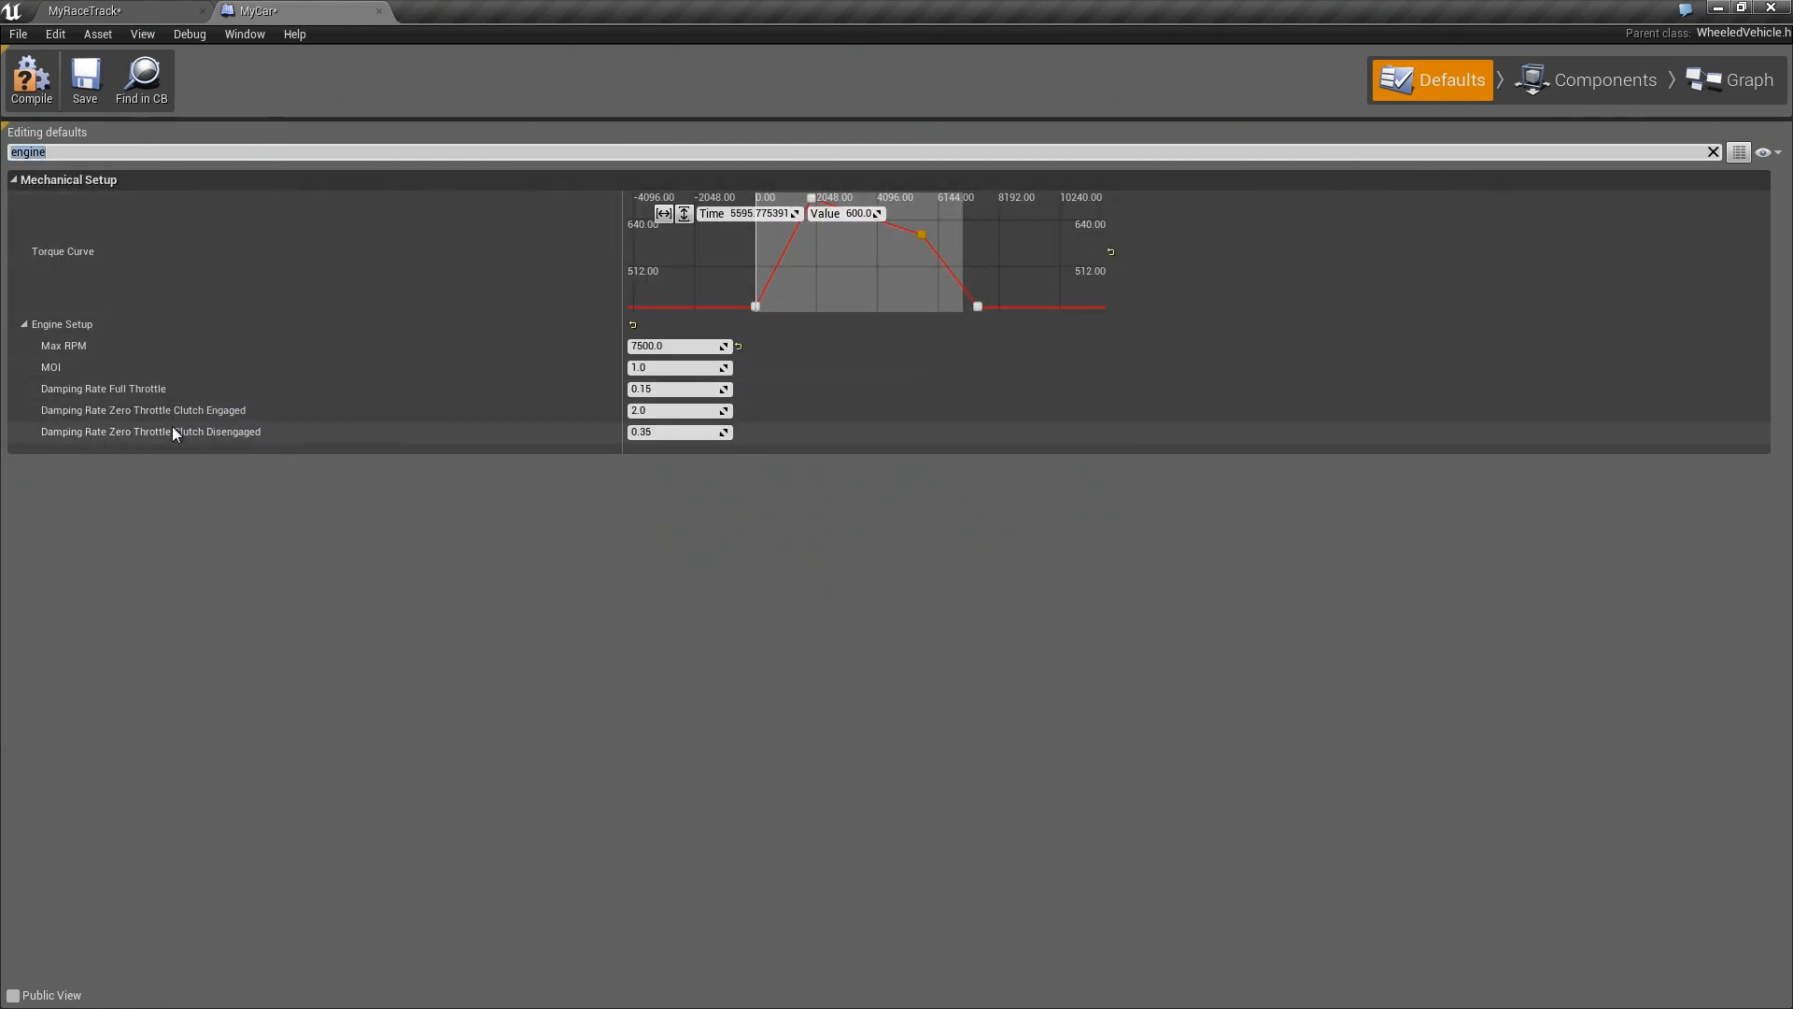
{"action": "mouse_move", "coordinate": [190, 422]}
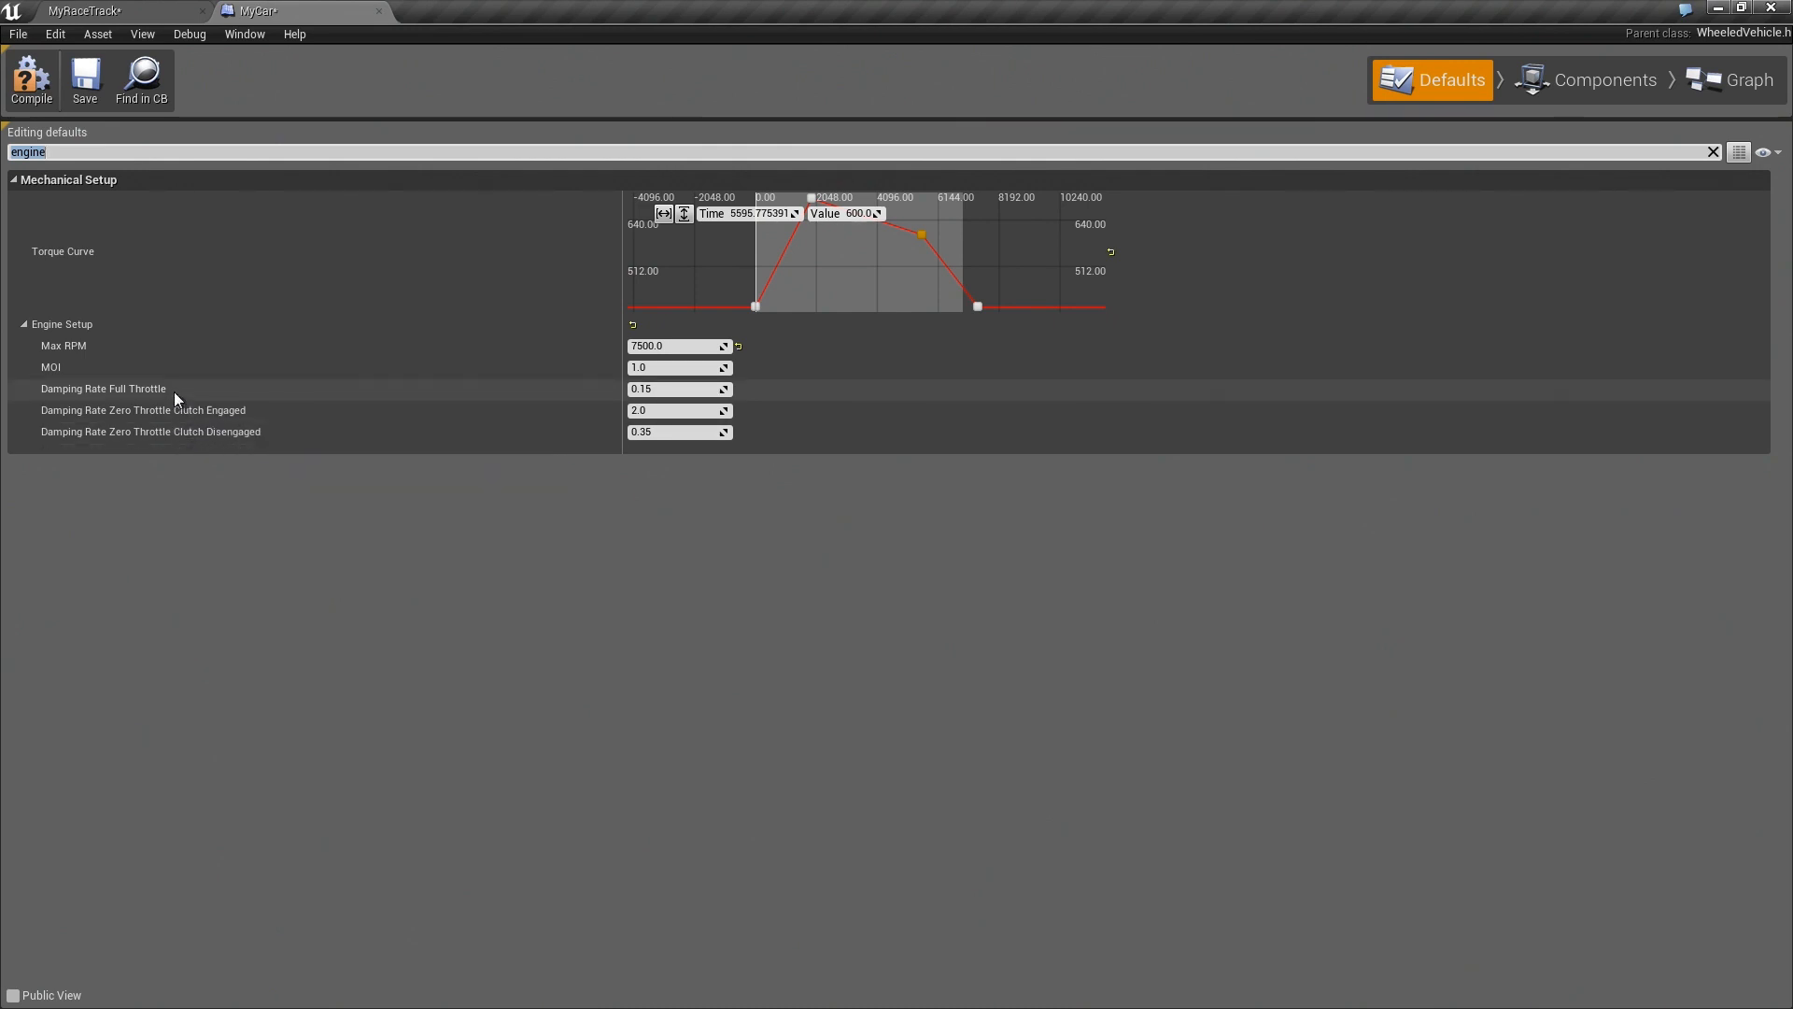
{"action": "mouse_move", "coordinate": [187, 410]}
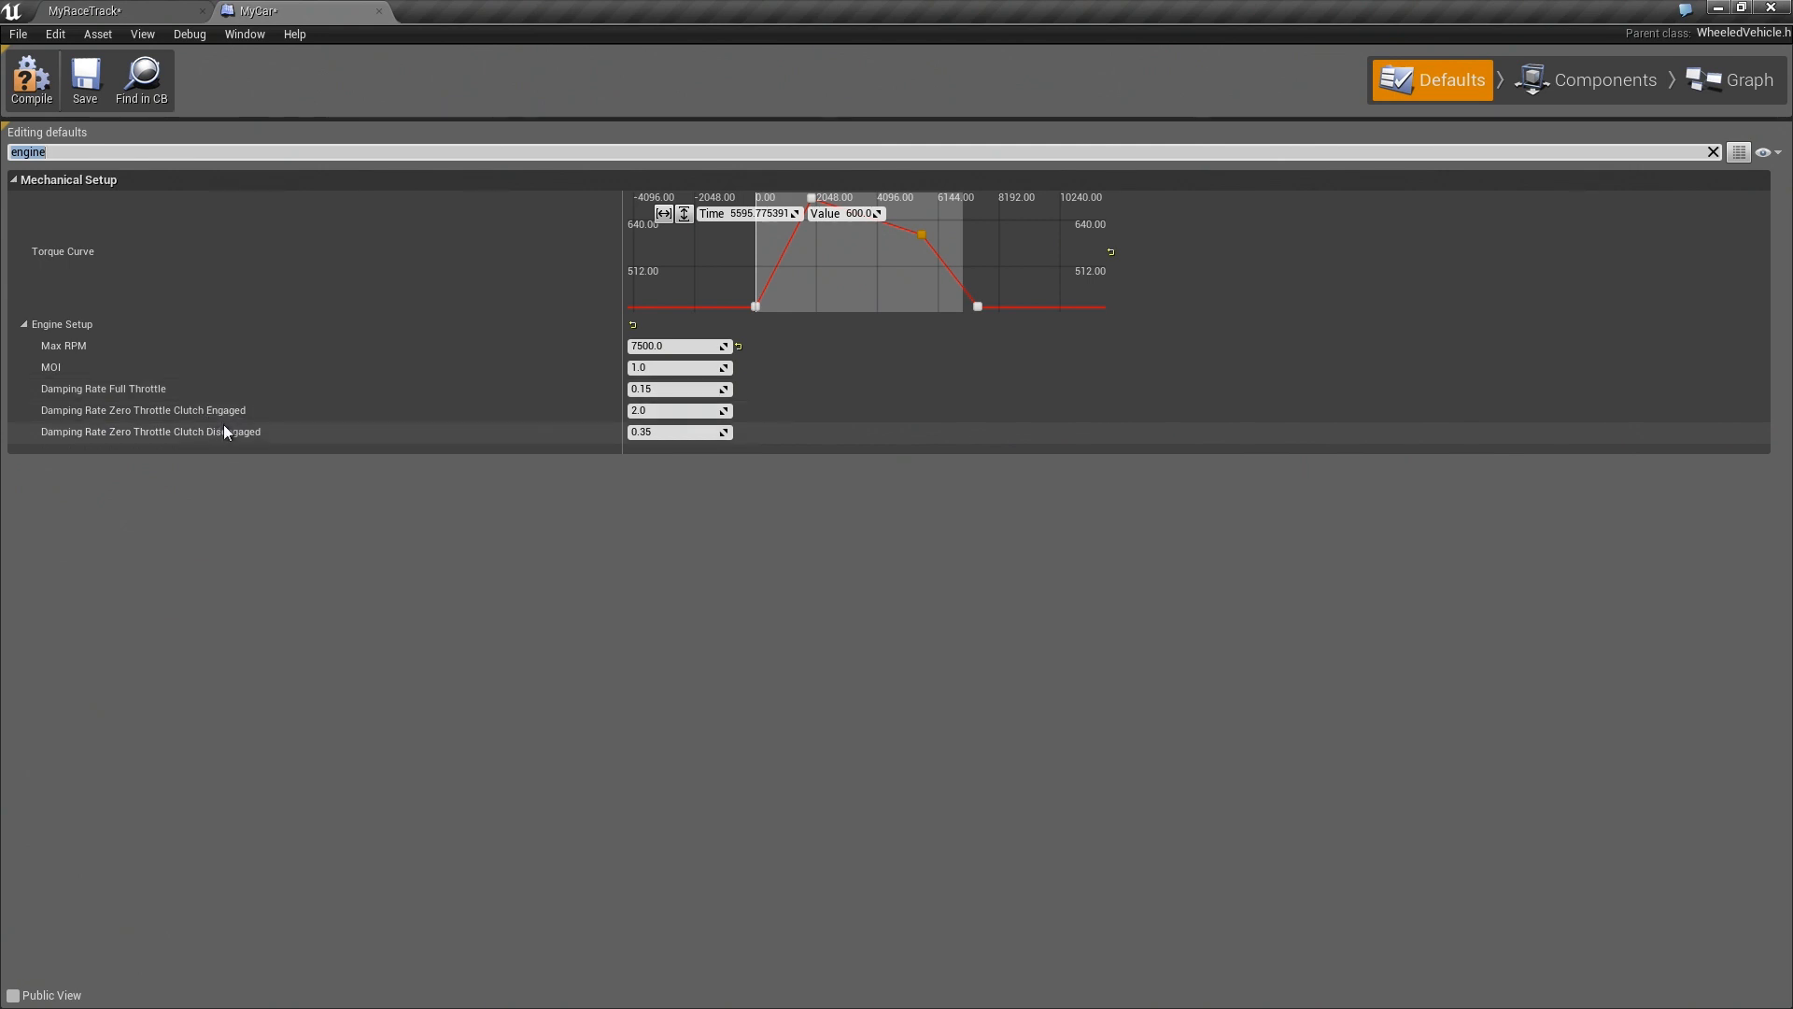
{"action": "mouse_move", "coordinate": [391, 396]}
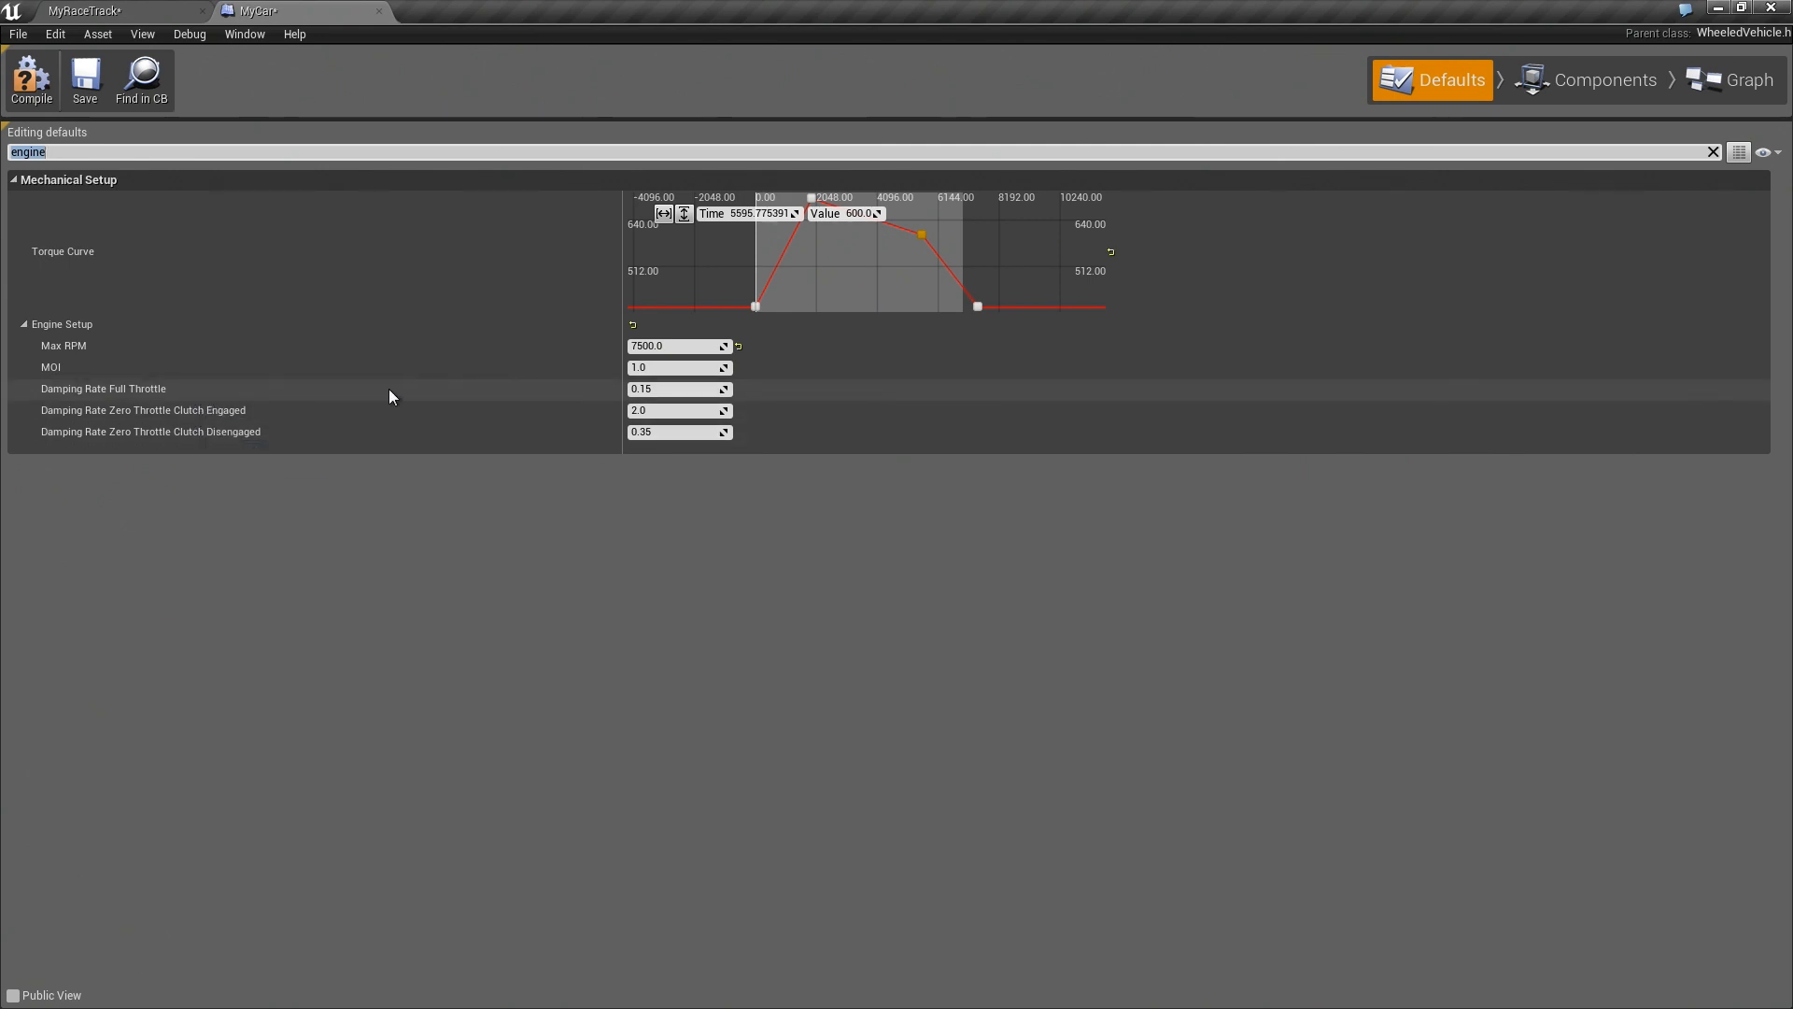
{"action": "mouse_move", "coordinate": [674, 389]}
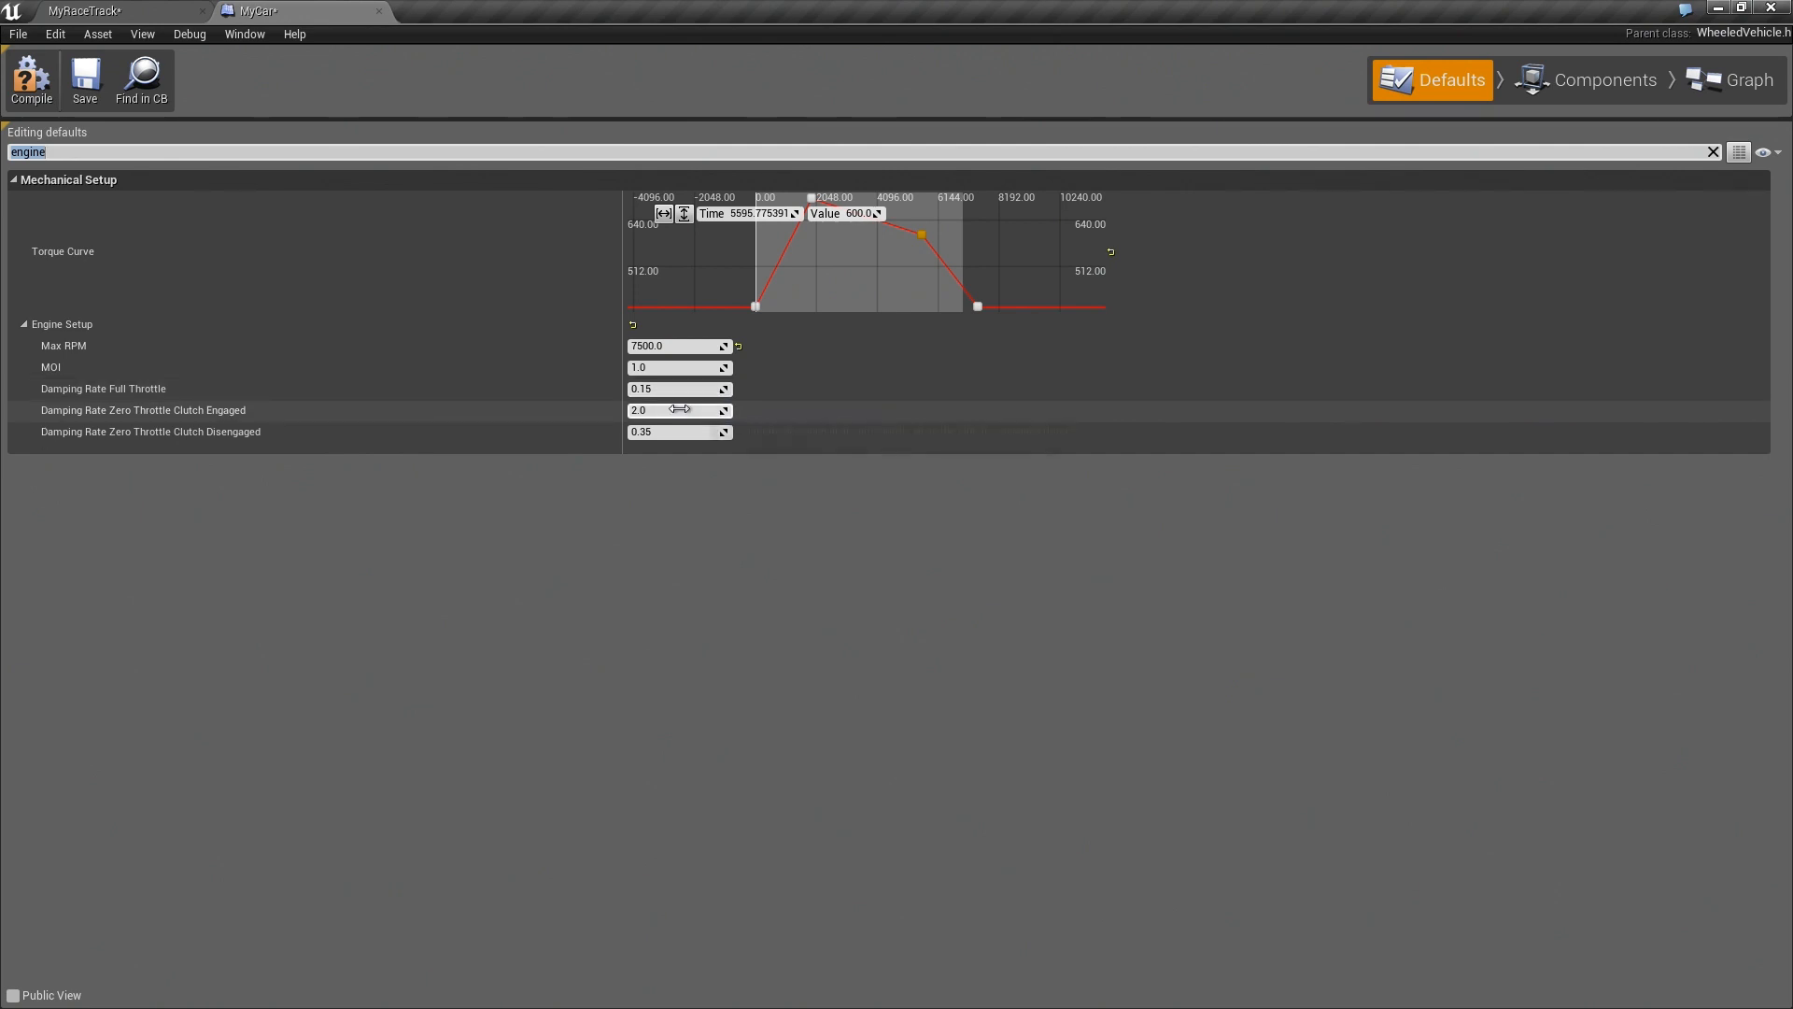
{"action": "mouse_move", "coordinate": [663, 387]}
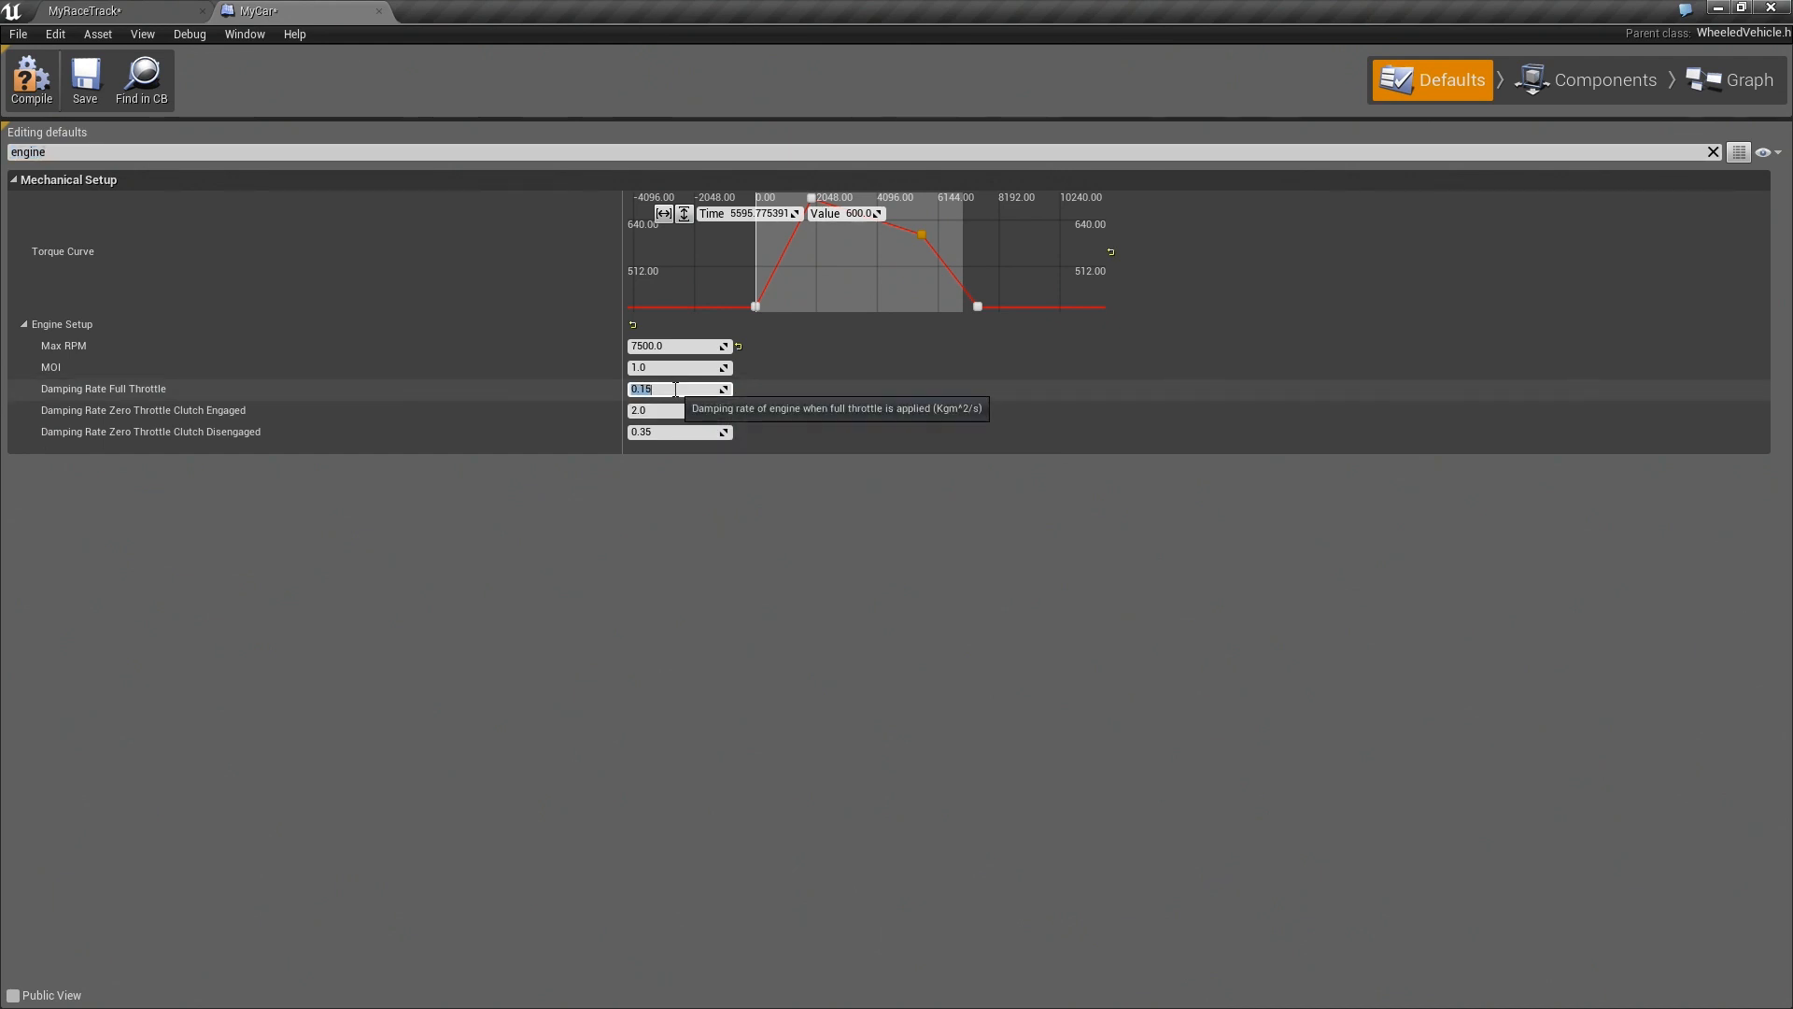
{"action": "type", "text": "0.05"}
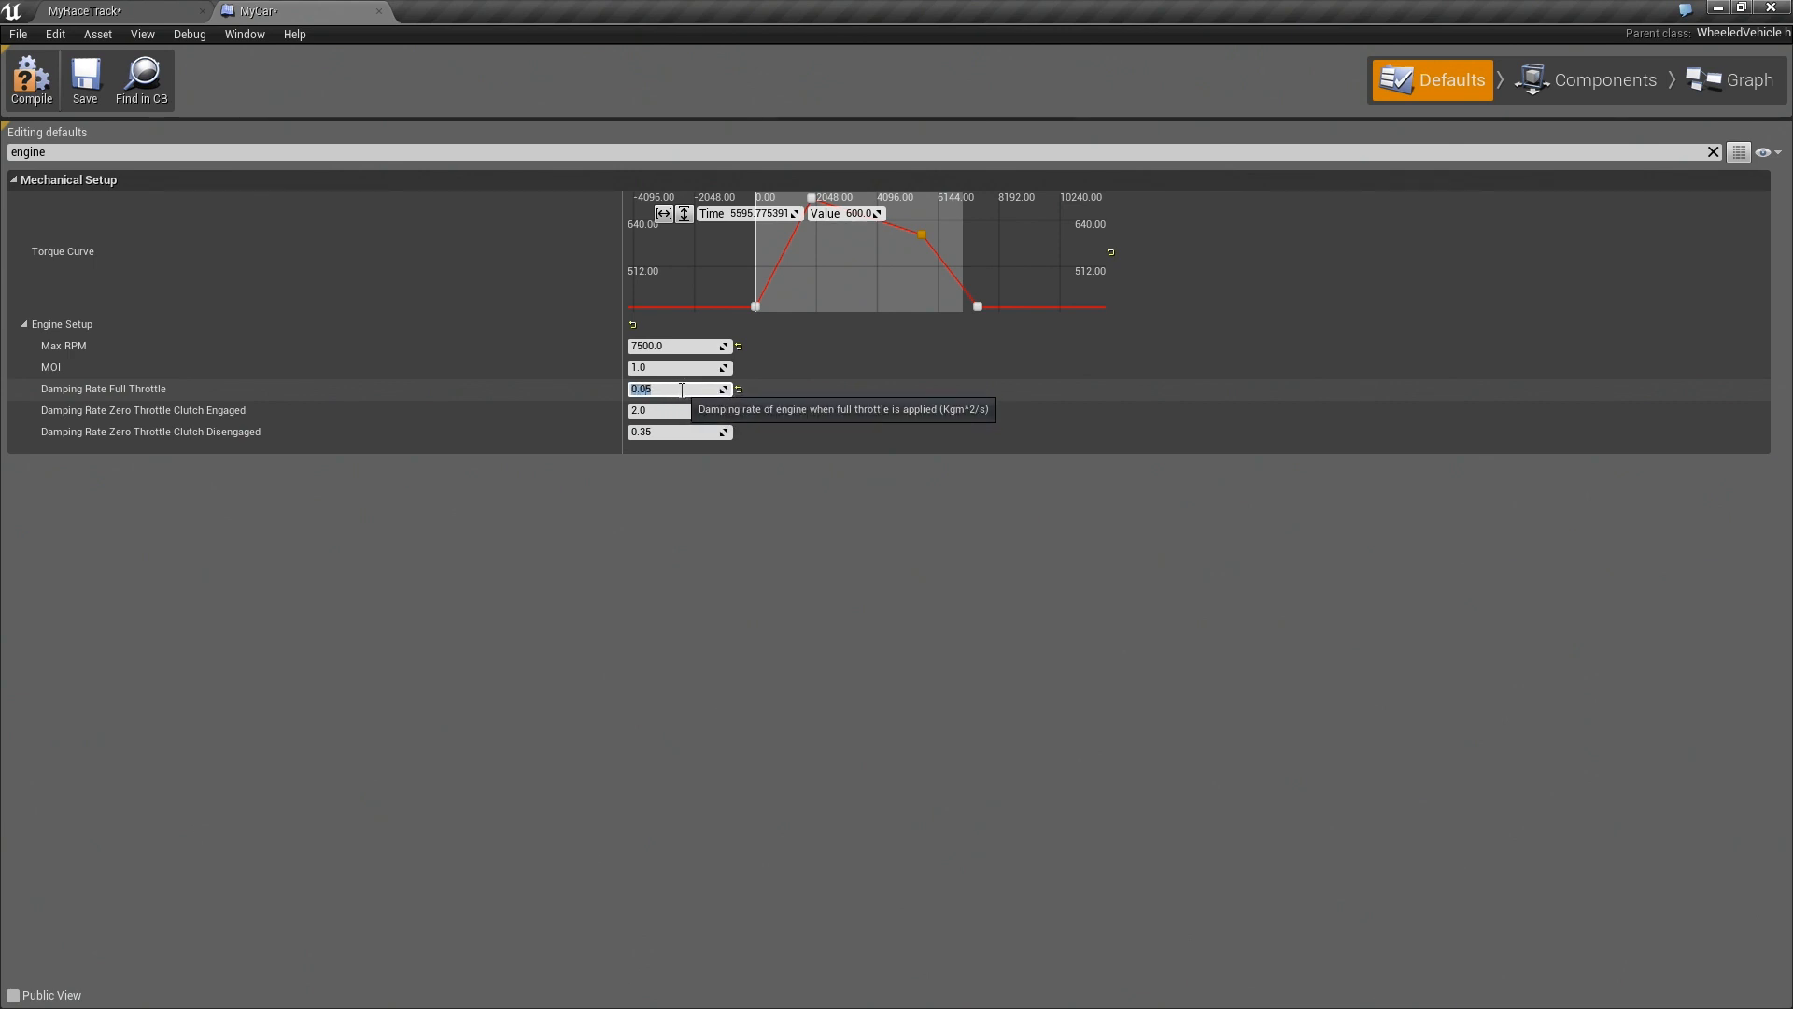
{"action": "mouse_move", "coordinate": [664, 409]}
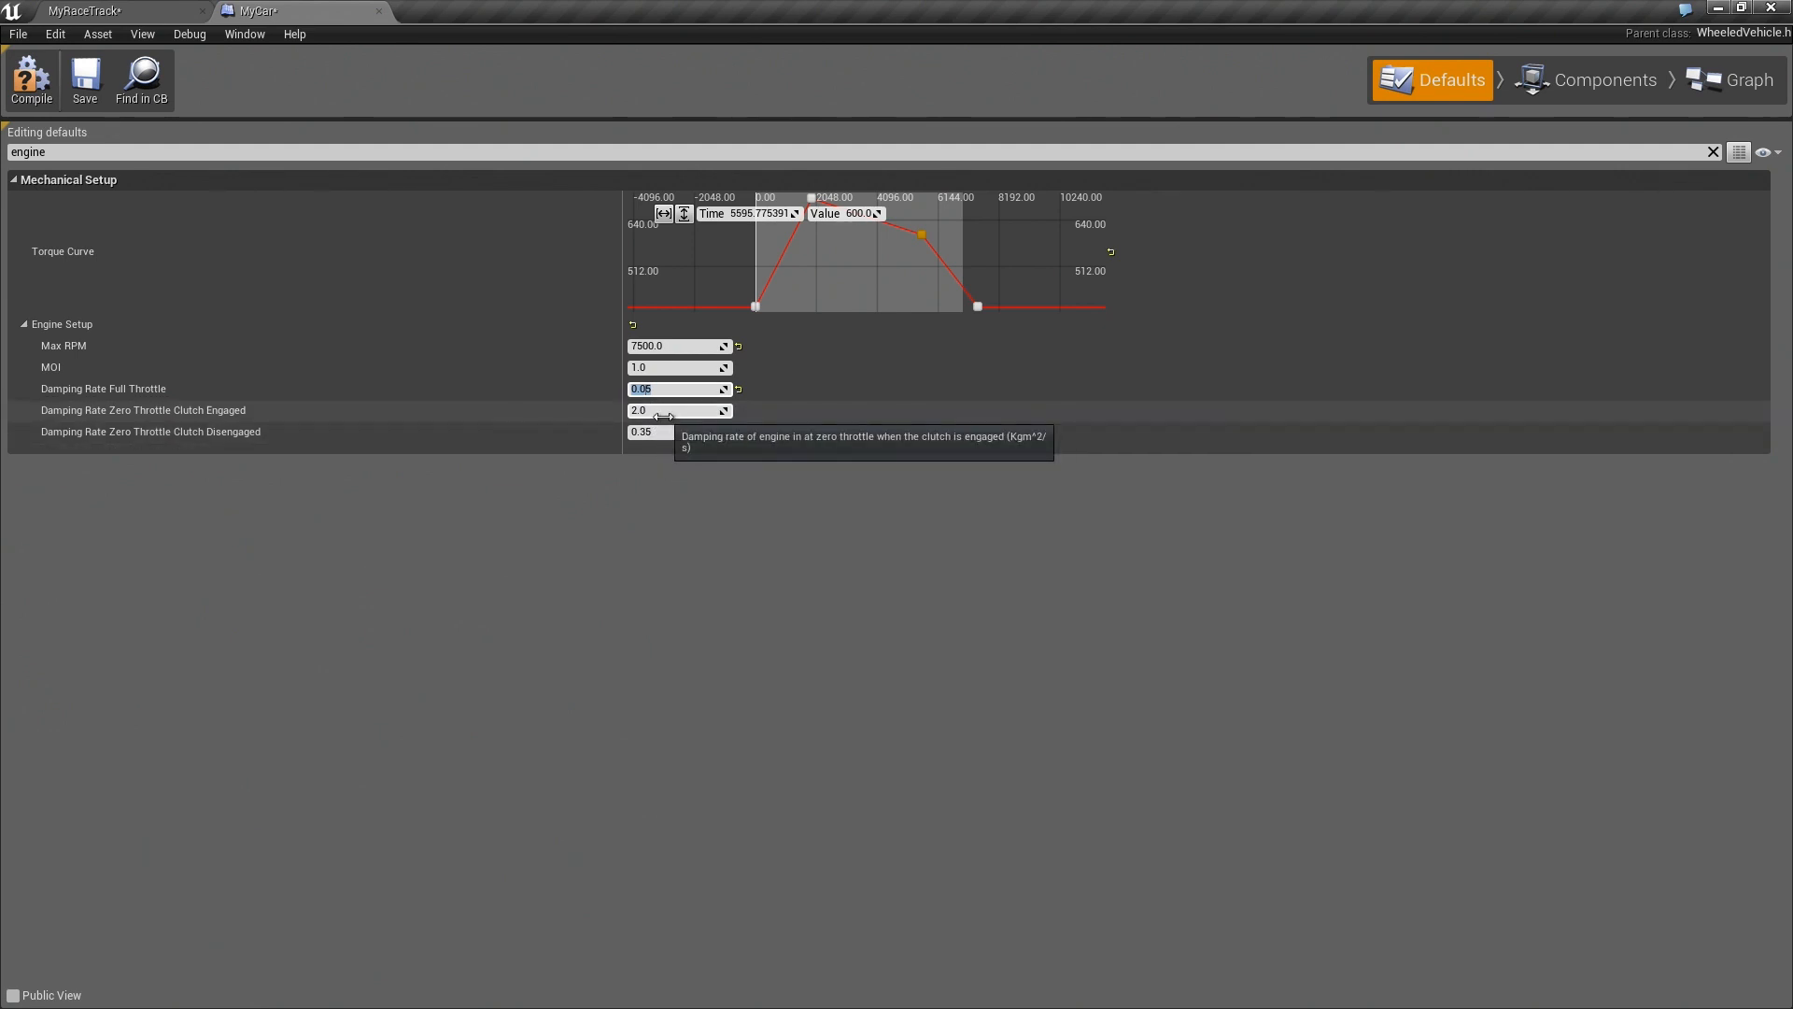
{"action": "mouse_move", "coordinate": [202, 100]}
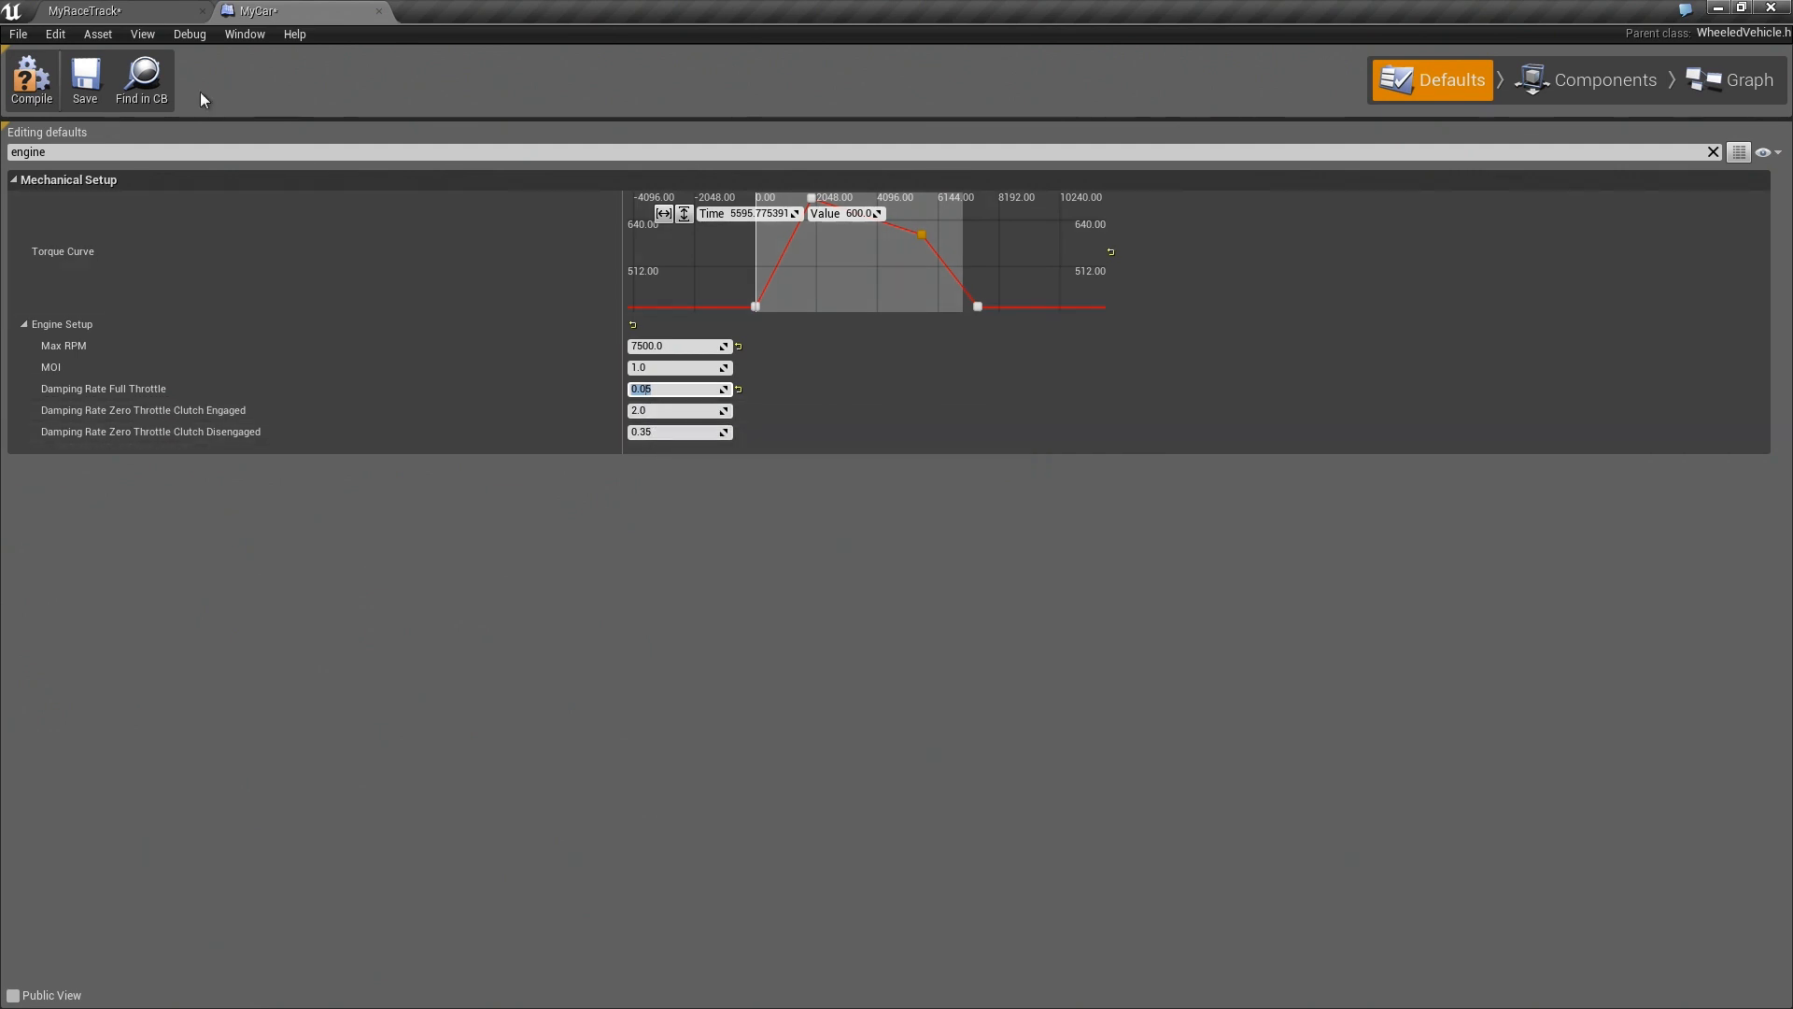
{"action": "left_click", "coordinate": [83, 10]}
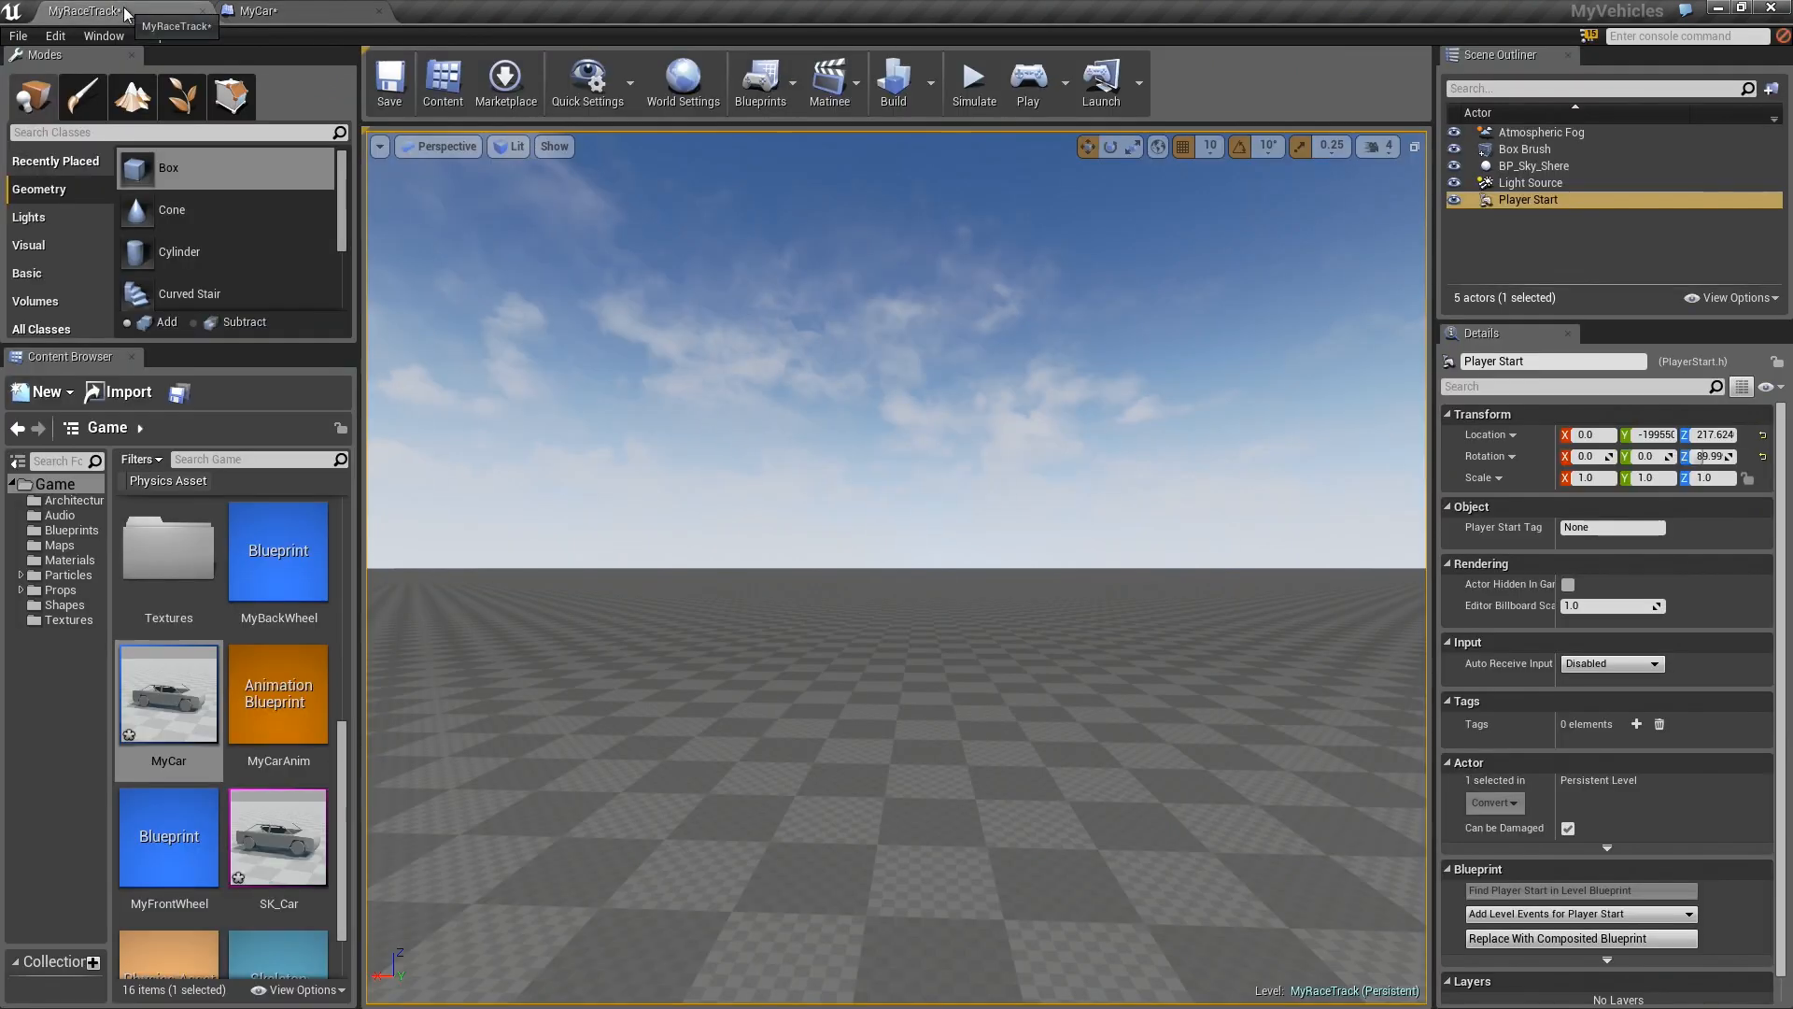
{"action": "left_click", "coordinate": [1025, 80]}
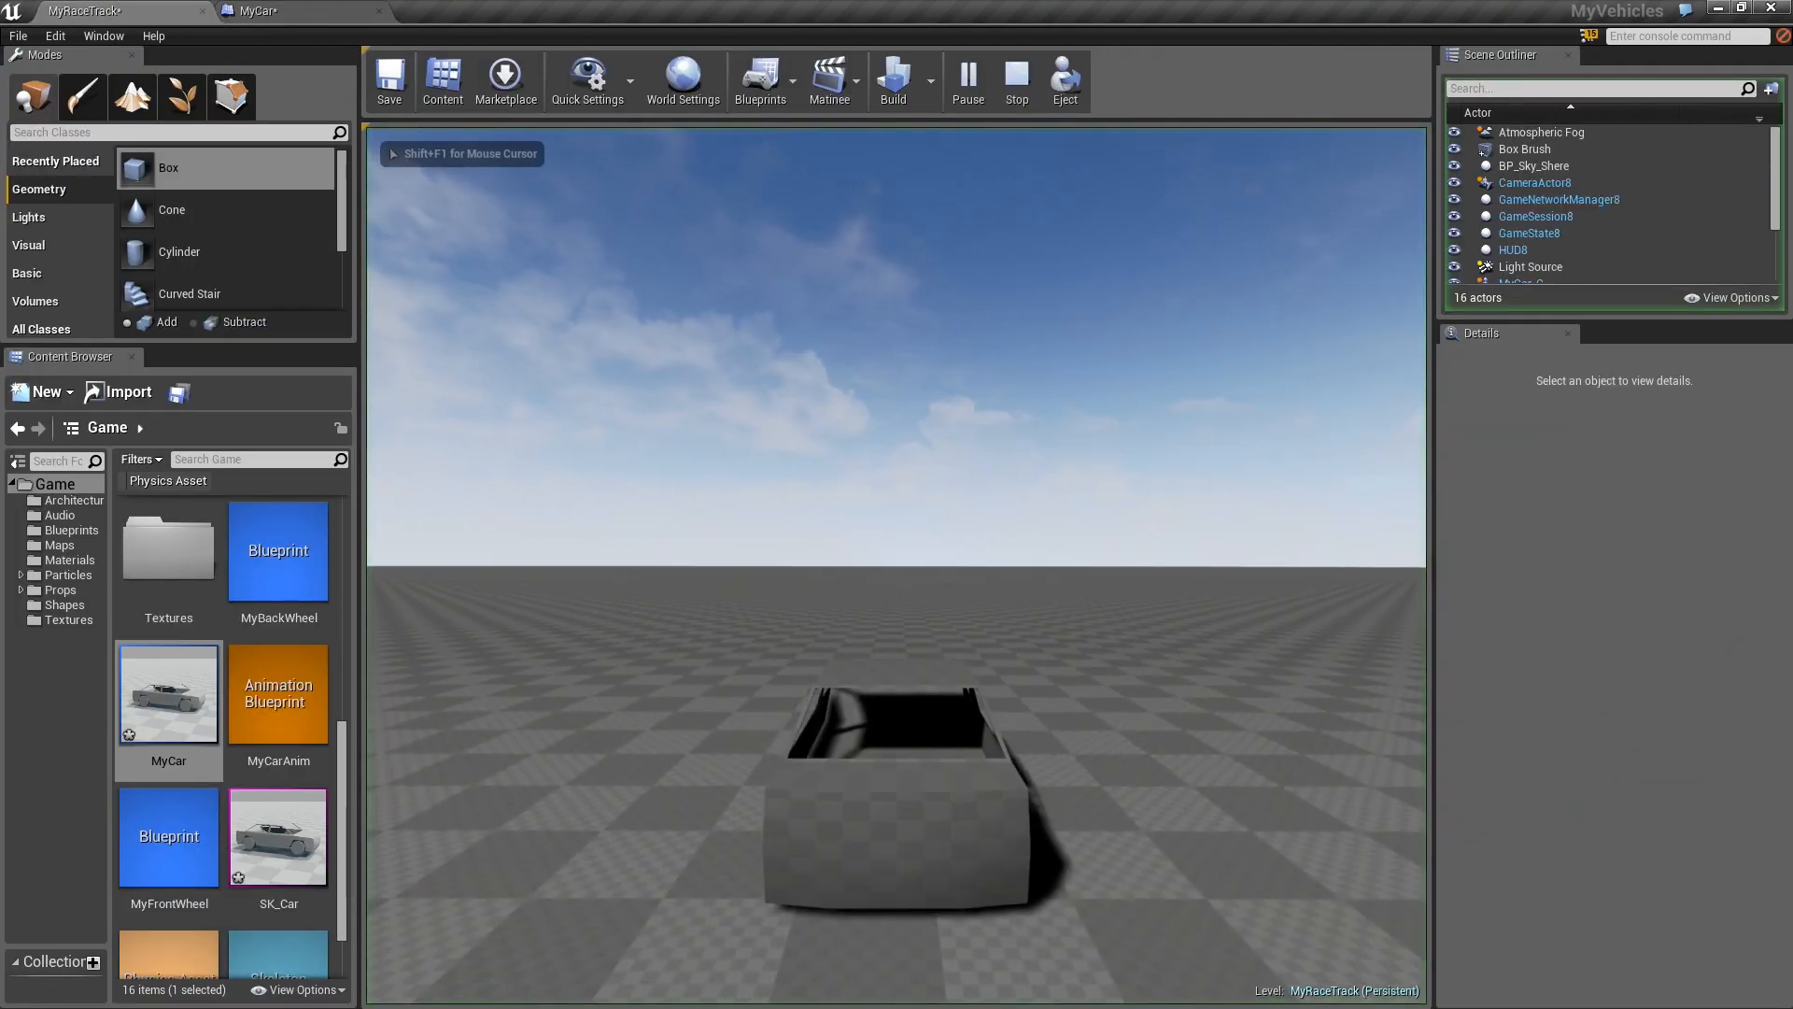